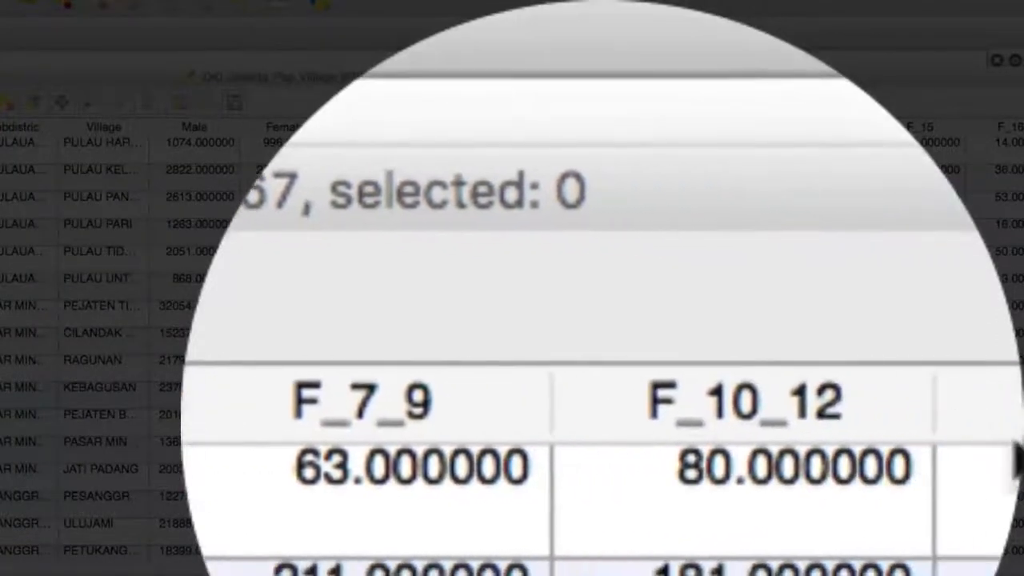
Step: Scroll across the village population attribute table before launching the InaSAFE keywords wizard
{"action": "scroll", "scroll_direction": "right", "scroll_amount": 3}
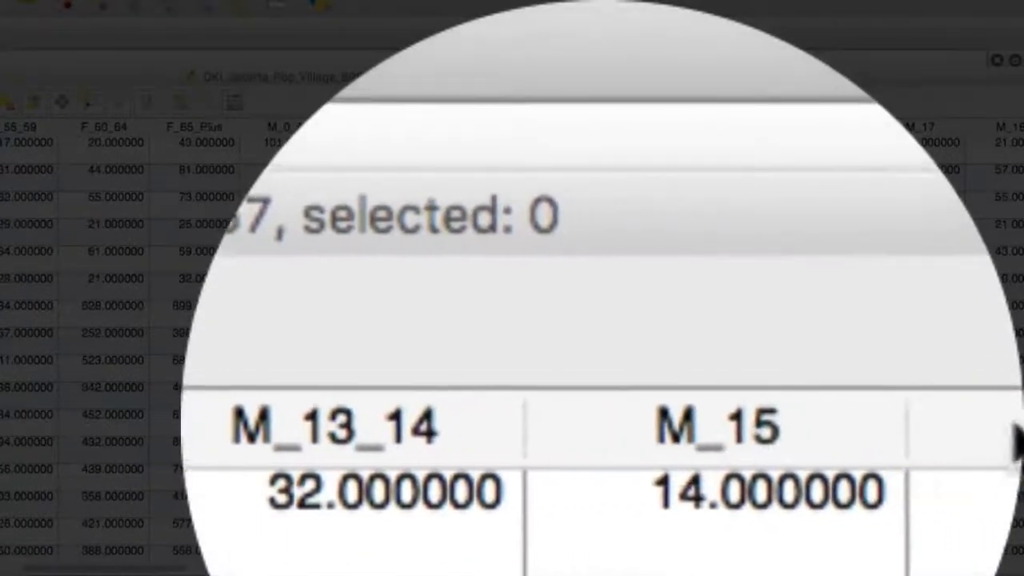
{"action": "scroll", "scroll_direction": "right", "scroll_amount": 3}
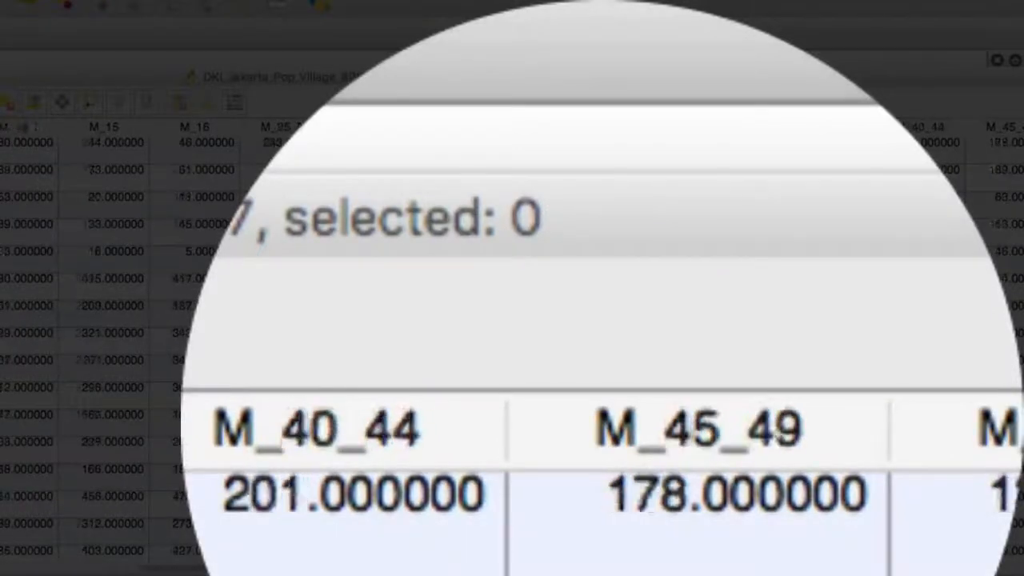
{"action": "scroll", "scroll_direction": "right", "scroll_amount": 3}
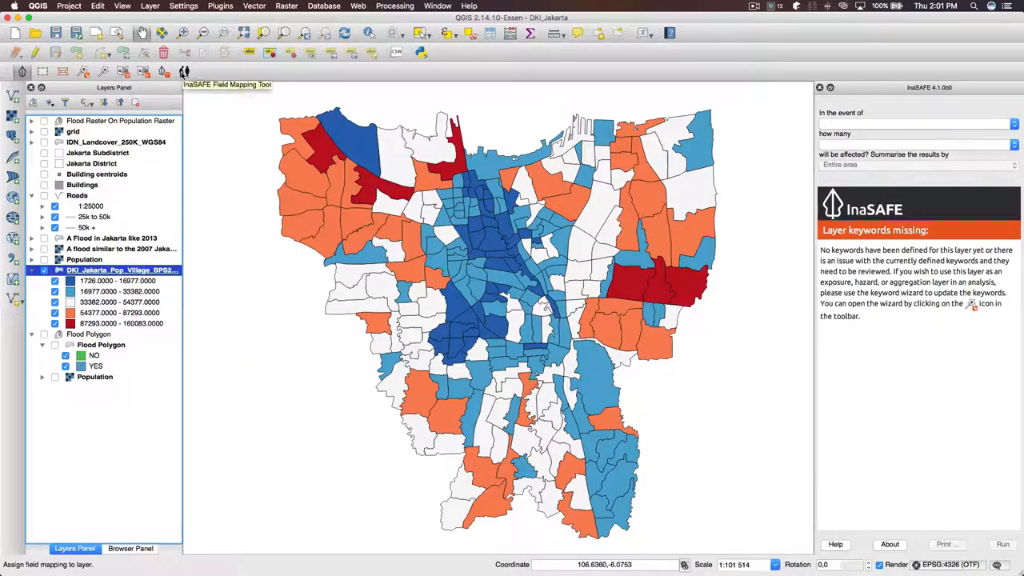
{"action": "mouse_move", "coordinate": [84, 72]}
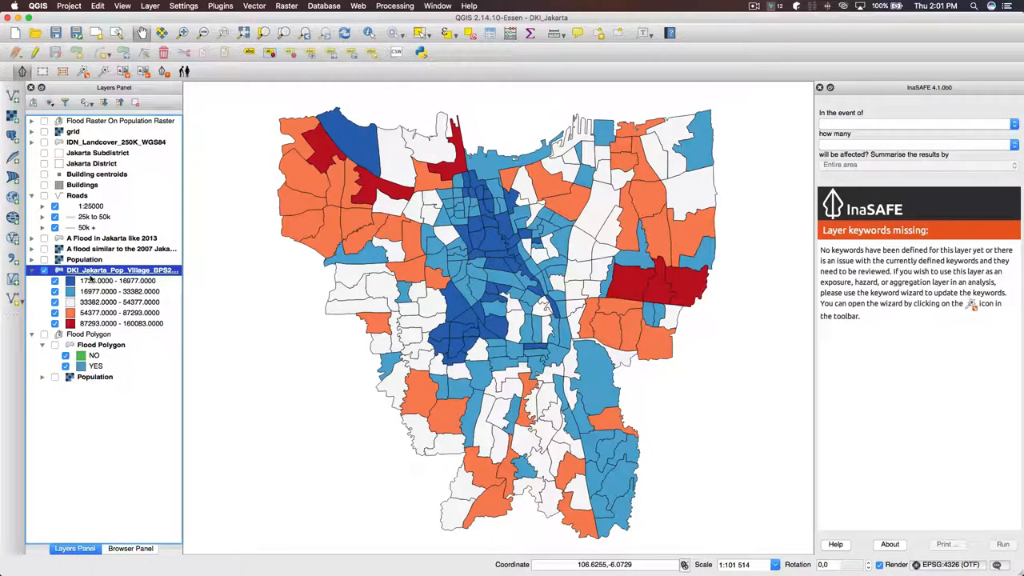
{"action": "mouse_move", "coordinate": [122, 269]}
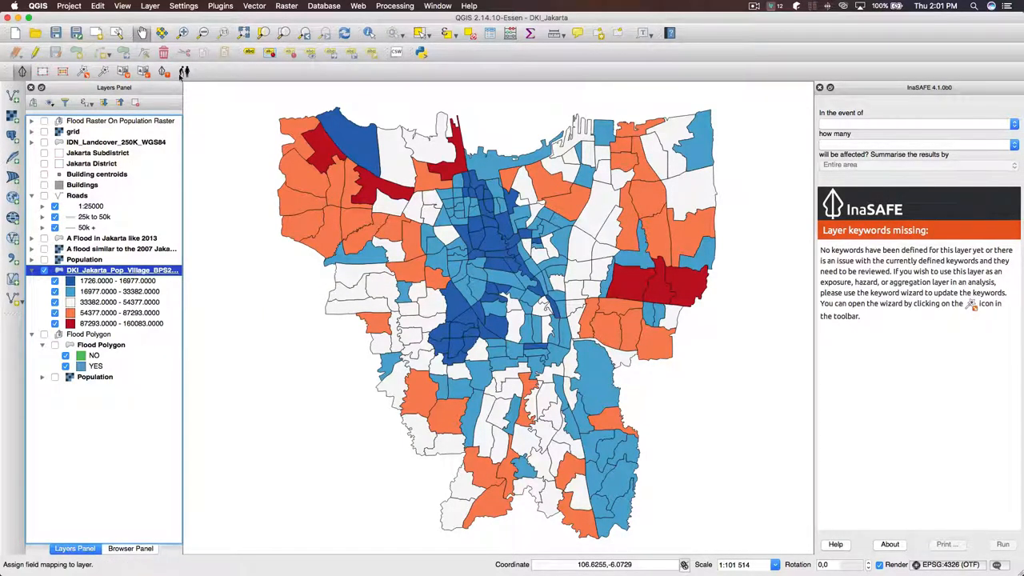
{"action": "mouse_move", "coordinate": [184, 72]}
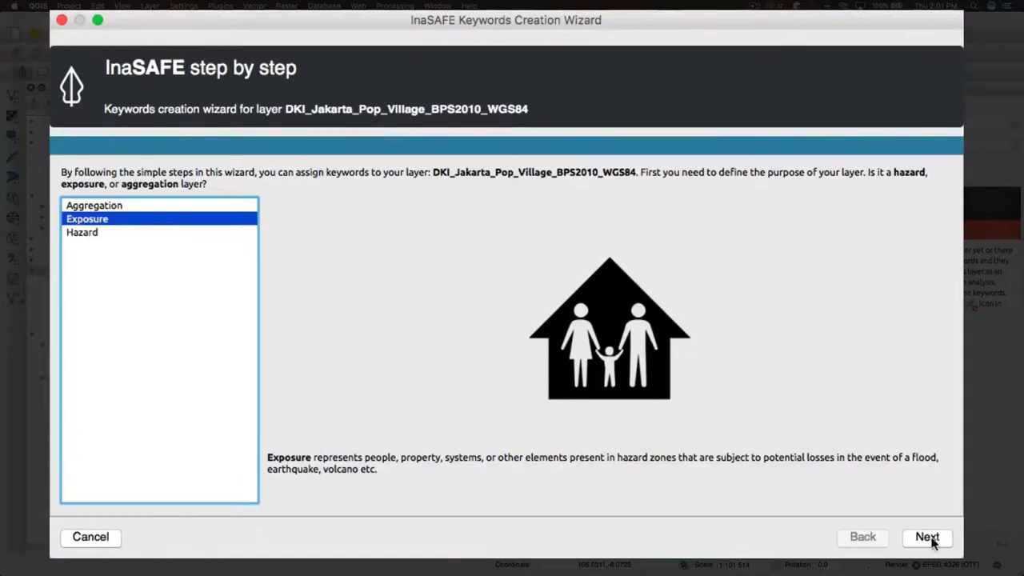
Step: Accept Exposure, Population, Continuous data and Count units through the wizard pages
{"action": "left_click", "coordinate": [926, 538]}
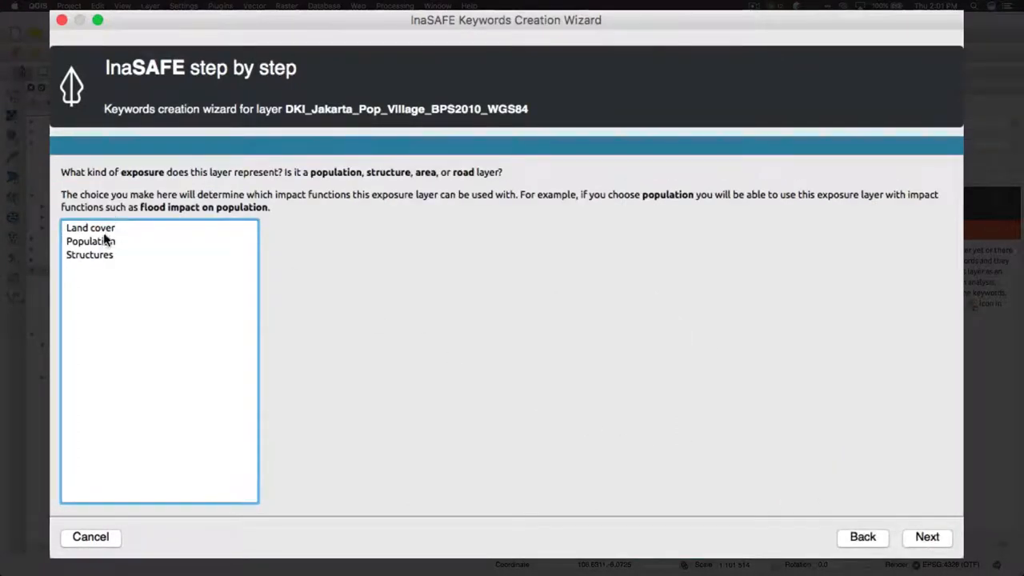
{"action": "left_click", "coordinate": [928, 538]}
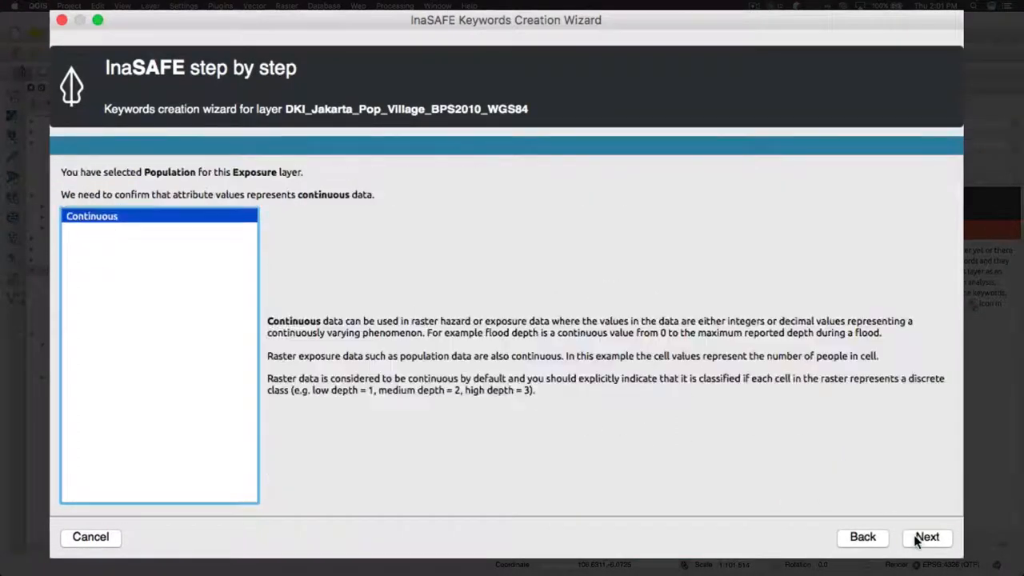
{"action": "left_click", "coordinate": [929, 538]}
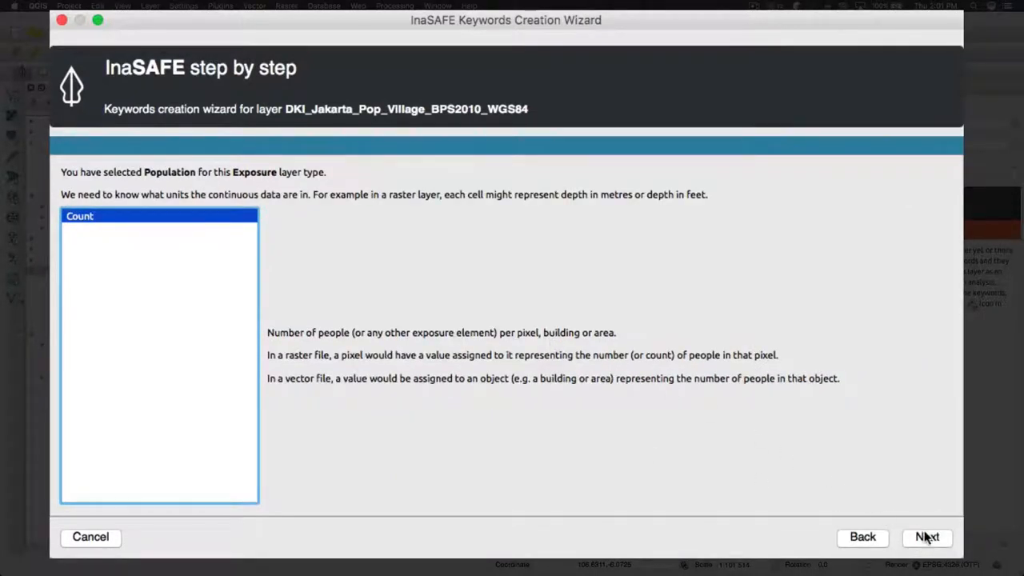
{"action": "left_click", "coordinate": [929, 538]}
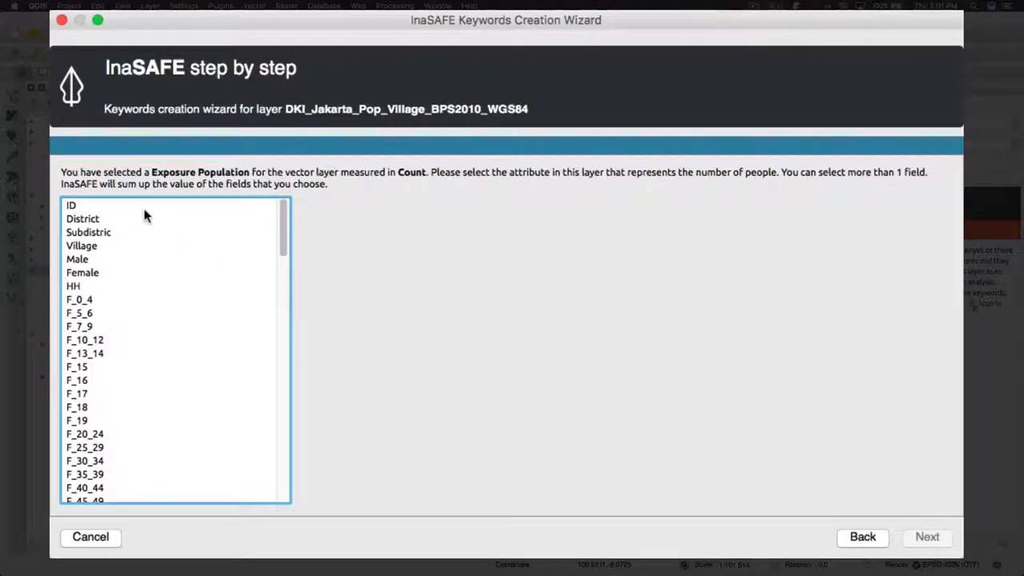
{"action": "mouse_move", "coordinate": [337, 195]}
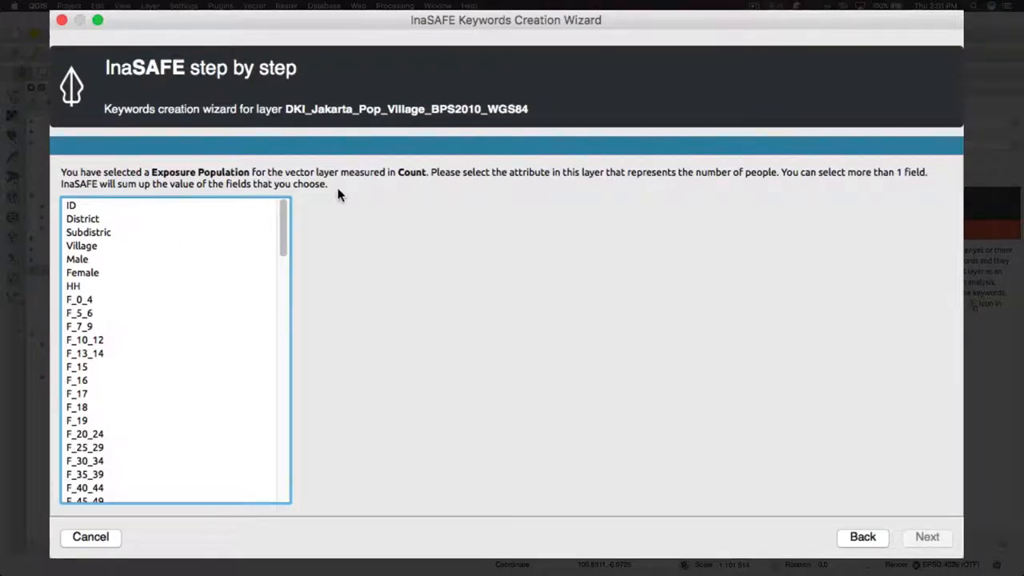
{"action": "mouse_move", "coordinate": [192, 302]}
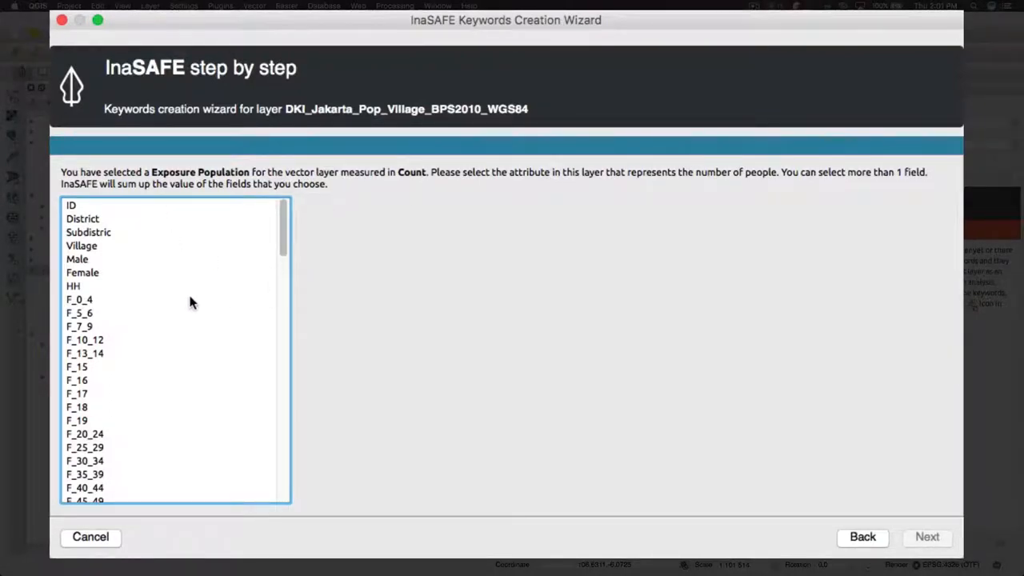
{"action": "mouse_move", "coordinate": [154, 291]}
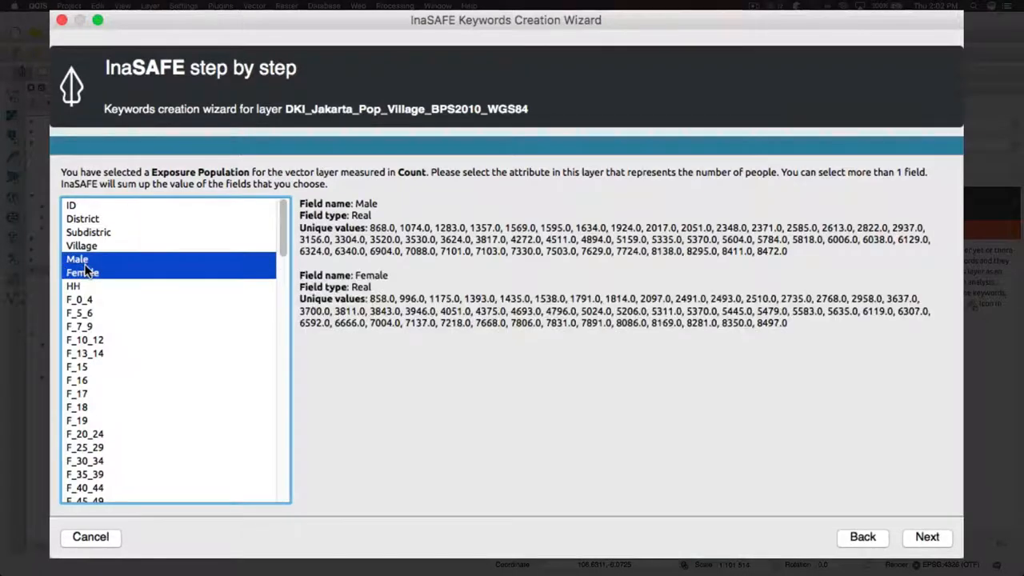
{"action": "mouse_move", "coordinate": [96, 272]}
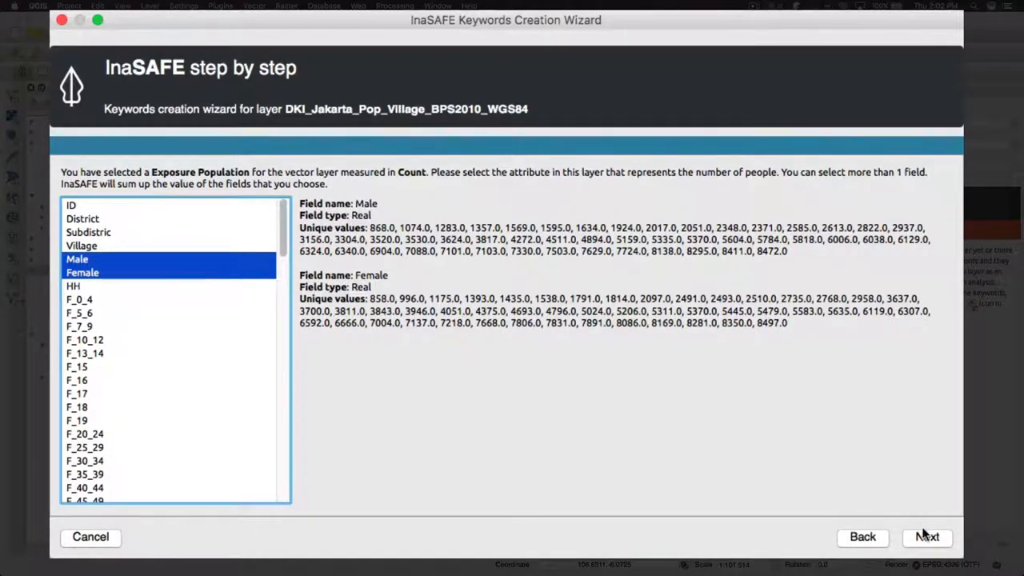
Step: Confirm Male and Female as the population count fields and continue
{"action": "left_click", "coordinate": [926, 538]}
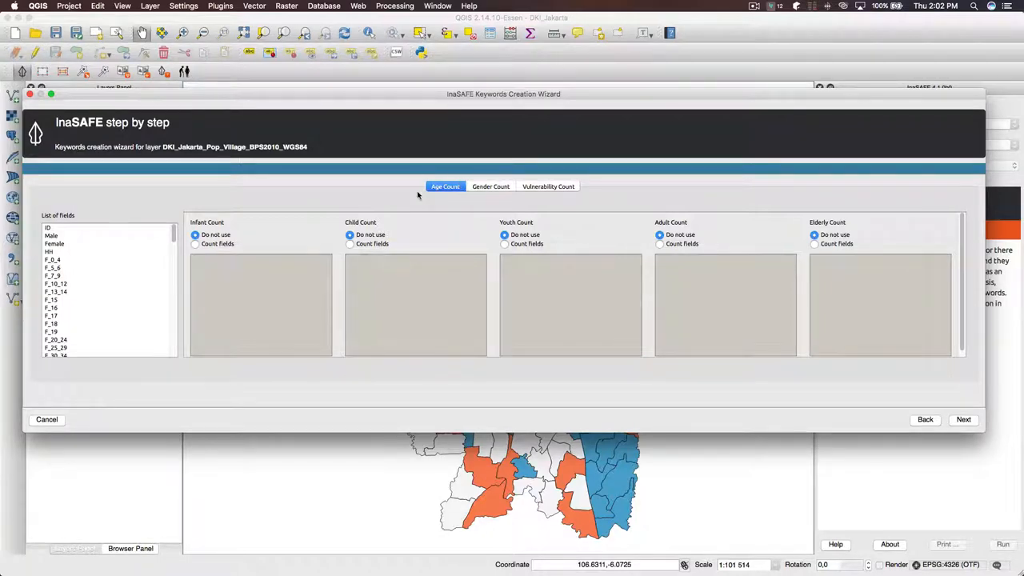
{"action": "mouse_move", "coordinate": [457, 198]}
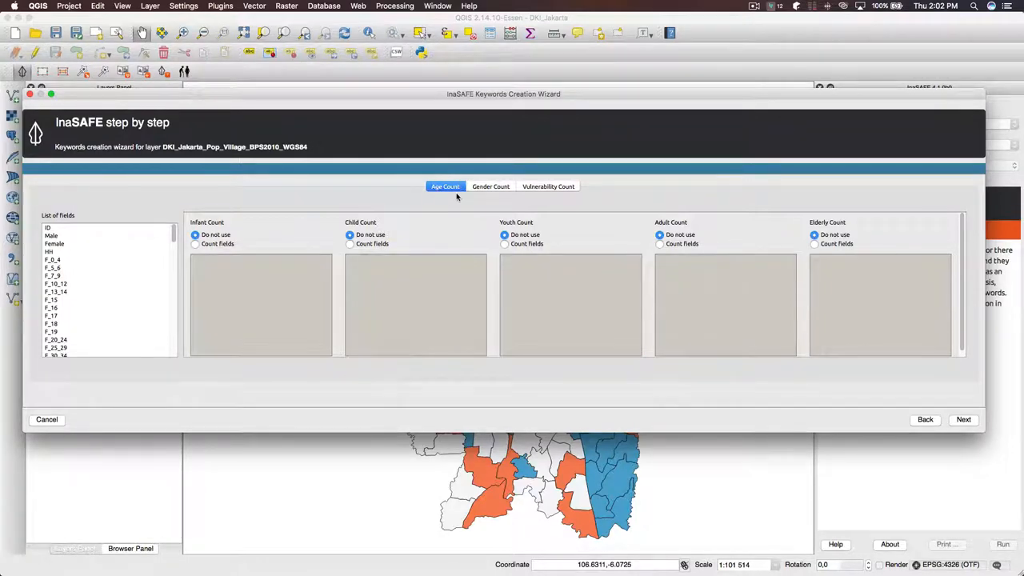
{"action": "mouse_move", "coordinate": [454, 192]}
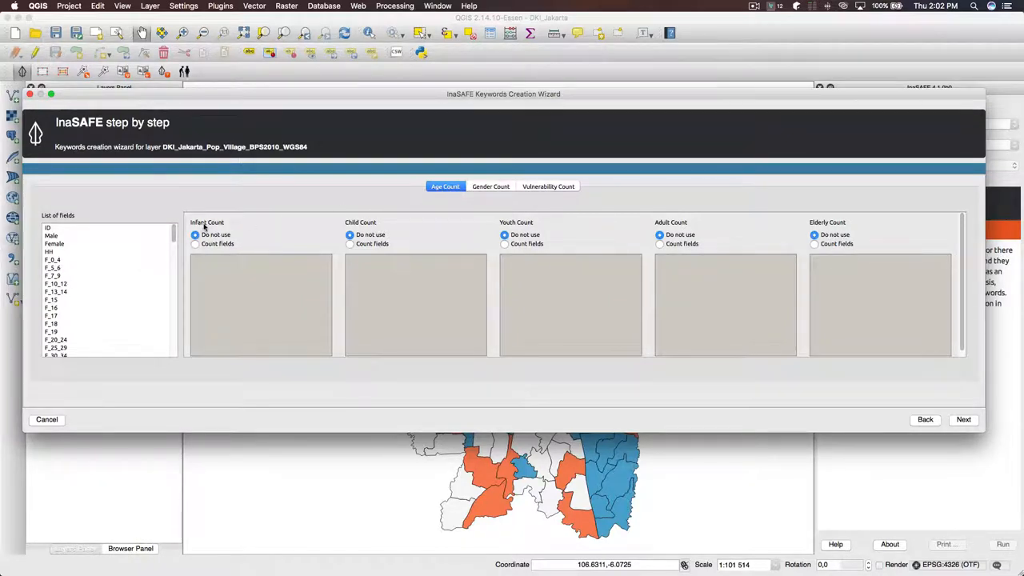
{"action": "mouse_move", "coordinate": [426, 227]}
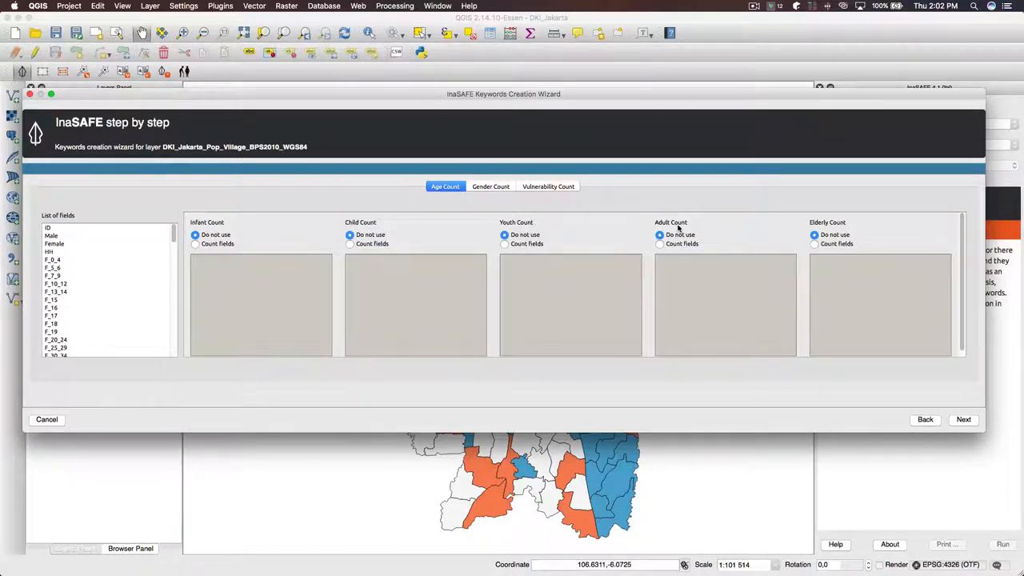
{"action": "mouse_move", "coordinate": [829, 227]}
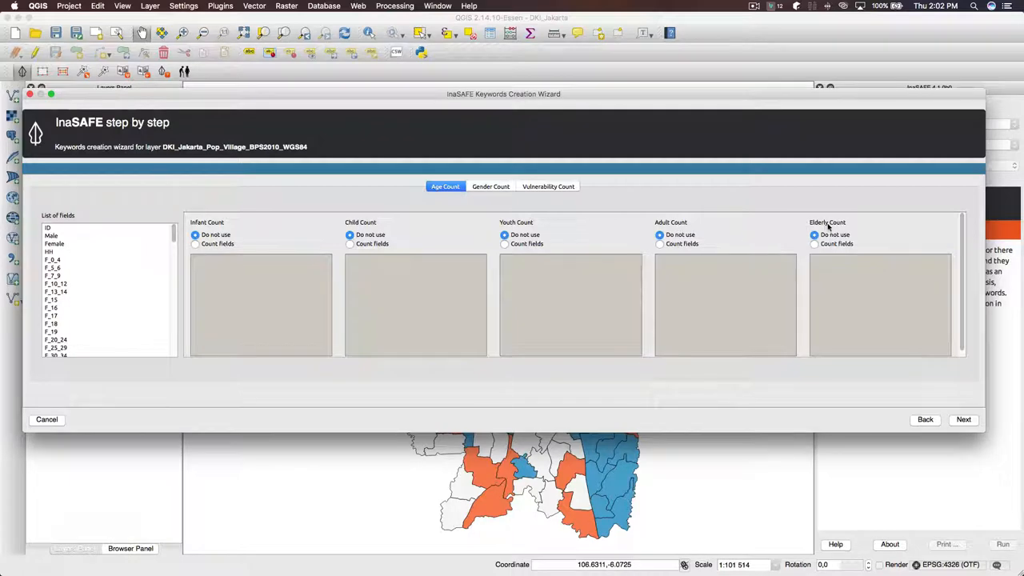
{"action": "left_click", "coordinate": [490, 186]}
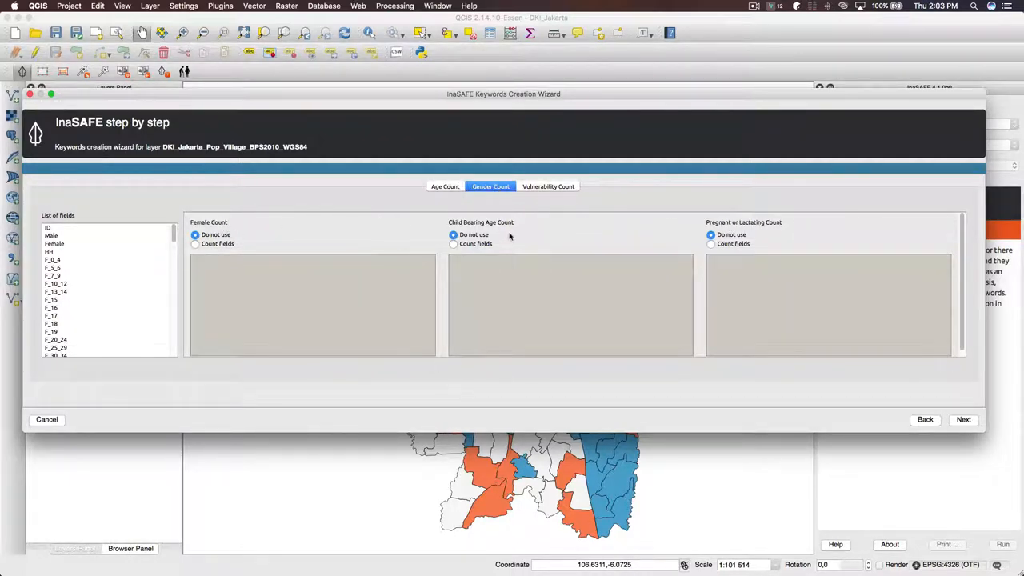
{"action": "mouse_move", "coordinate": [751, 240]}
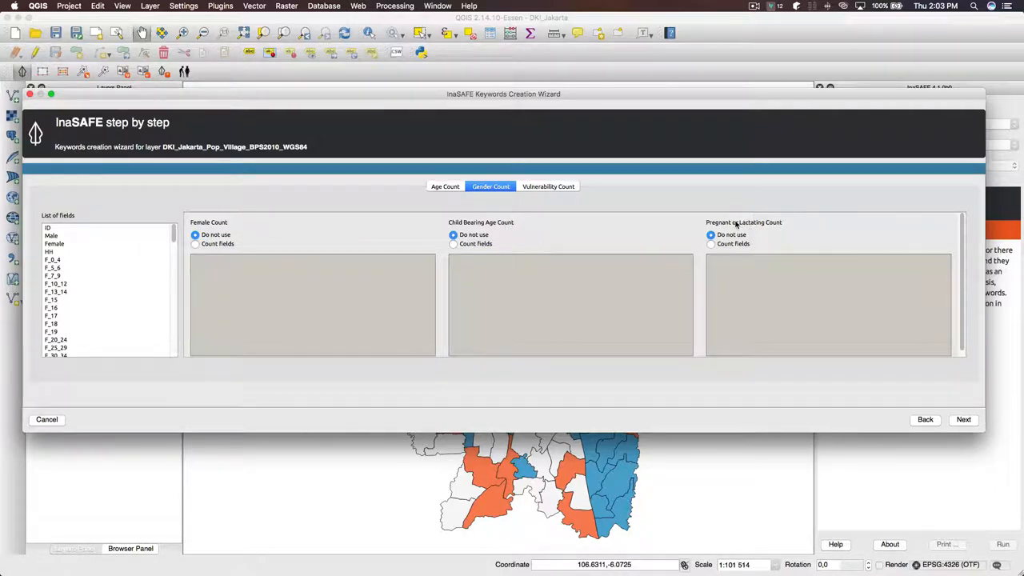
{"action": "mouse_move", "coordinate": [749, 227]}
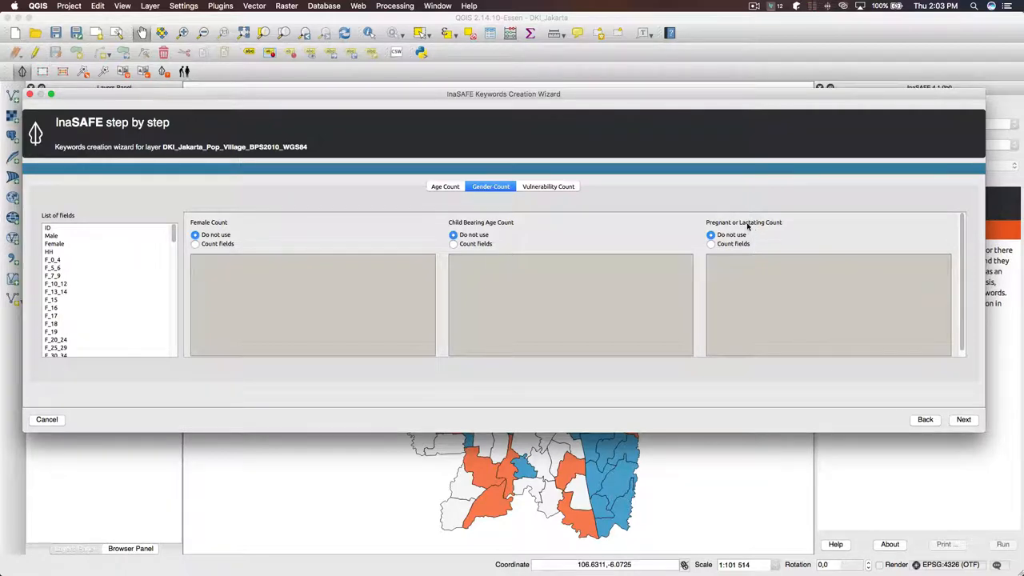
{"action": "left_click", "coordinate": [547, 186]}
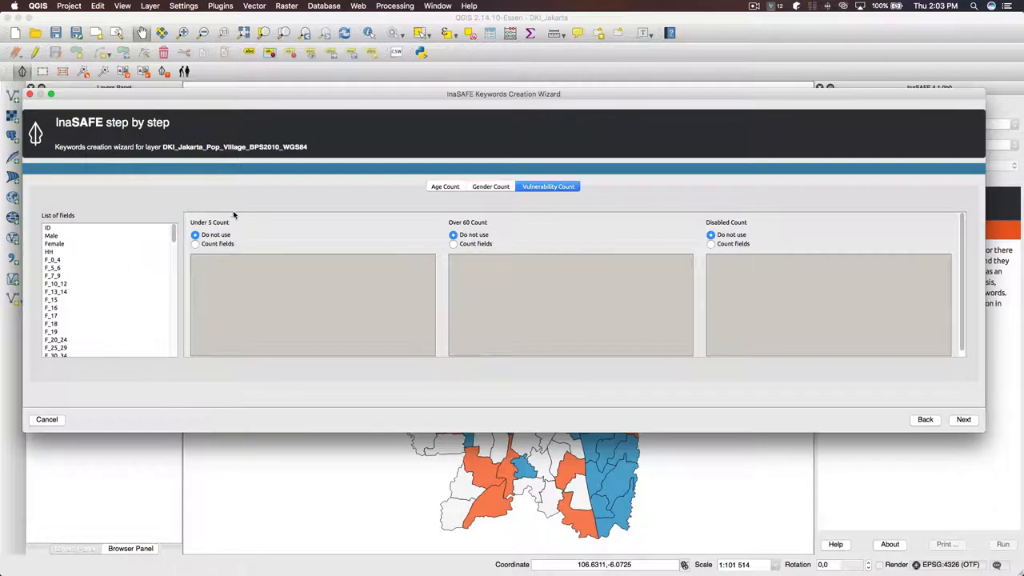
{"action": "mouse_move", "coordinate": [509, 240]}
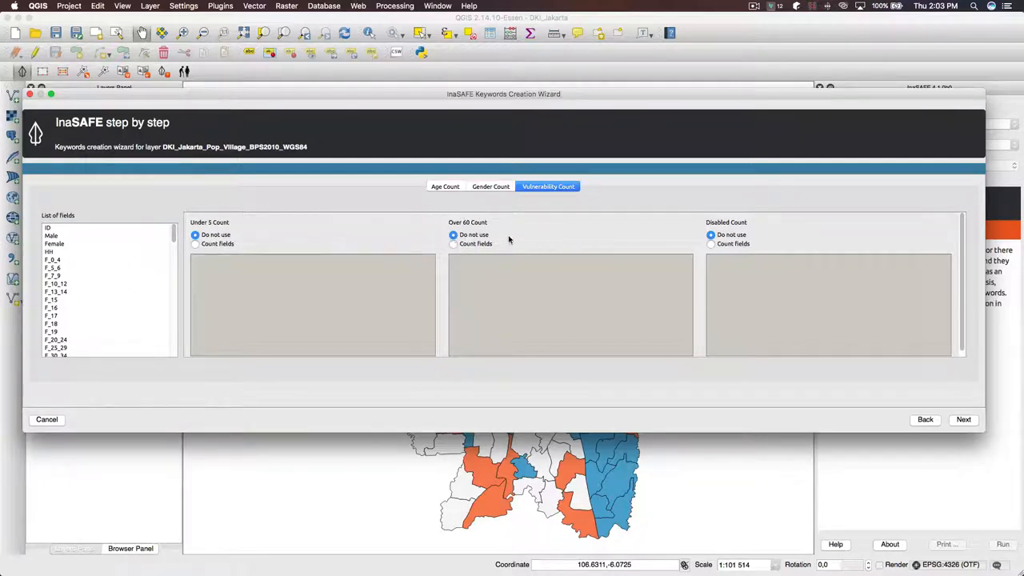
{"action": "mouse_move", "coordinate": [706, 218]}
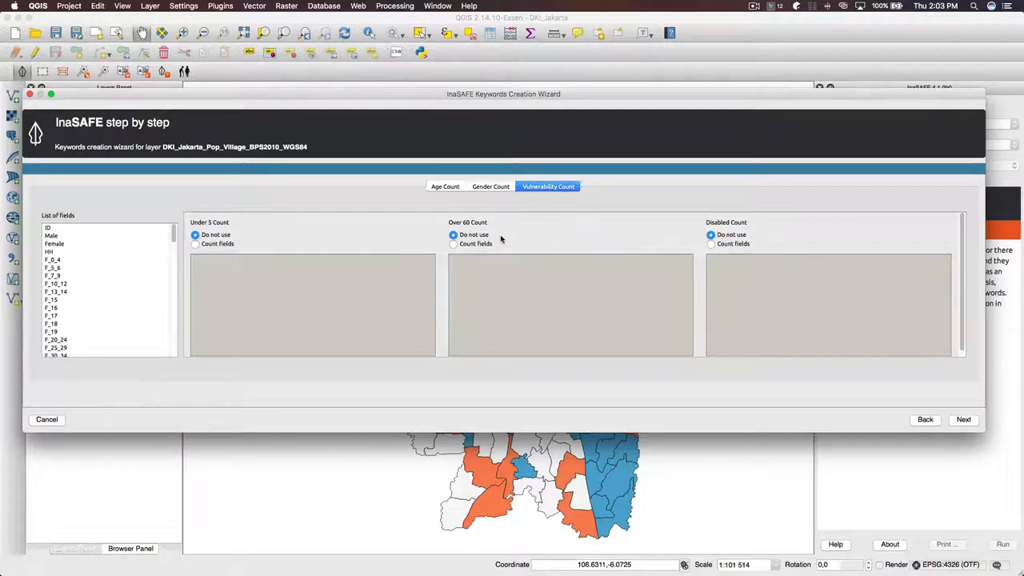
{"action": "left_click", "coordinate": [489, 185]}
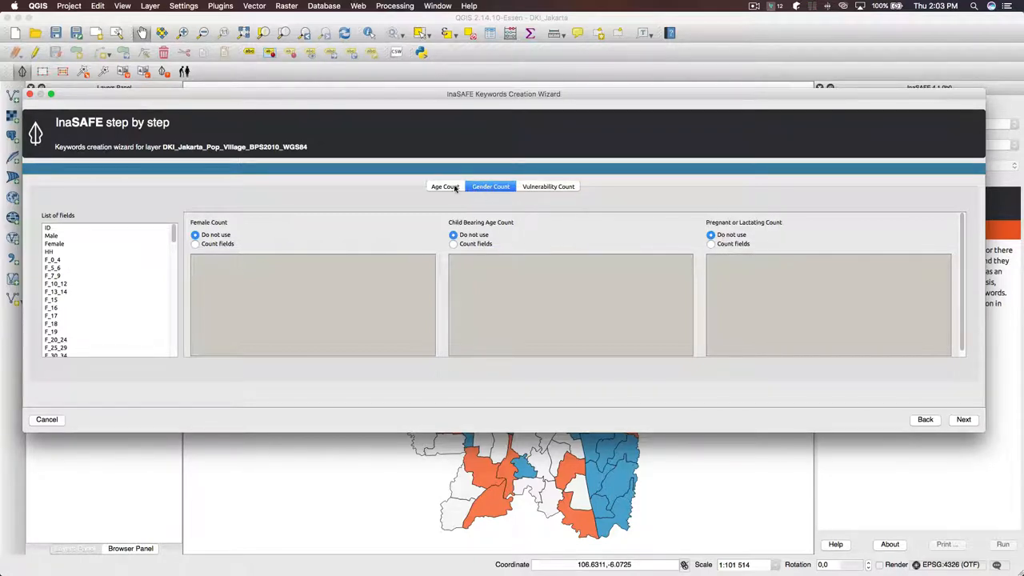
{"action": "left_click", "coordinate": [445, 186]}
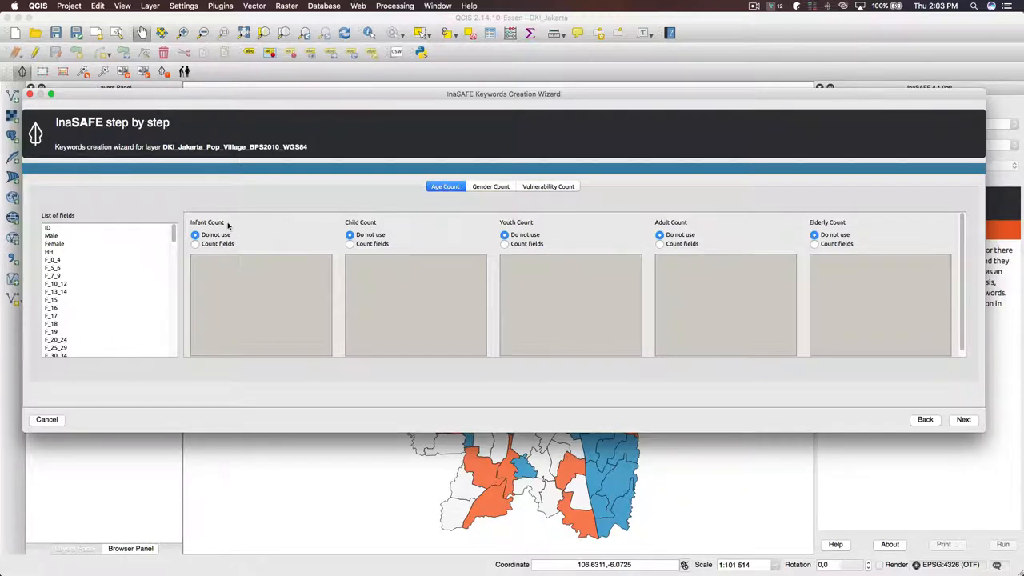
{"action": "mouse_move", "coordinate": [275, 253]}
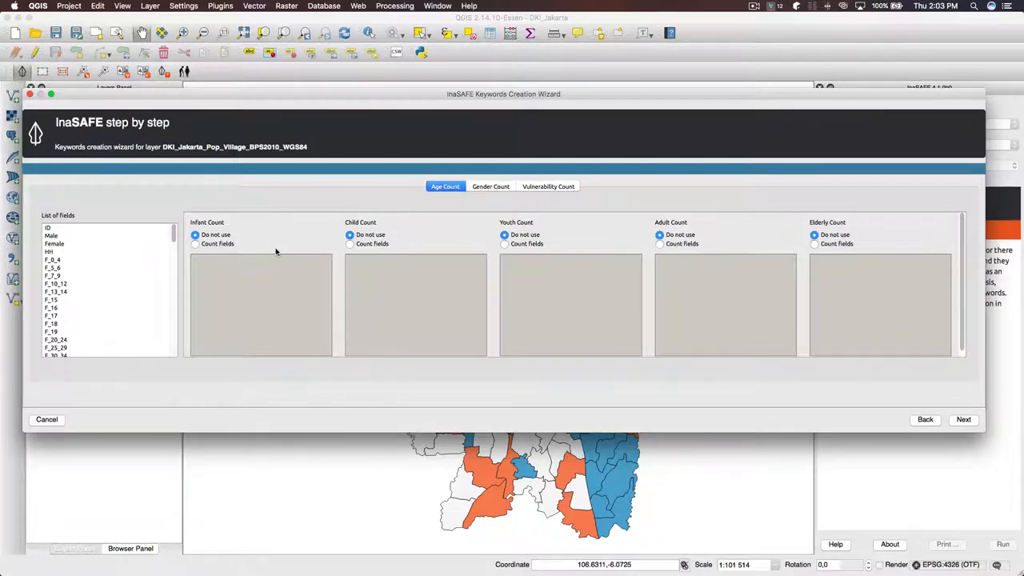
{"action": "mouse_move", "coordinate": [262, 253]}
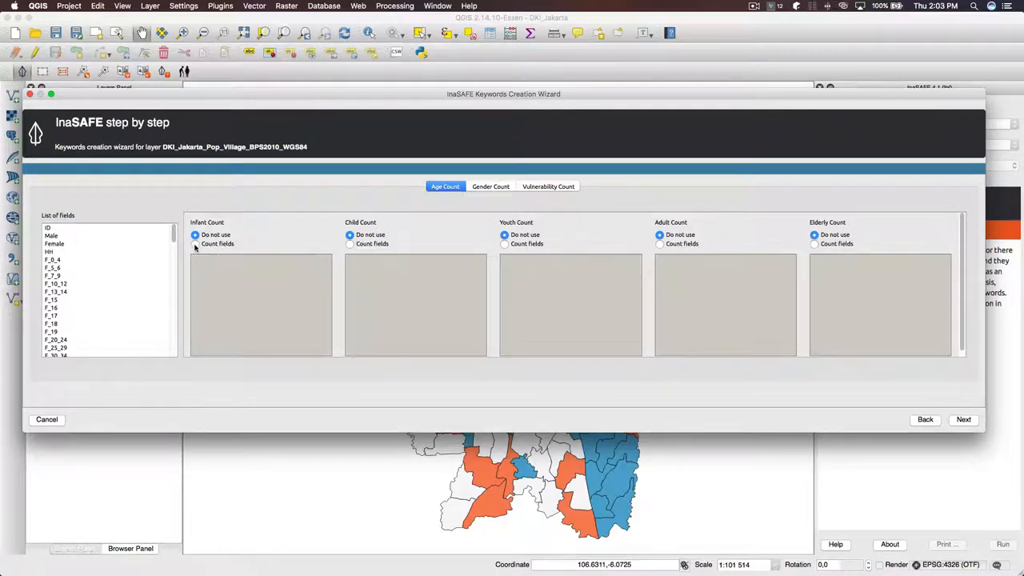
Step: Enable count fields and assign F_0_4 to Infant and female 5–9 onward bands to Child and Youth
{"action": "left_click", "coordinate": [195, 243]}
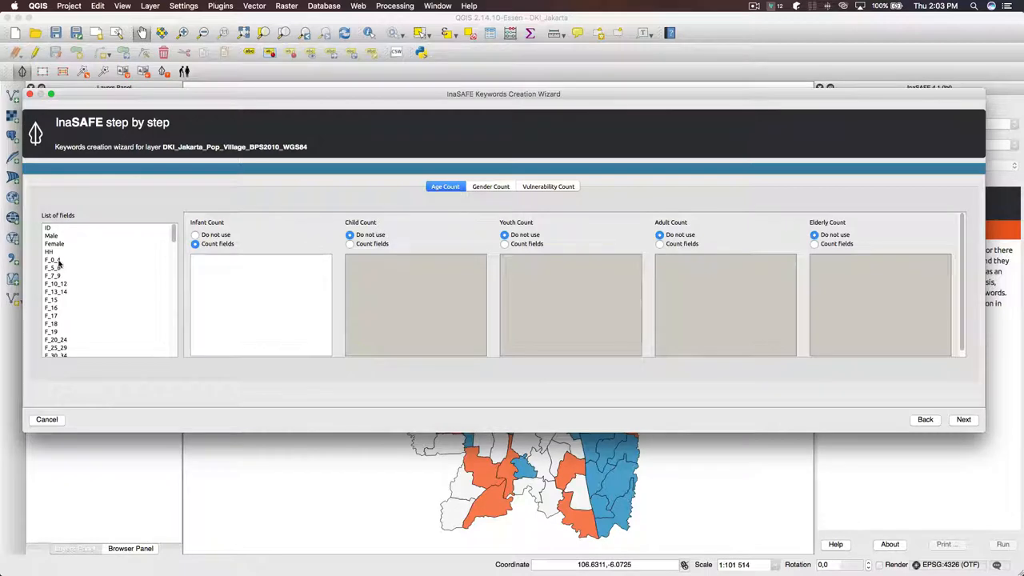
{"action": "left_click", "coordinate": [56, 260]}
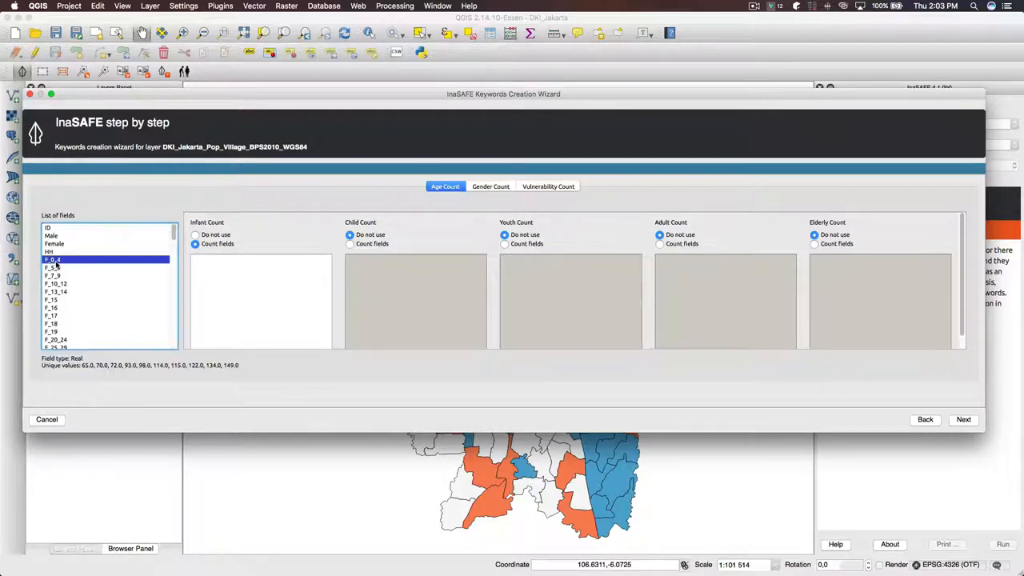
{"action": "left_click_drag", "start_coordinate": [51, 259], "coordinate": [259, 274]}
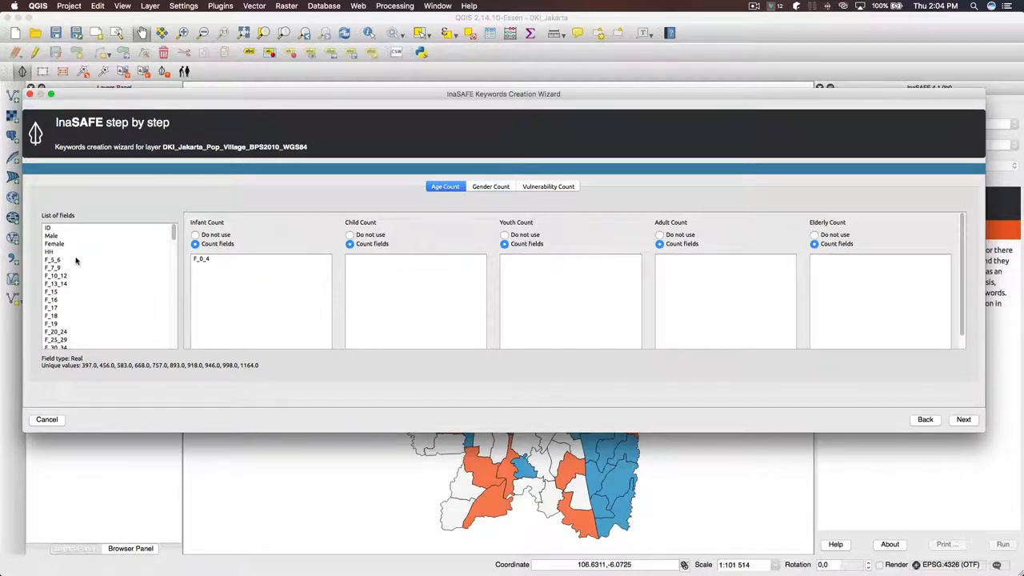
{"action": "left_click", "coordinate": [53, 259]}
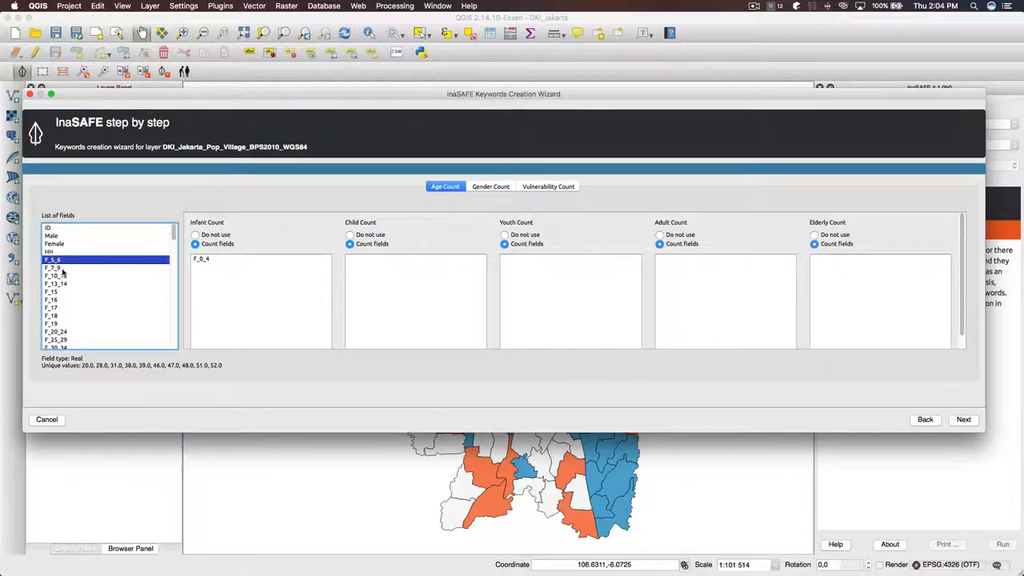
{"action": "left_click", "coordinate": [54, 267]}
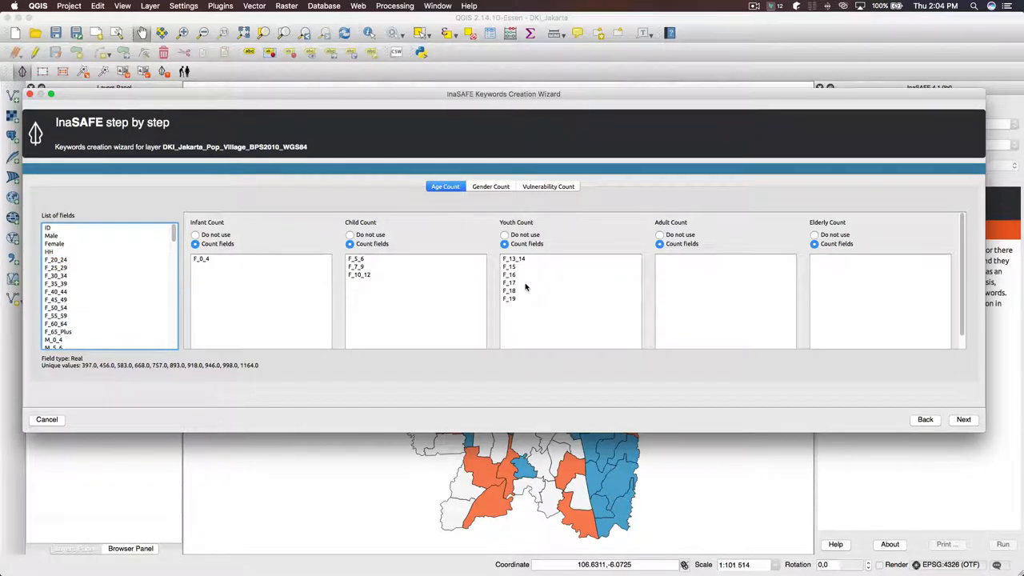
{"action": "mouse_move", "coordinate": [544, 291]}
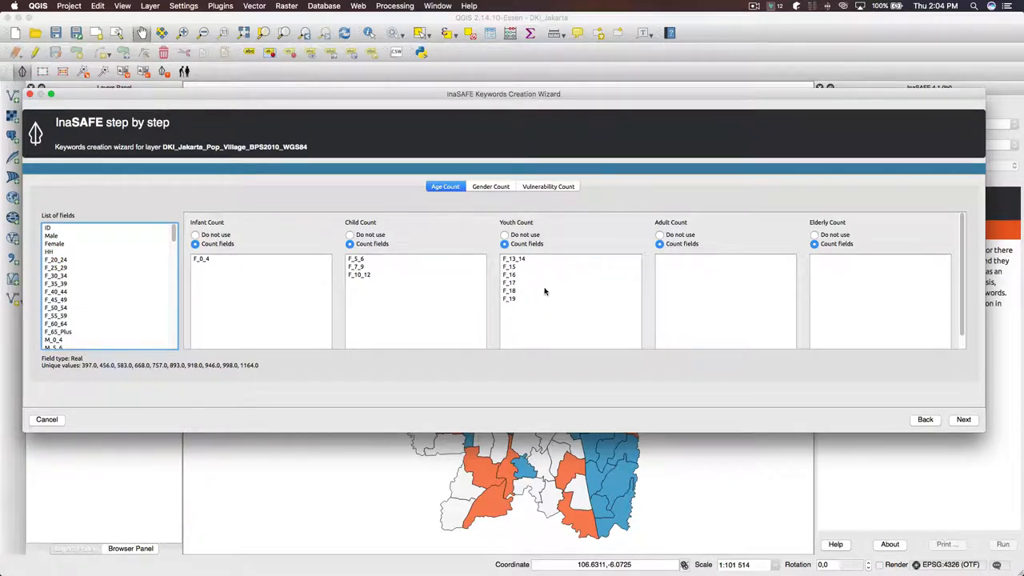
{"action": "mouse_move", "coordinate": [337, 258]}
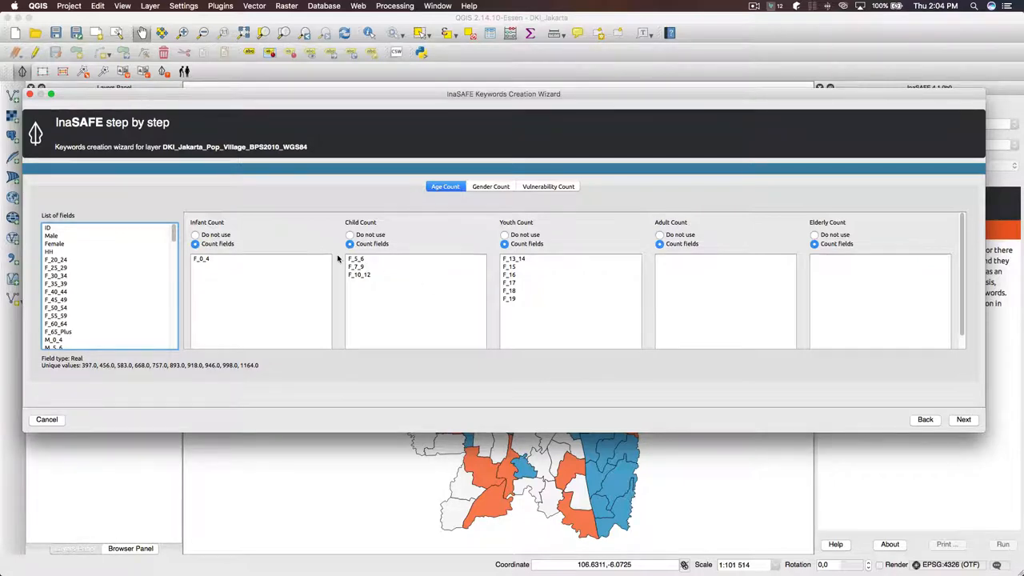
Step: Assign the female adult age bands to Adult and female 60-plus bands to Elderly
{"action": "left_click", "coordinate": [56, 260]}
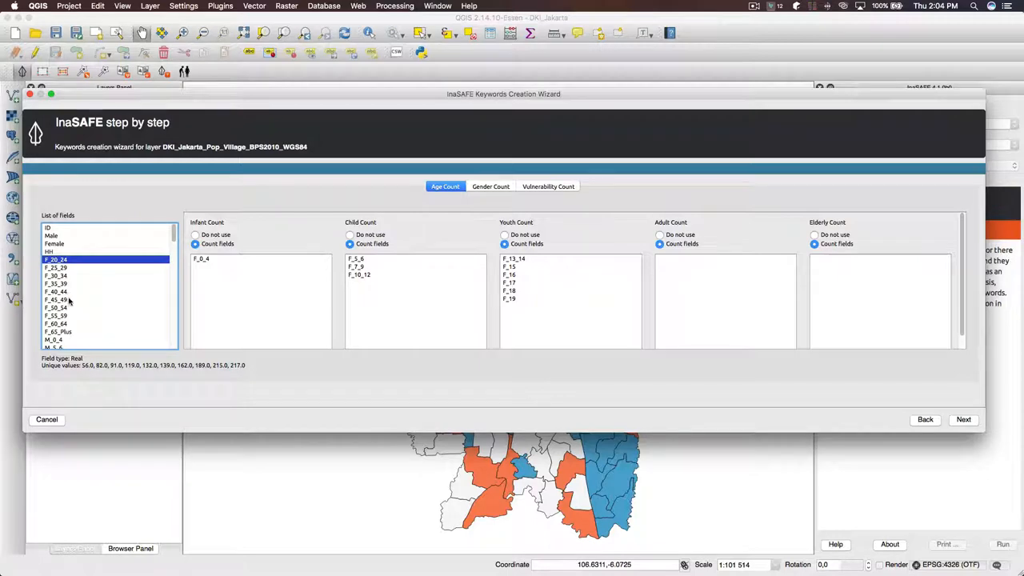
{"action": "left_click", "coordinate": [56, 315]}
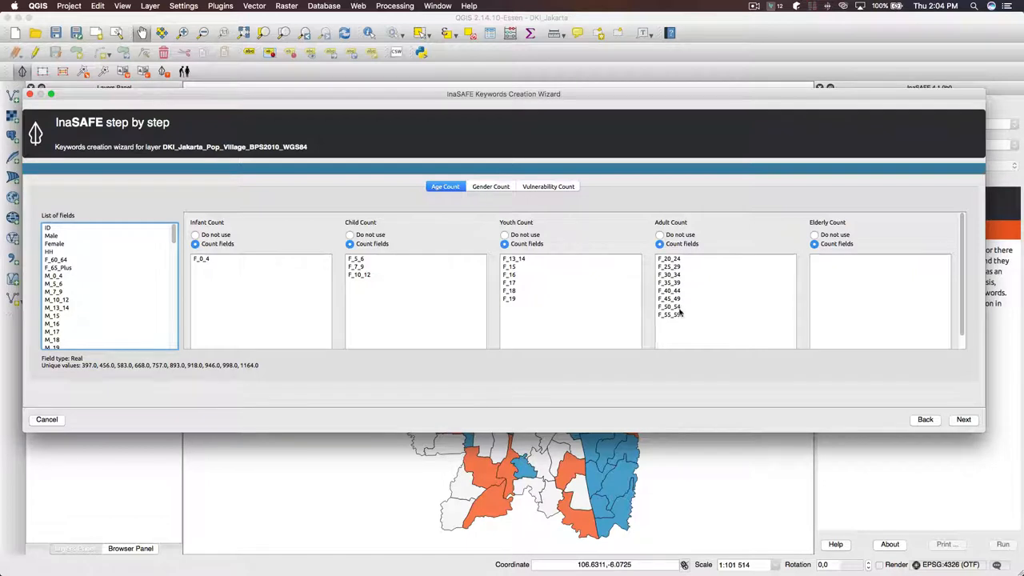
{"action": "mouse_move", "coordinate": [104, 264]}
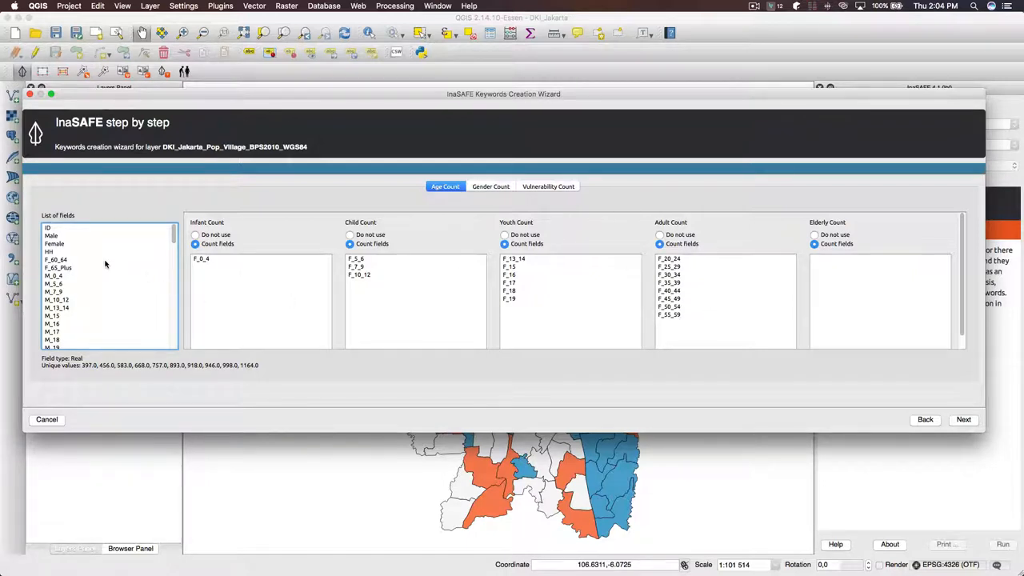
{"action": "left_click", "coordinate": [56, 263]}
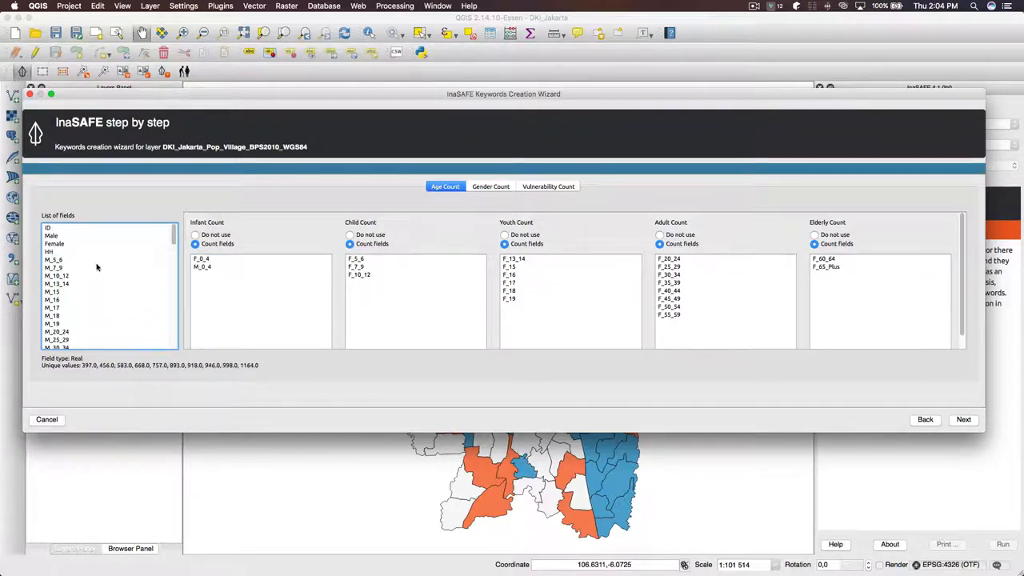
Step: Assign the male age bands to Child, Youth, Adult and the male 60-plus bands to Elderly
{"action": "left_click", "coordinate": [55, 259]}
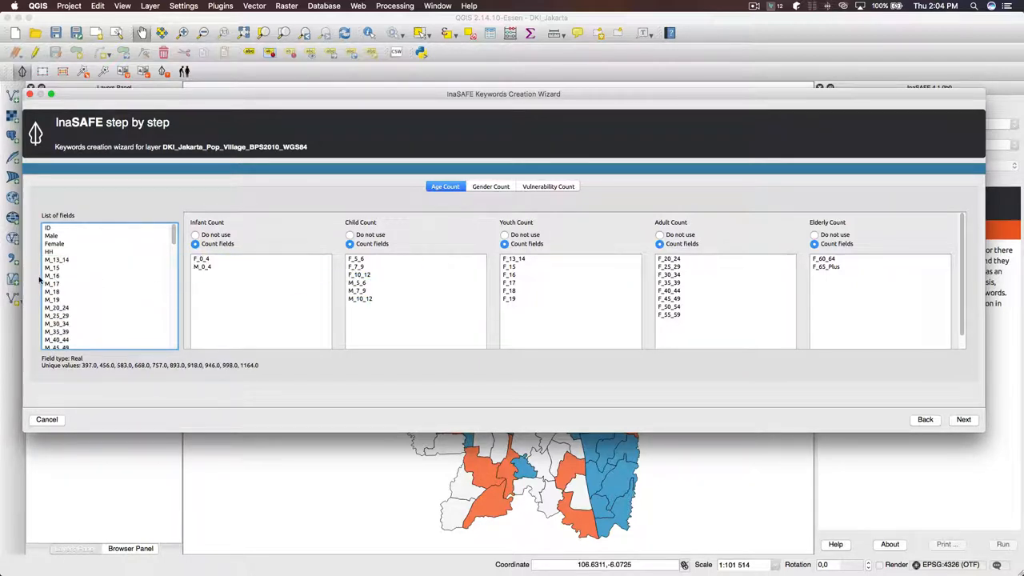
{"action": "left_click", "coordinate": [58, 260]}
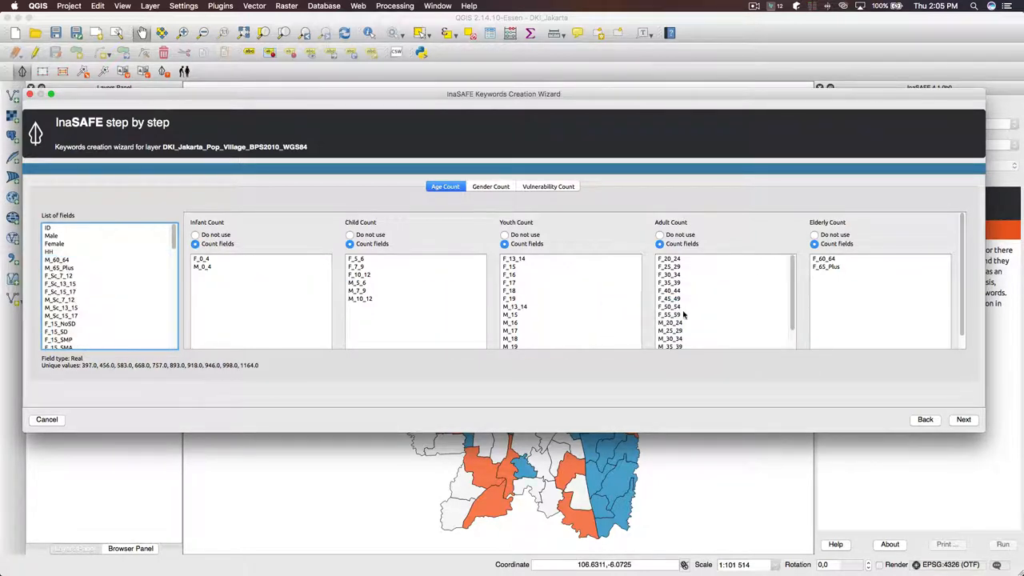
{"action": "left_click", "coordinate": [57, 259]}
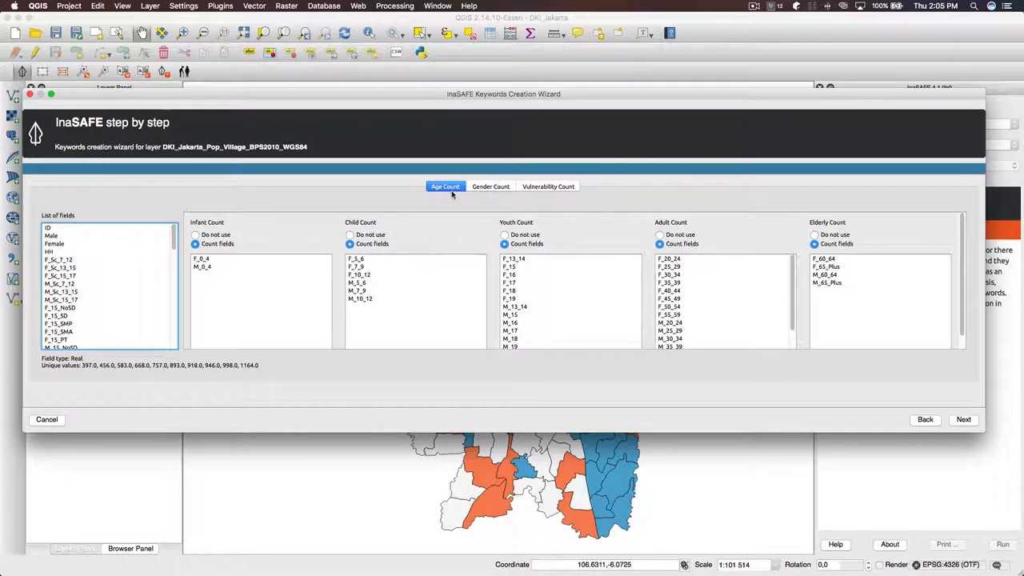
Step: On Gender Count, enable count fields and map Female to the female count
{"action": "left_click", "coordinate": [490, 185]}
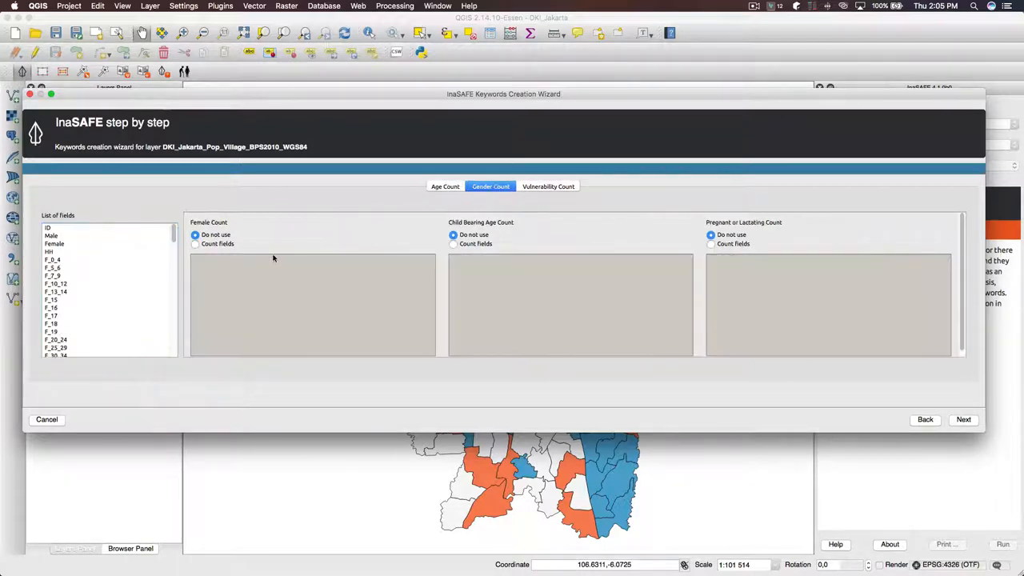
{"action": "left_click", "coordinate": [195, 243]}
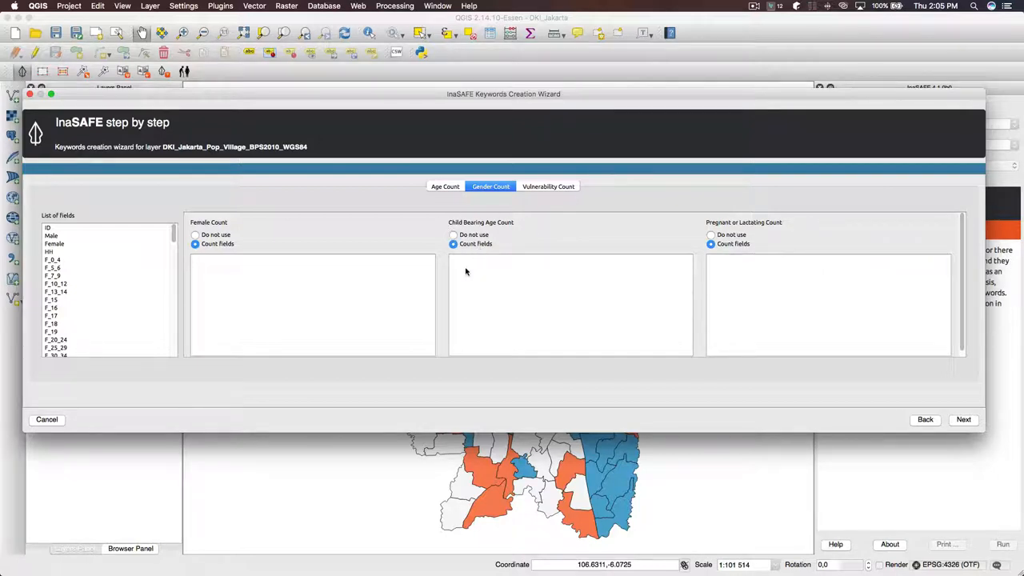
{"action": "mouse_move", "coordinate": [99, 263]}
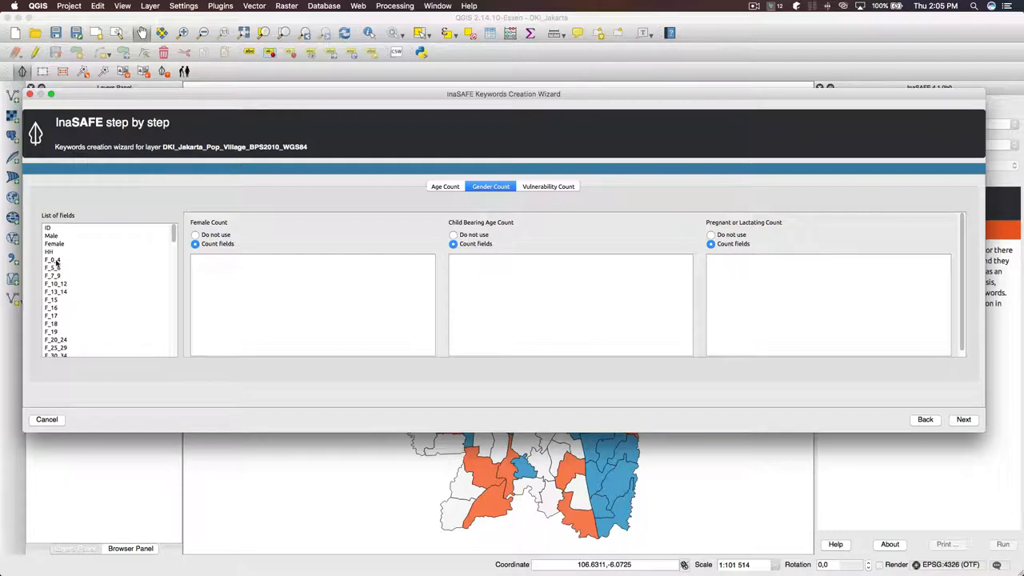
{"action": "left_click", "coordinate": [54, 243]}
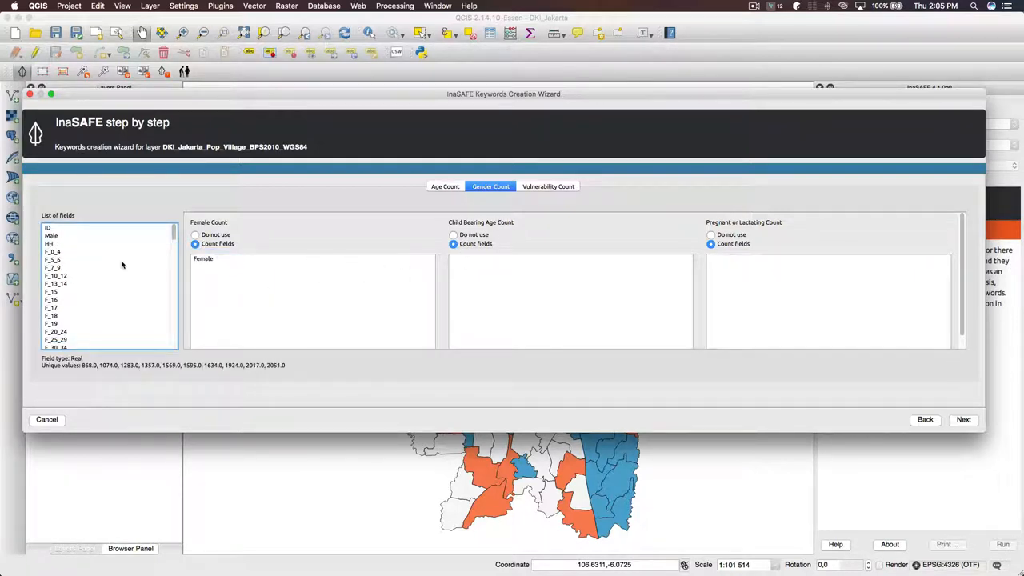
{"action": "left_click", "coordinate": [56, 284]}
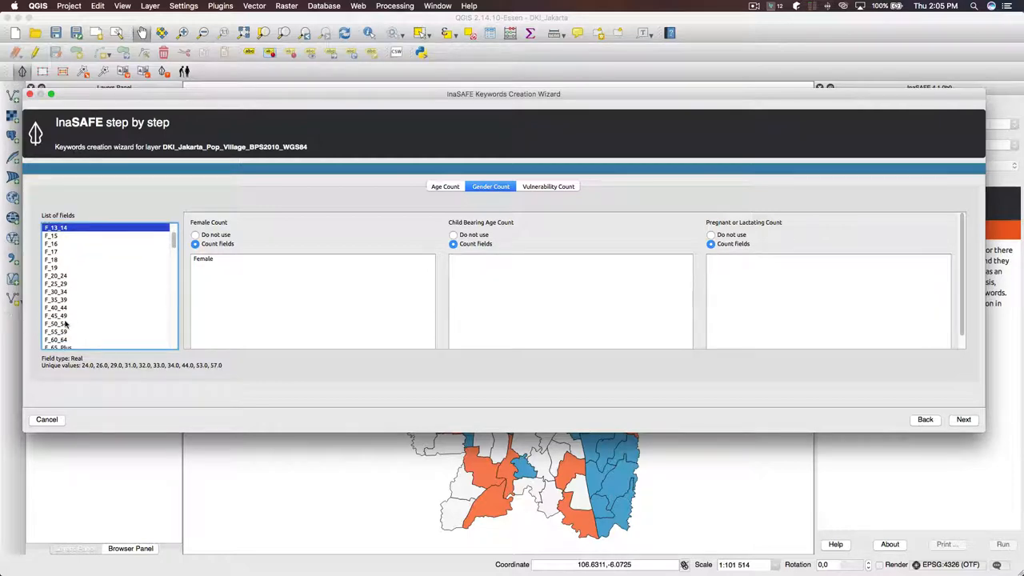
Step: Map the female 13–49 age bands to child-bearing age, then move to Vulnerability Count
{"action": "left_click", "coordinate": [56, 323]}
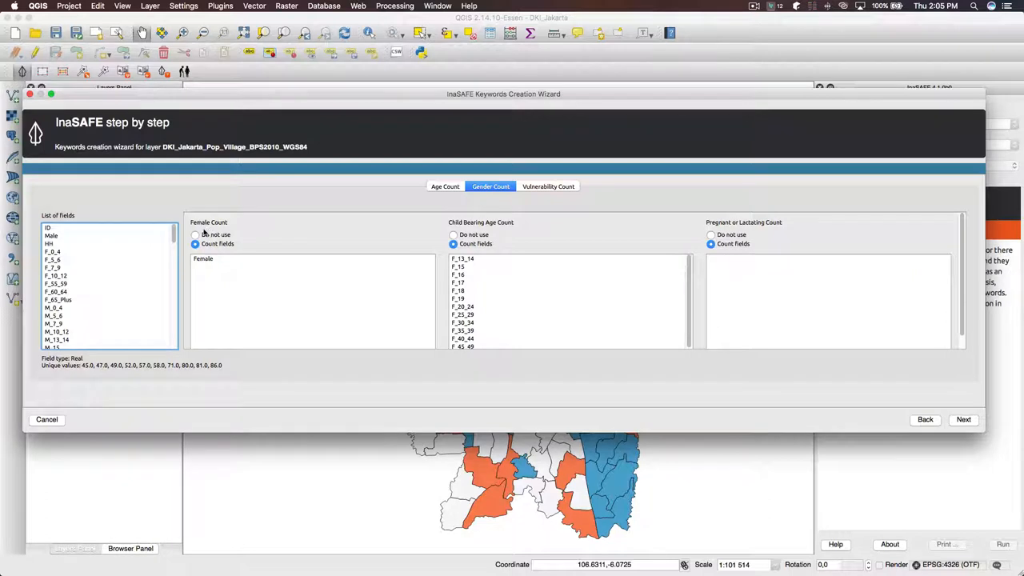
{"action": "scroll", "scroll_direction": "down", "scroll_amount": 3}
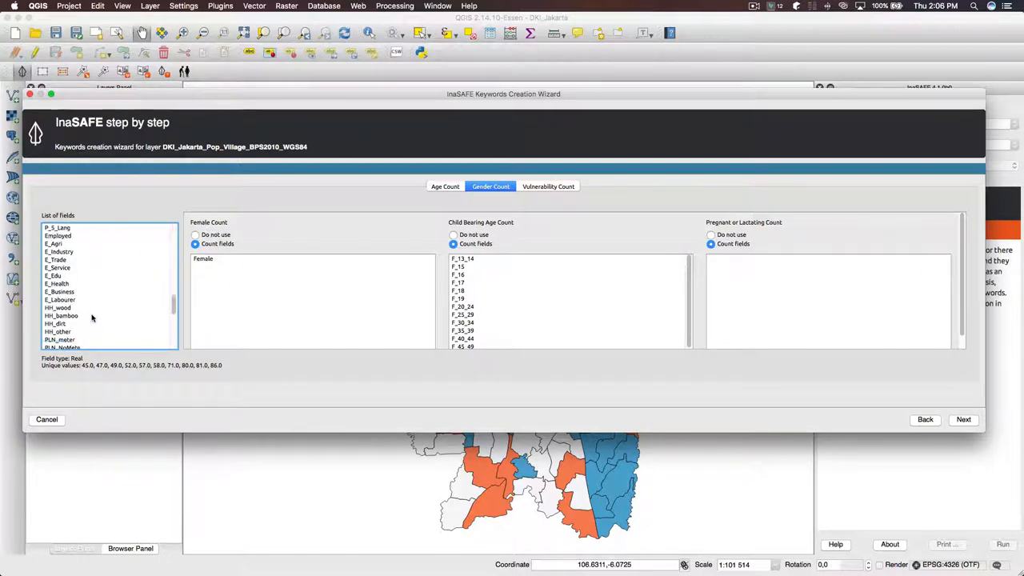
{"action": "scroll", "scroll_direction": "down", "scroll_amount": 3}
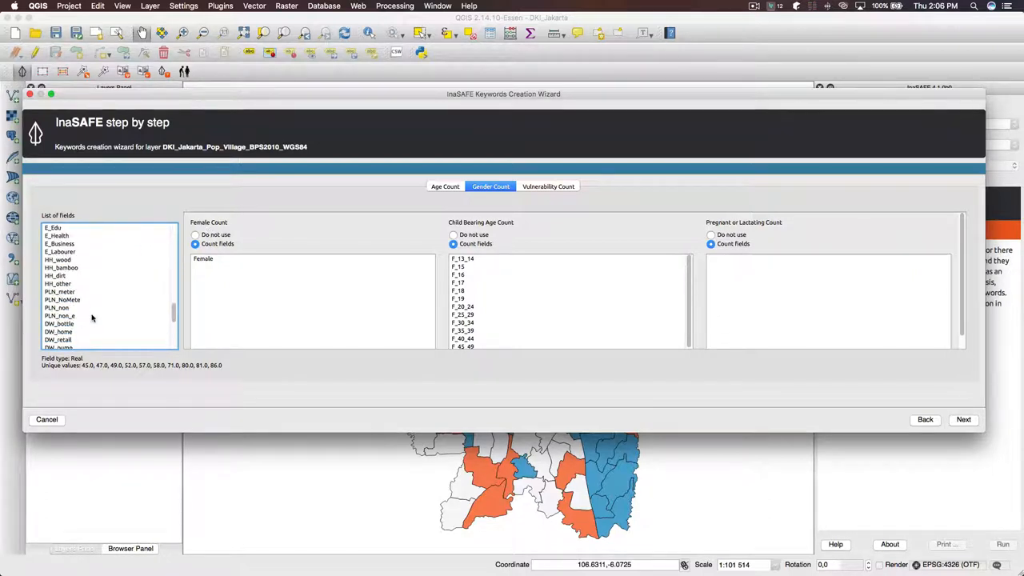
{"action": "scroll", "scroll_direction": "down", "scroll_amount": 3}
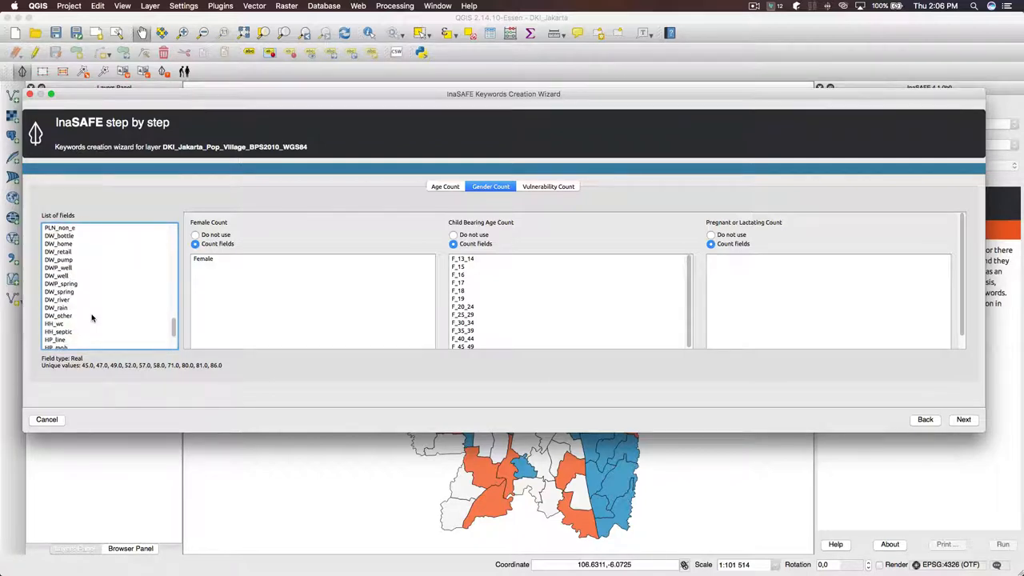
{"action": "scroll", "scroll_direction": "down", "scroll_amount": 3}
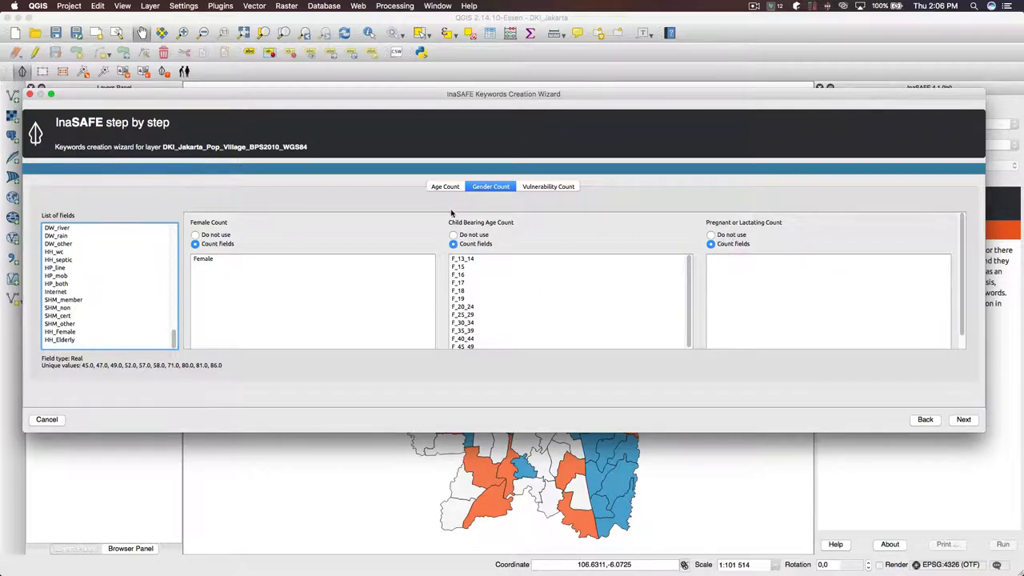
{"action": "left_click", "coordinate": [547, 186]}
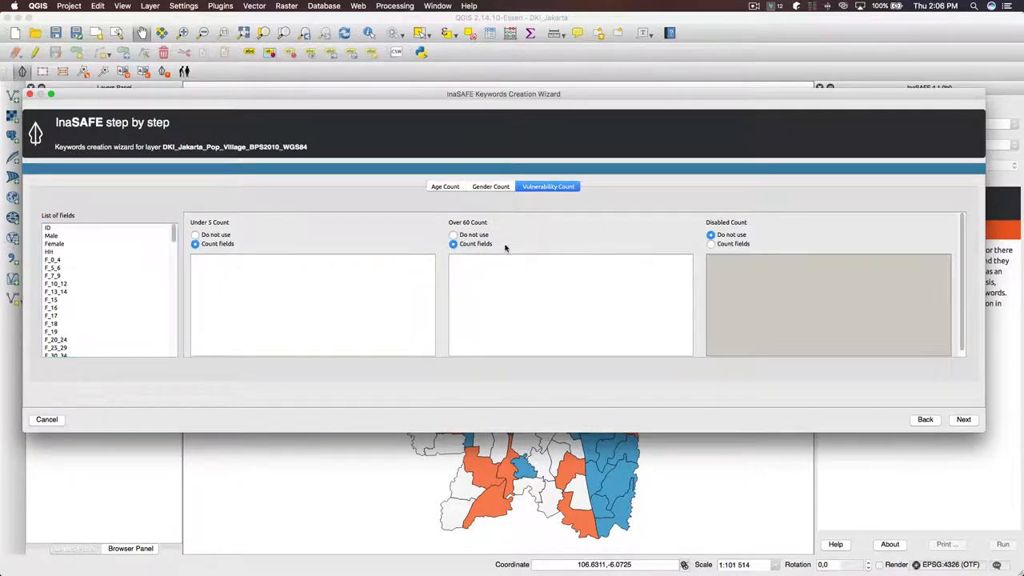
Step: Map the 0–4 age fields to the Under 5 vulnerability count
{"action": "left_click", "coordinate": [490, 186]}
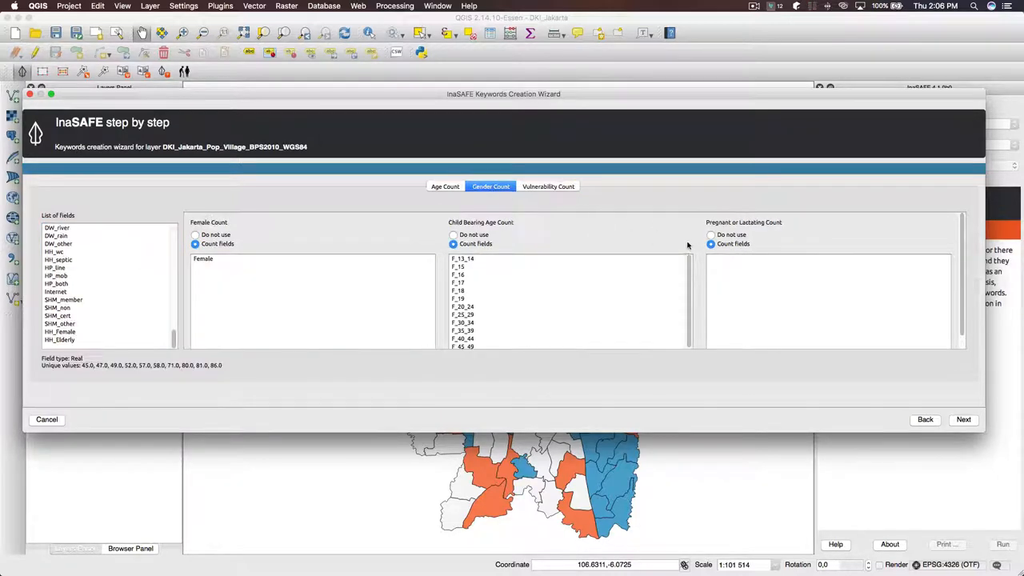
{"action": "left_click", "coordinate": [548, 186]}
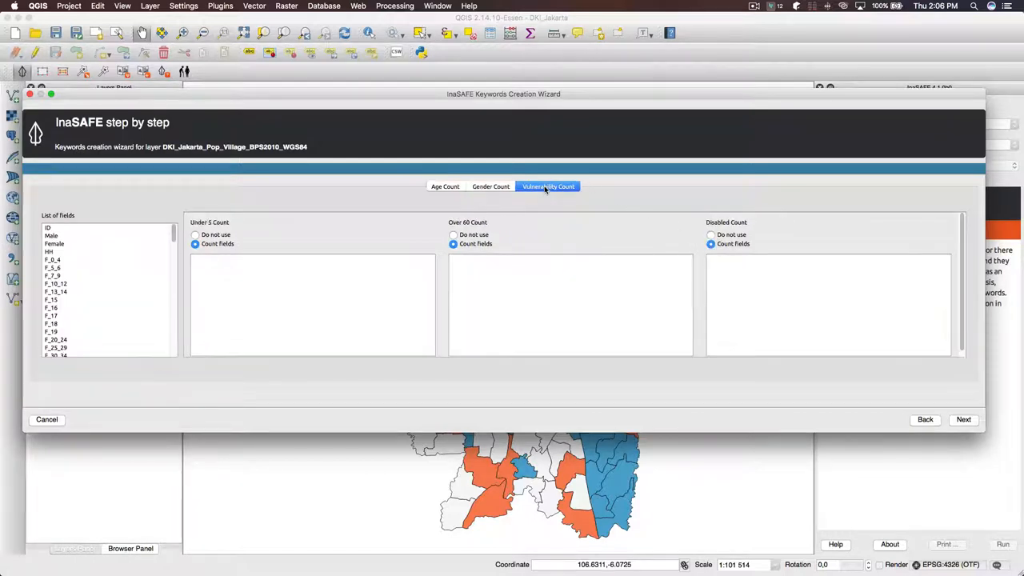
{"action": "mouse_move", "coordinate": [467, 179]}
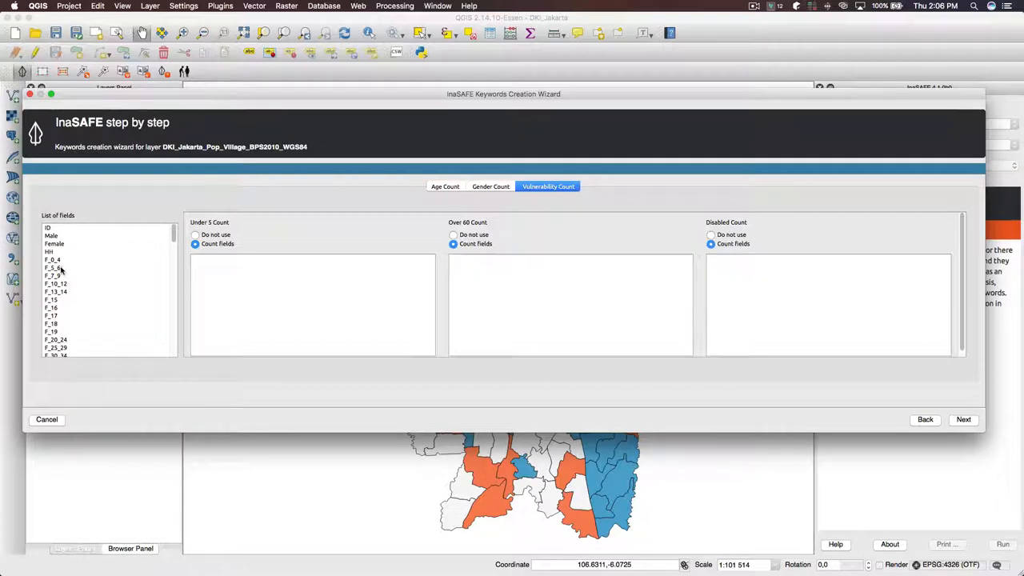
{"action": "left_click", "coordinate": [53, 259]}
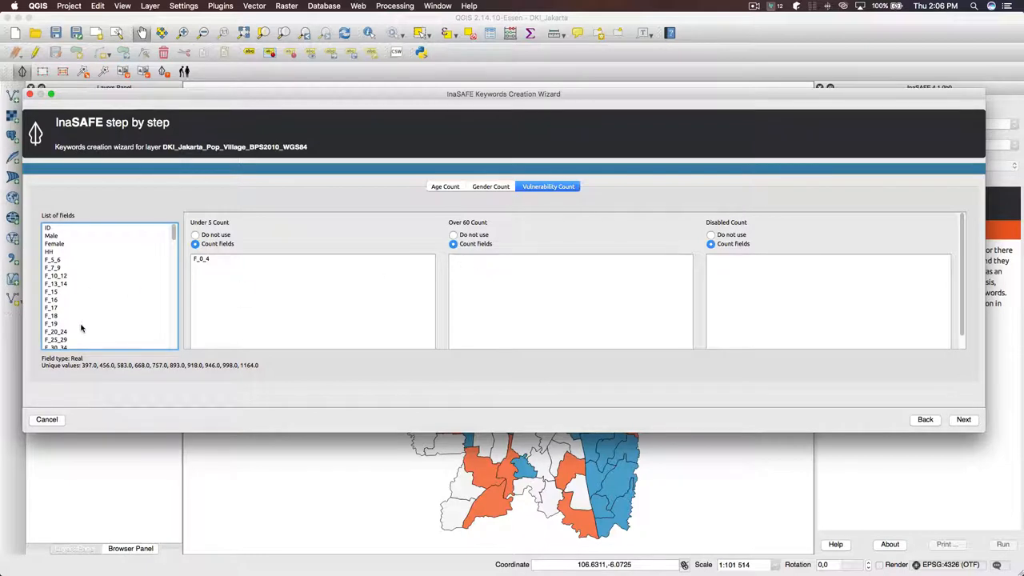
{"action": "scroll", "scroll_direction": "down", "scroll_amount": 3}
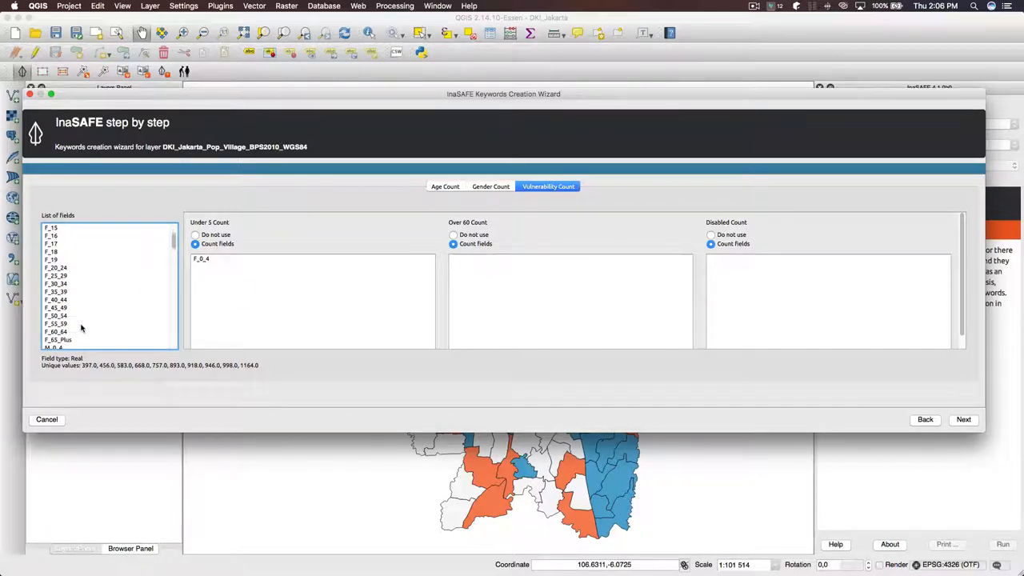
{"action": "left_click", "coordinate": [56, 332]}
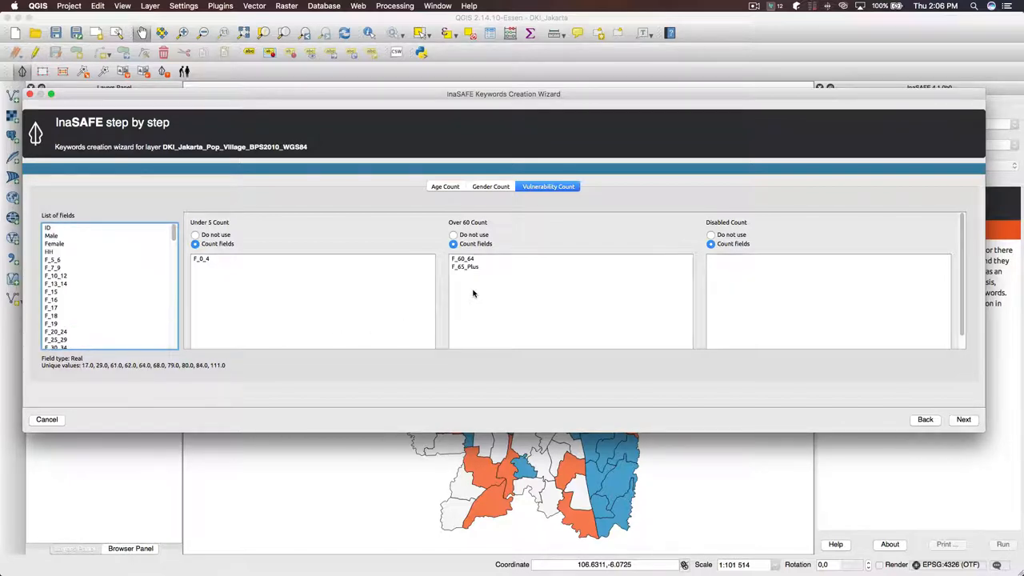
Step: Map the over-60 age bands and disability fields to the vulnerability counts
{"action": "scroll", "scroll_direction": "down", "scroll_amount": 3}
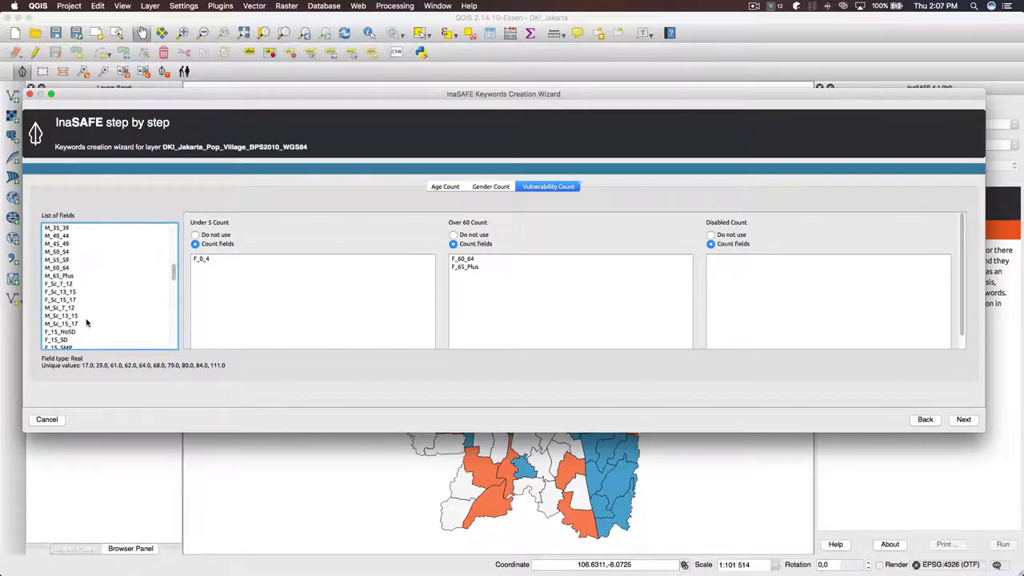
{"action": "scroll", "scroll_direction": "down", "scroll_amount": 3}
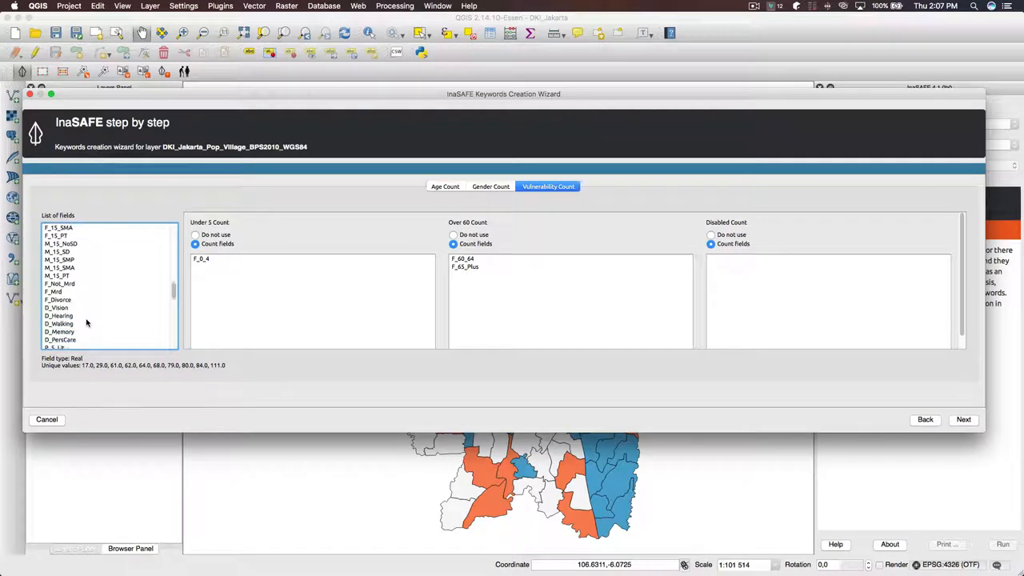
{"action": "left_click", "coordinate": [59, 300]}
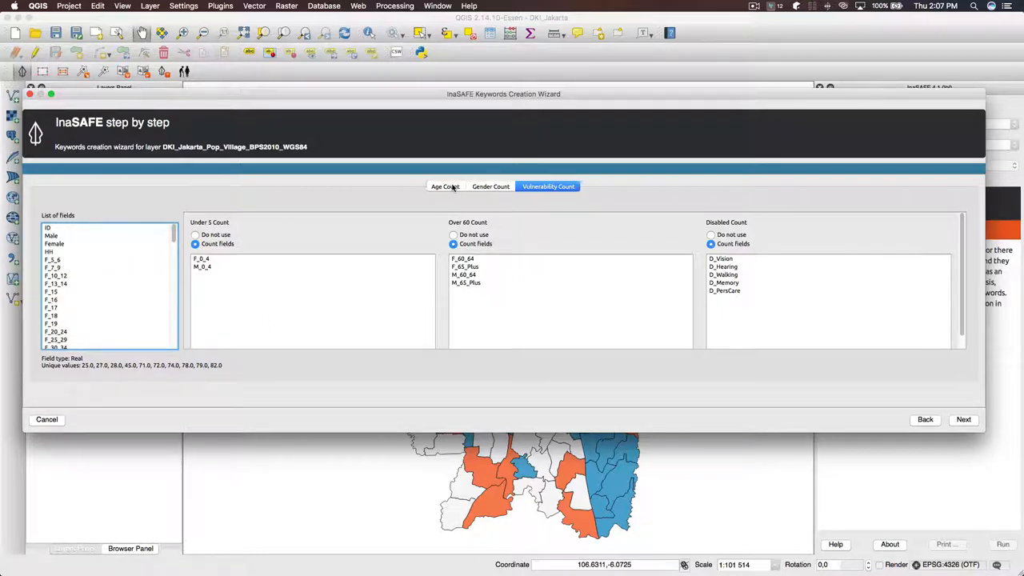
Step: Review the Age Count groupings, advance and choose ID as the exposure identifier field
{"action": "left_click", "coordinate": [445, 186]}
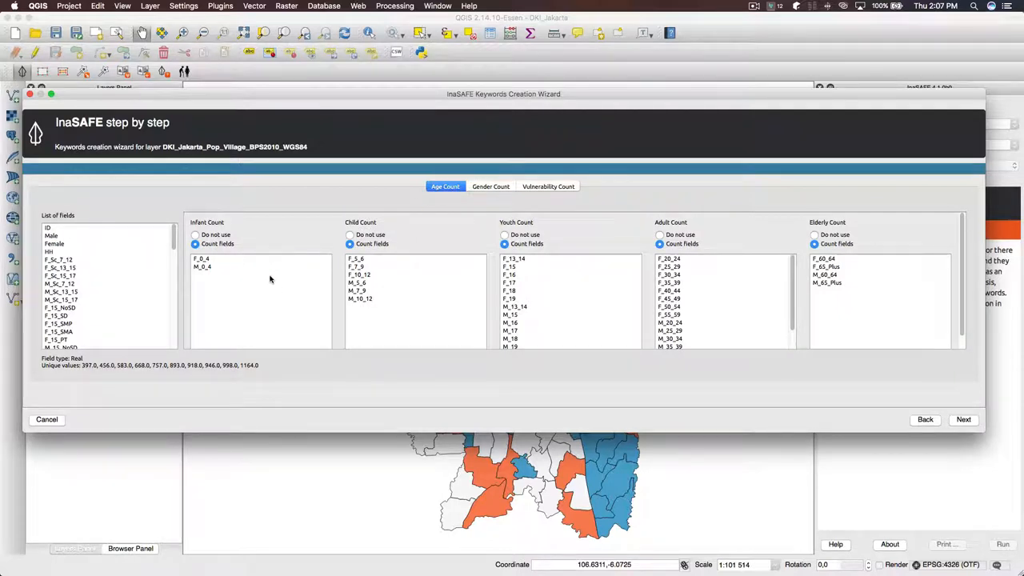
{"action": "mouse_move", "coordinate": [464, 163]}
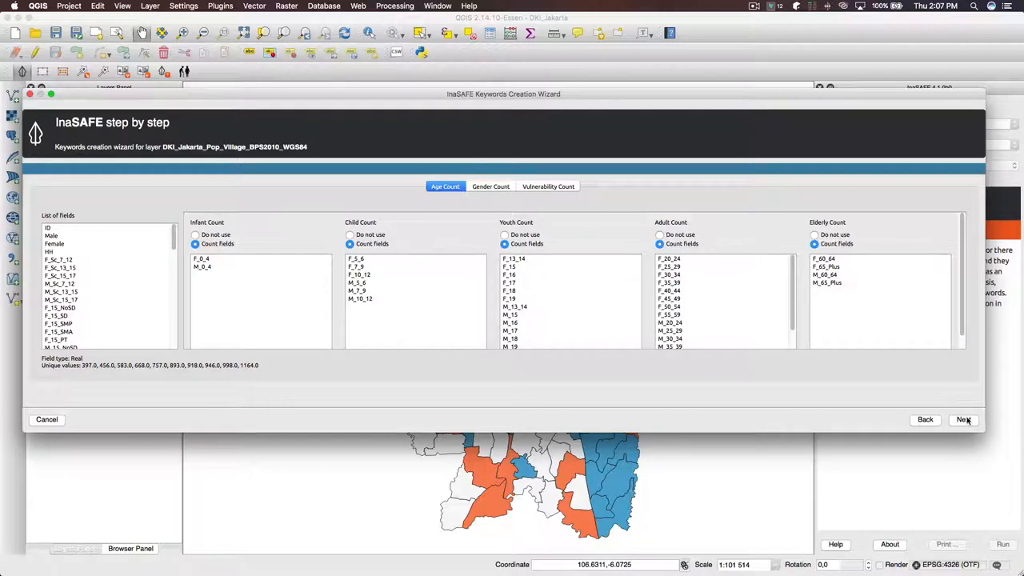
{"action": "left_click", "coordinate": [964, 419]}
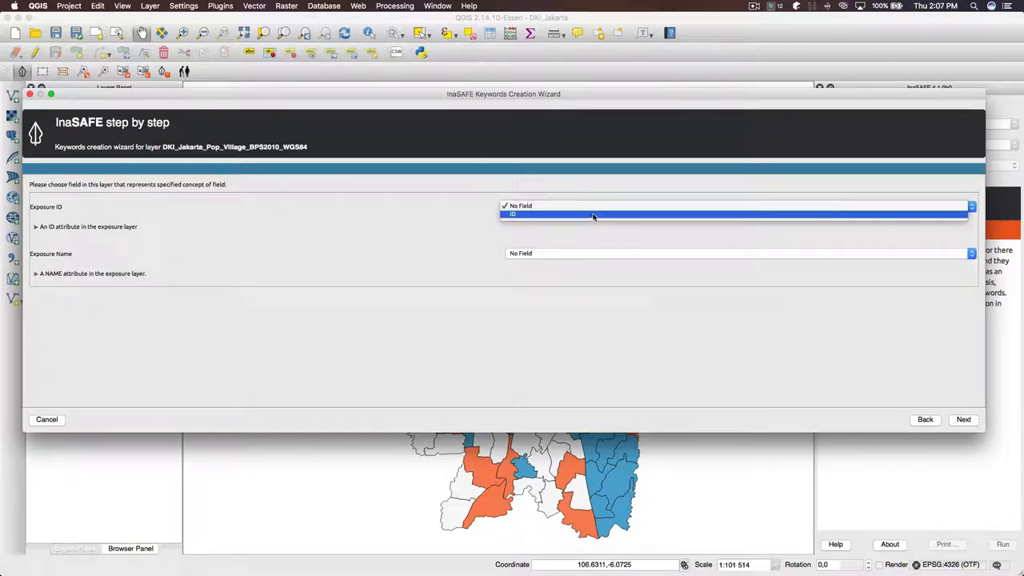
{"action": "left_click", "coordinate": [964, 419]}
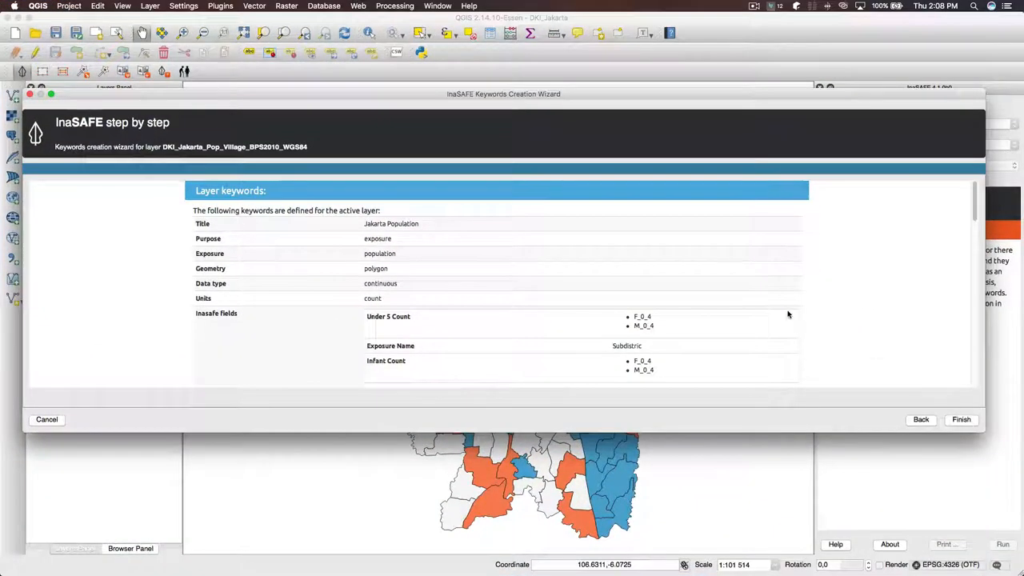
Step: Scroll through the Jakarta Population keywords summary and finish to save them
{"action": "scroll", "scroll_direction": "down", "scroll_amount": 3}
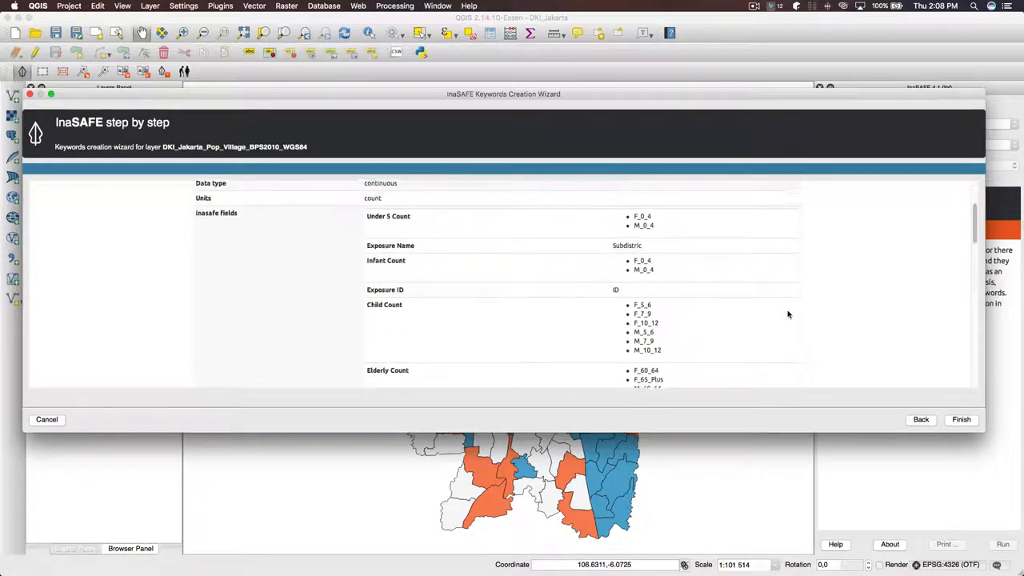
{"action": "scroll", "scroll_direction": "down", "scroll_amount": 3}
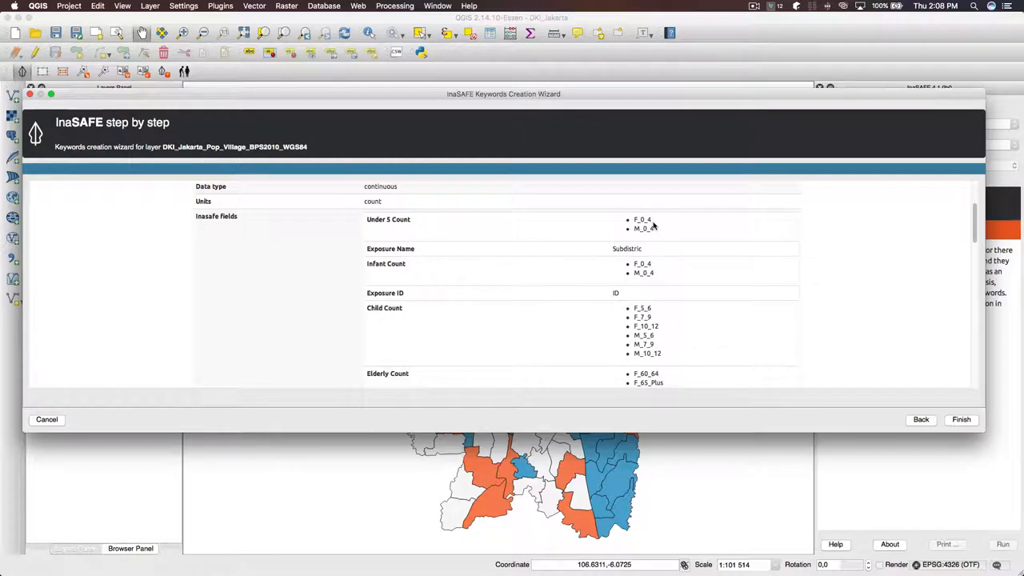
{"action": "mouse_move", "coordinate": [544, 258]}
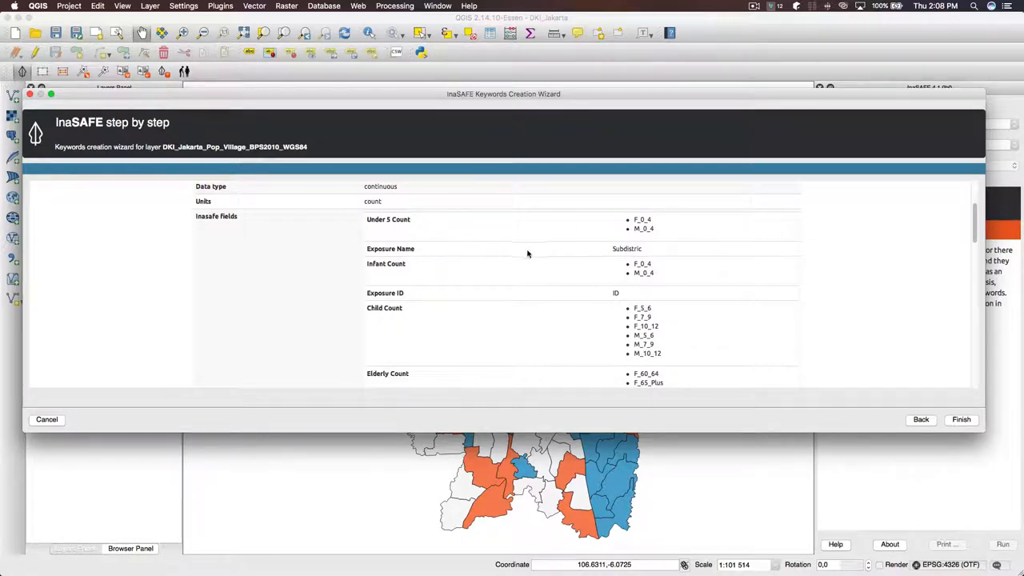
{"action": "scroll", "scroll_direction": "down", "scroll_amount": 3}
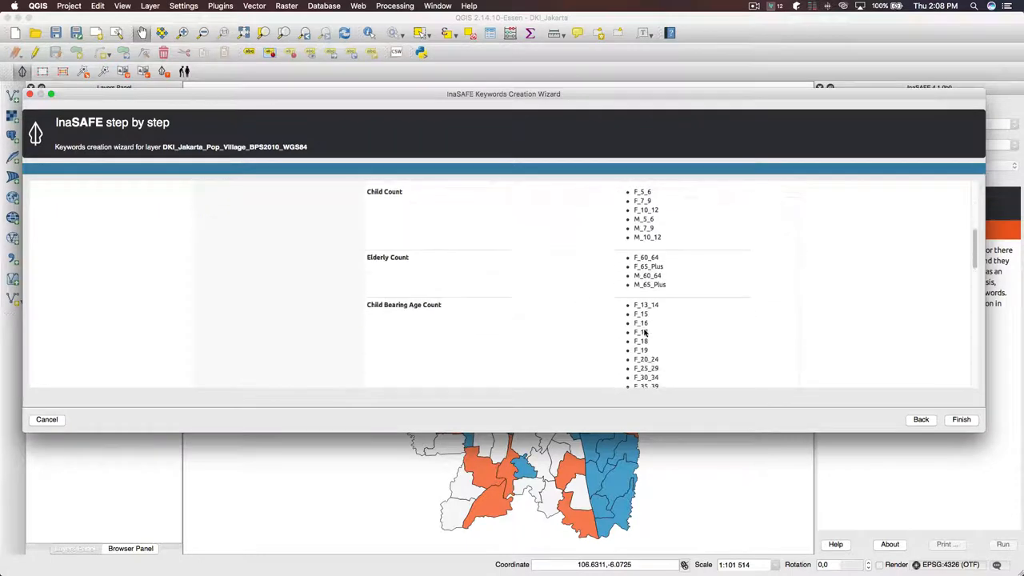
{"action": "scroll", "scroll_direction": "down", "scroll_amount": 3}
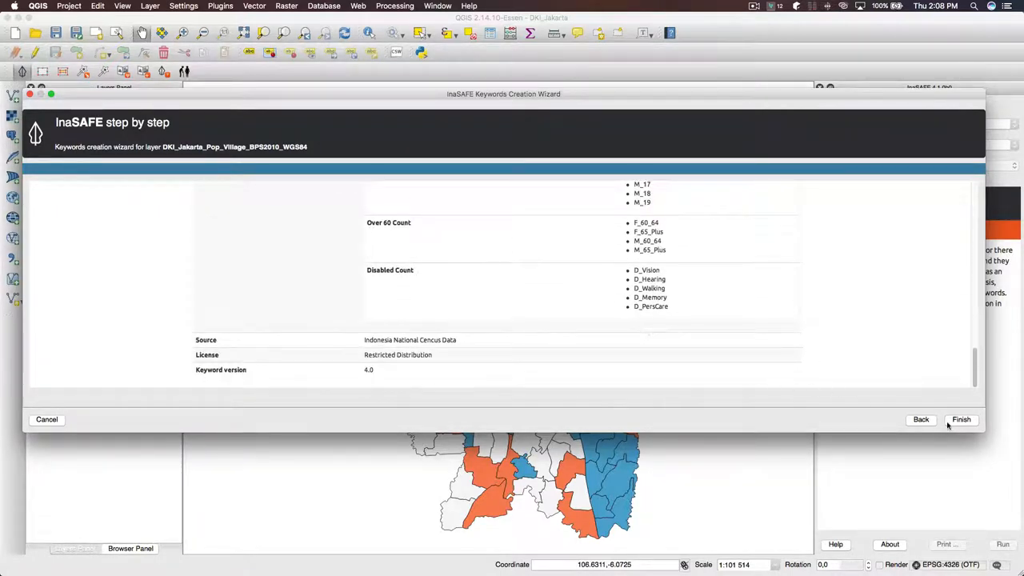
{"action": "left_click", "coordinate": [961, 420]}
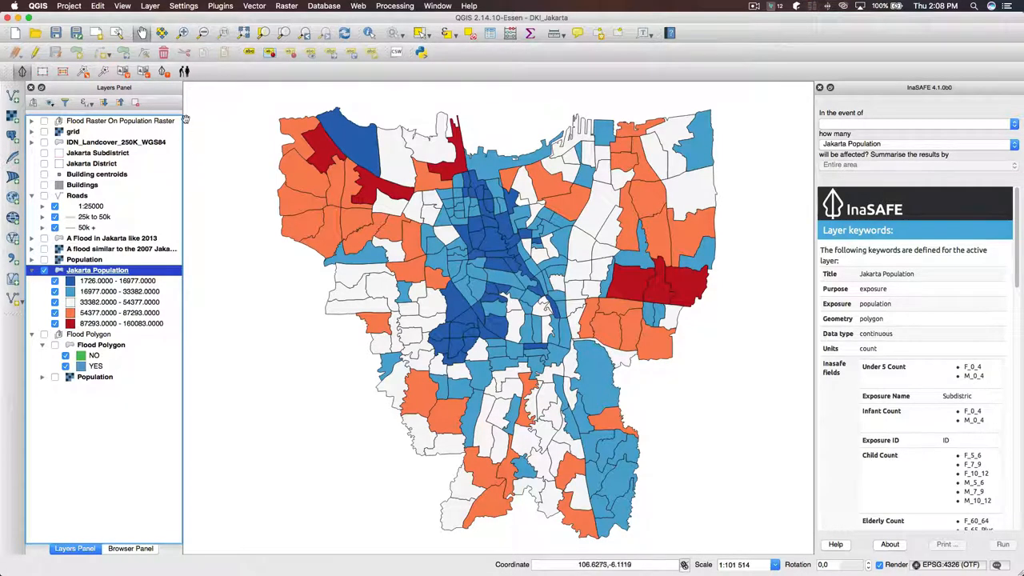
{"action": "mouse_move", "coordinate": [184, 72]}
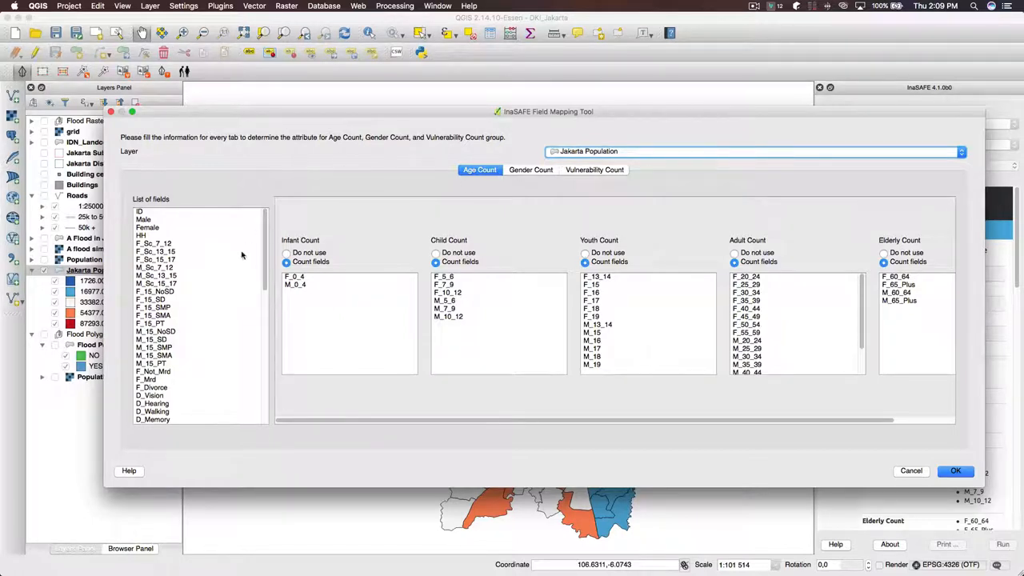
{"action": "mouse_move", "coordinate": [725, 234]}
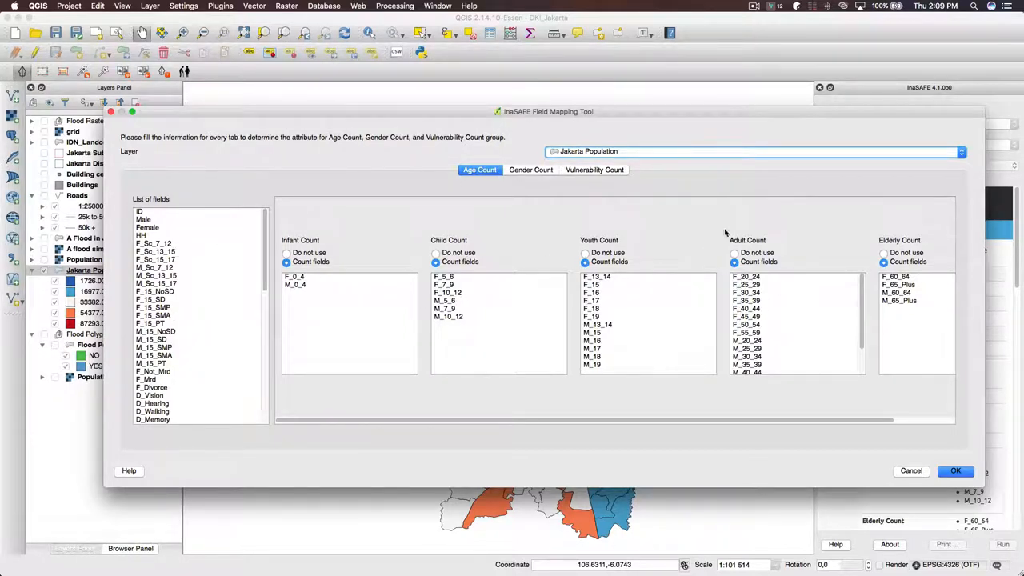
Step: On Gender Count, toggle Pregnant or Lactating back to Do not use and close the Field Mapping Tool
{"action": "left_click", "coordinate": [531, 170]}
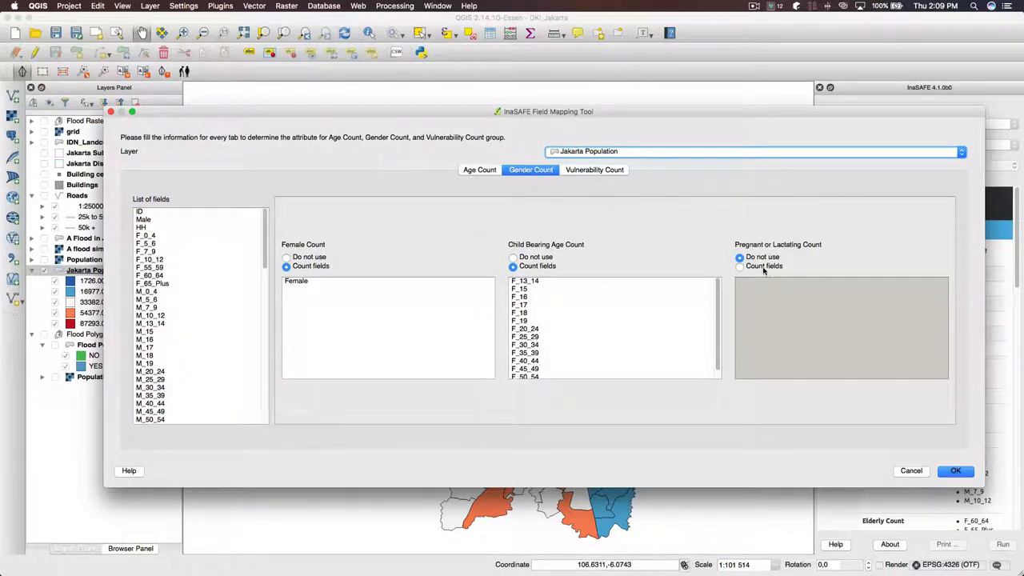
{"action": "left_click", "coordinate": [739, 266]}
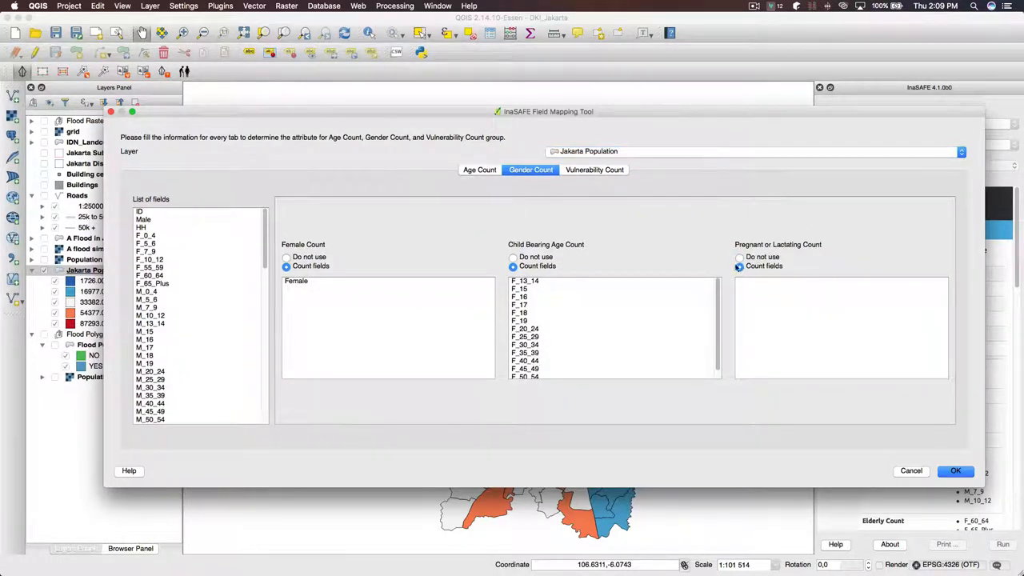
{"action": "left_click", "coordinate": [740, 256]}
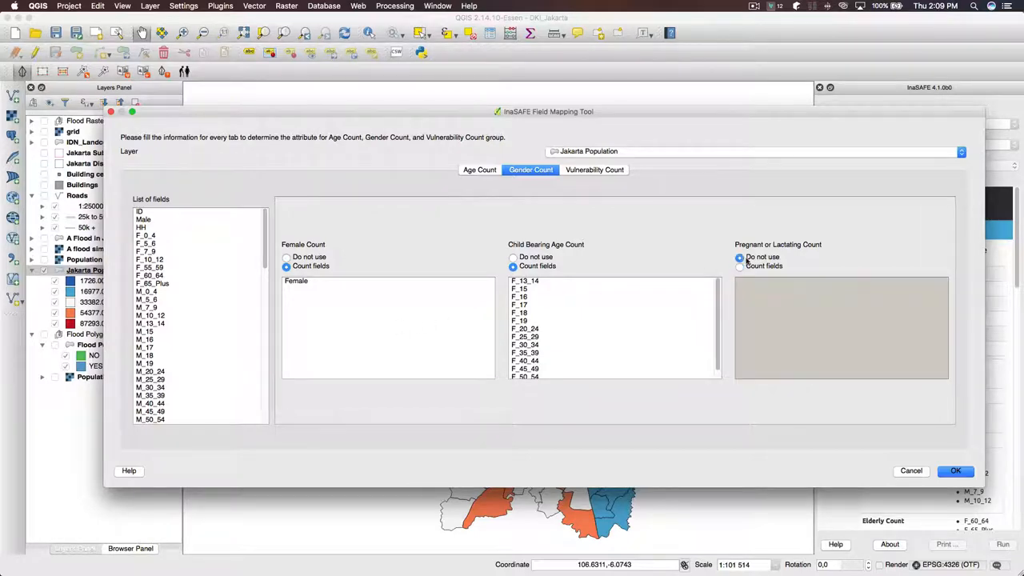
{"action": "left_click", "coordinate": [955, 470]}
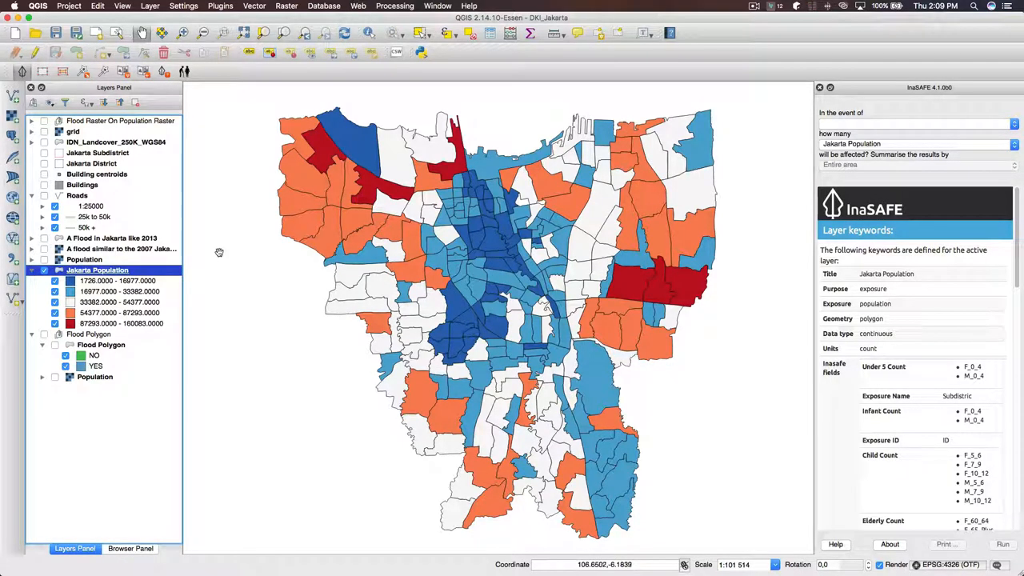
{"action": "mouse_move", "coordinate": [112, 250]}
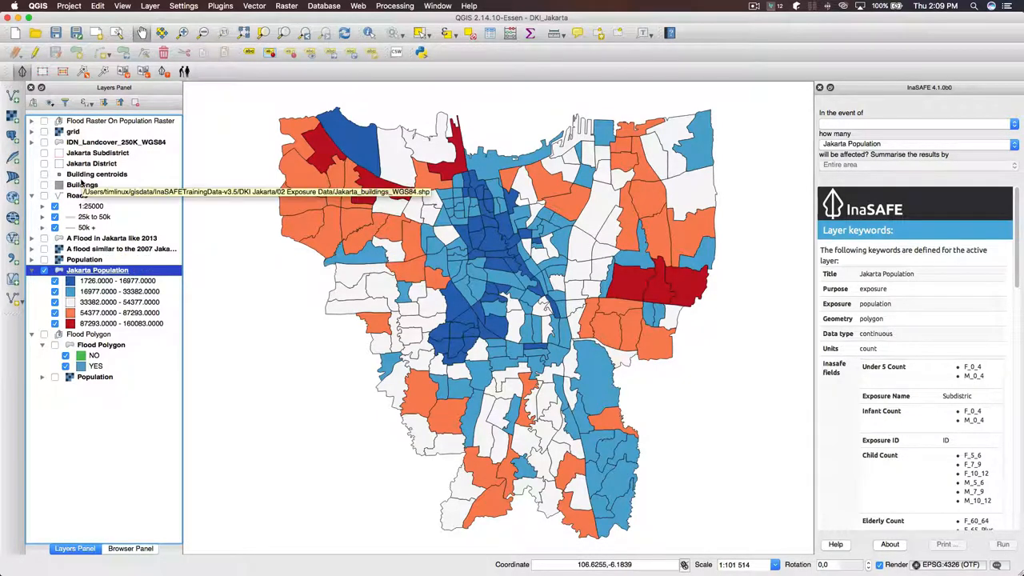
Step: Select the Jakarta District layer to show its aggregation keywords and default age ratios
{"action": "left_click", "coordinate": [92, 163]}
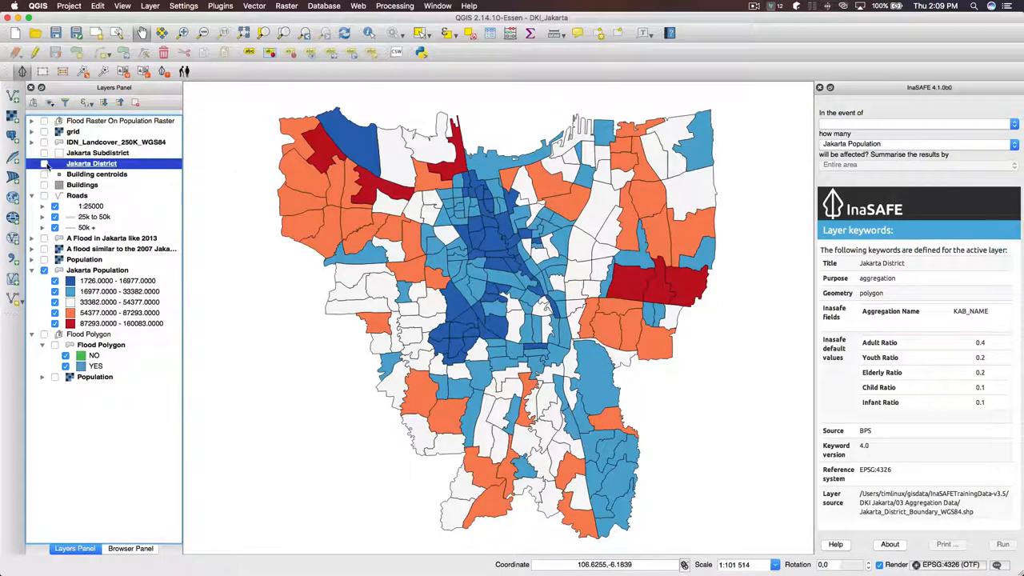
{"action": "left_click", "coordinate": [44, 164]}
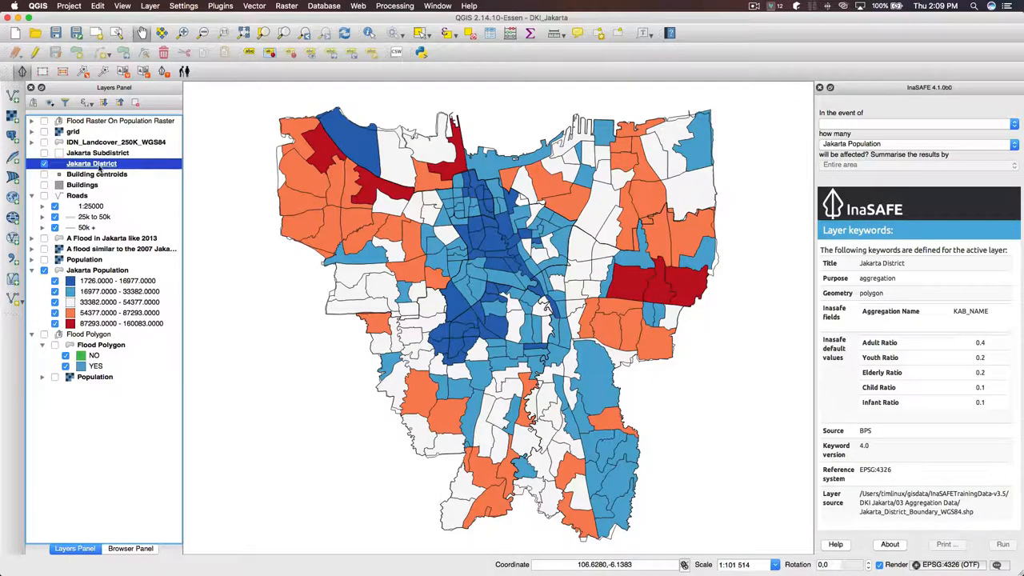
{"action": "mouse_move", "coordinate": [615, 224]}
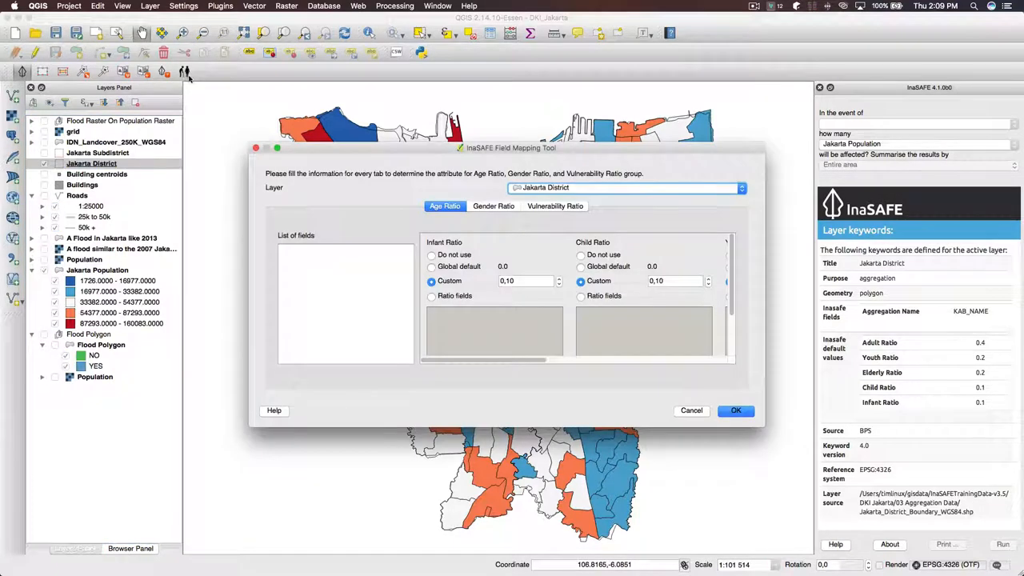
Step: Enlarge the Field Mapping window and review the gender and vulnerability ratio tabs before returning to age ratios
{"action": "left_click_drag", "start_coordinate": [511, 147], "coordinate": [315, 116]}
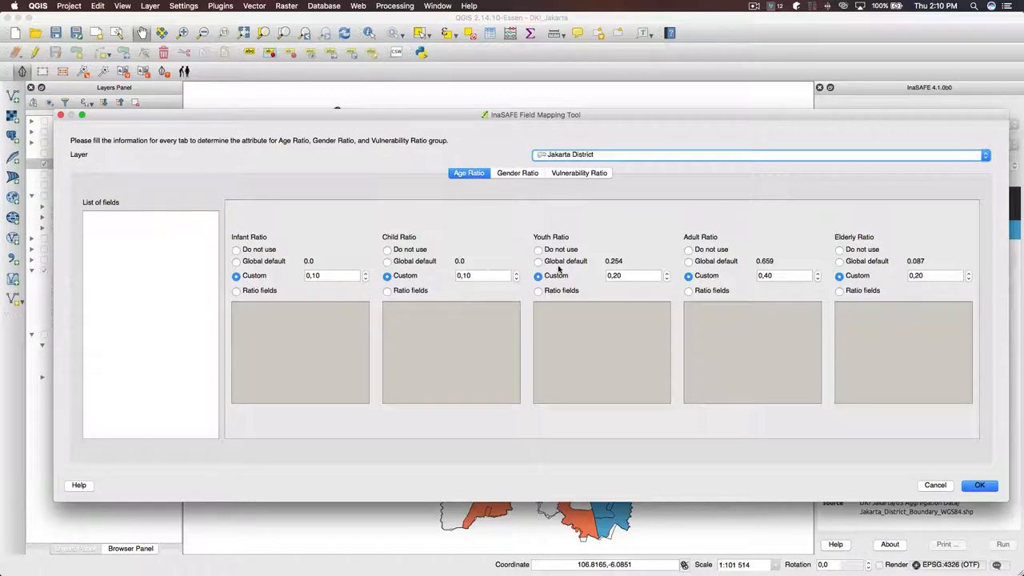
{"action": "left_click", "coordinate": [519, 173]}
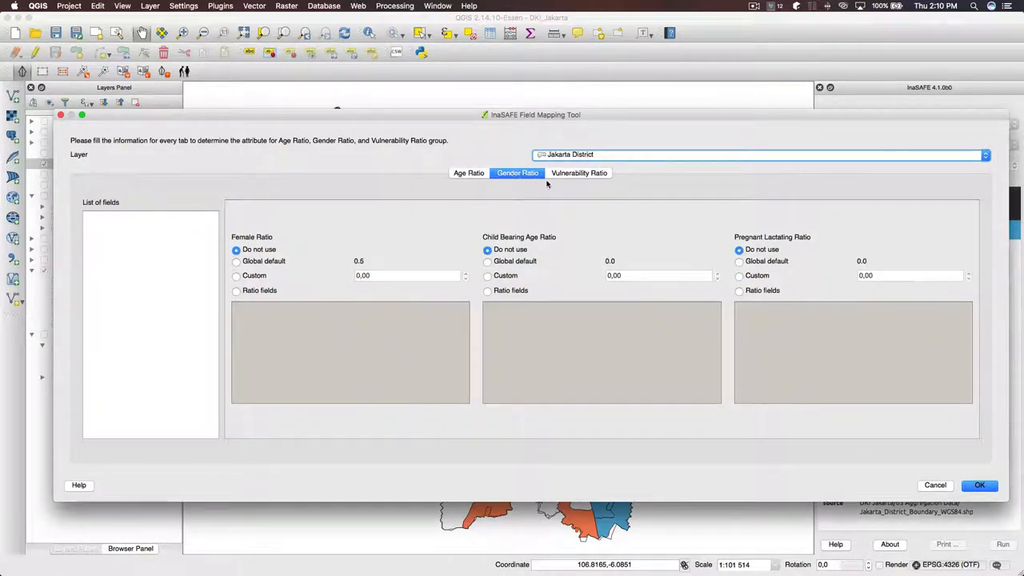
{"action": "left_click", "coordinate": [579, 173]}
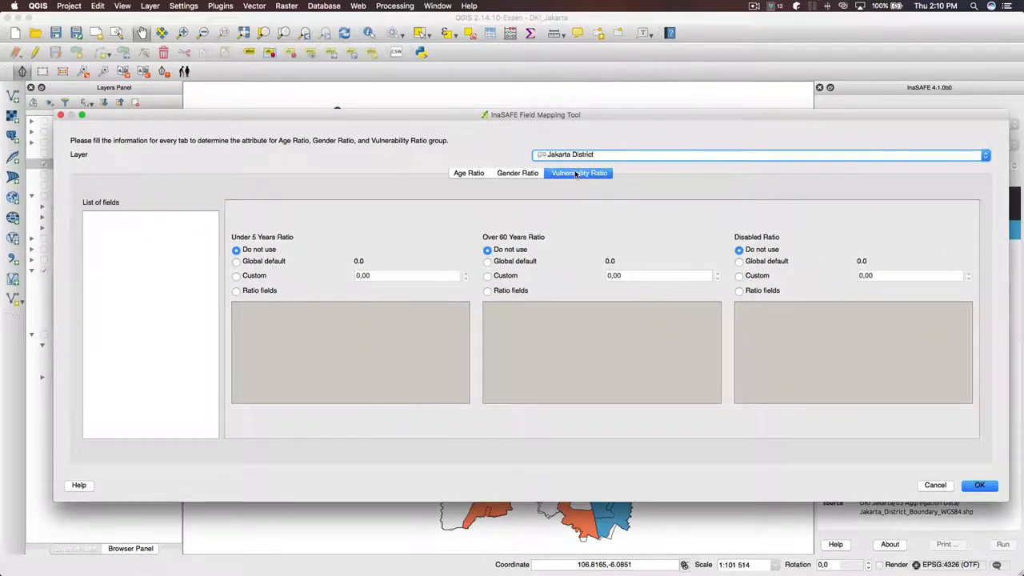
{"action": "left_click", "coordinate": [467, 173]}
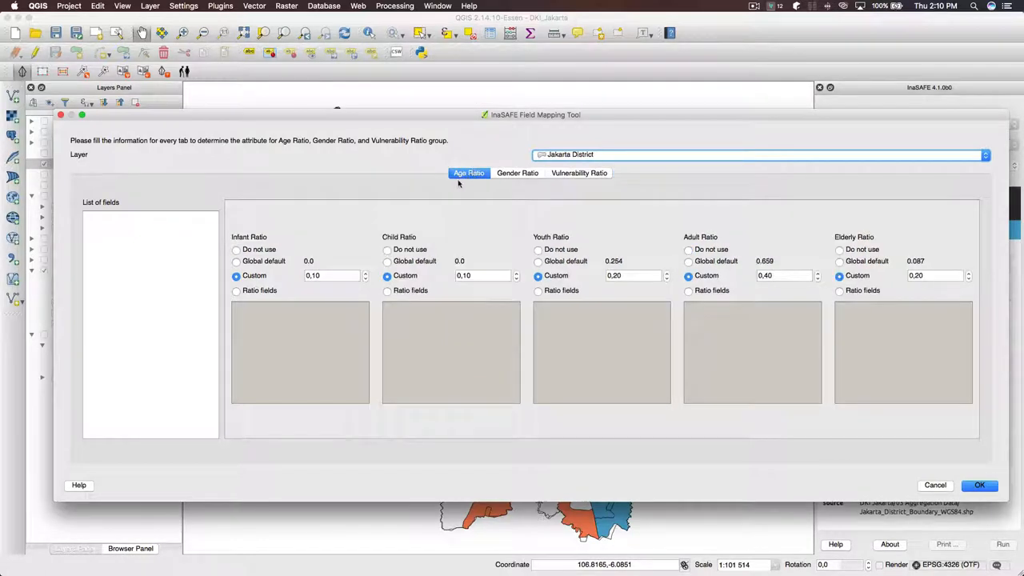
{"action": "mouse_move", "coordinate": [255, 119]}
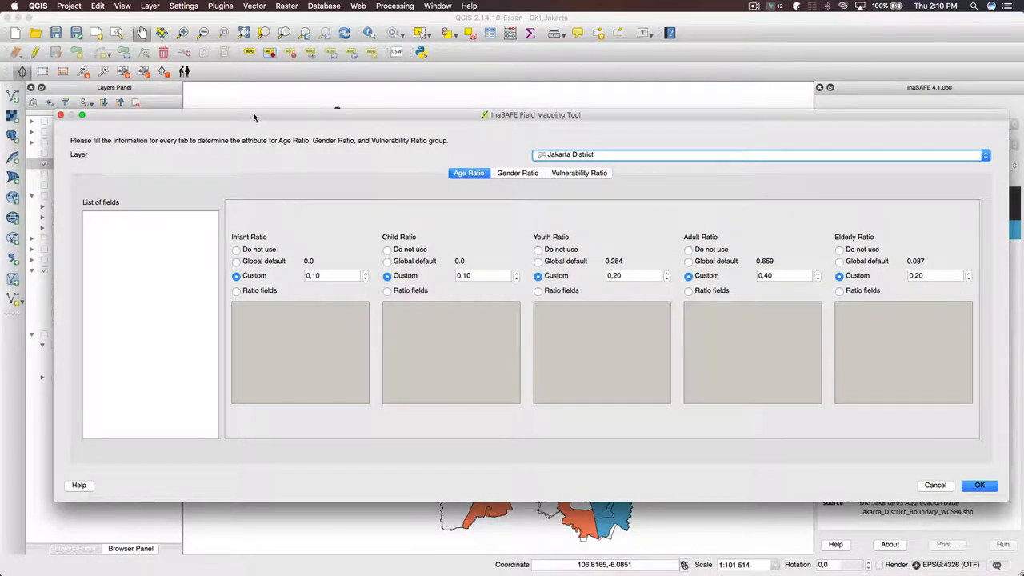
{"action": "mouse_move", "coordinate": [248, 230]}
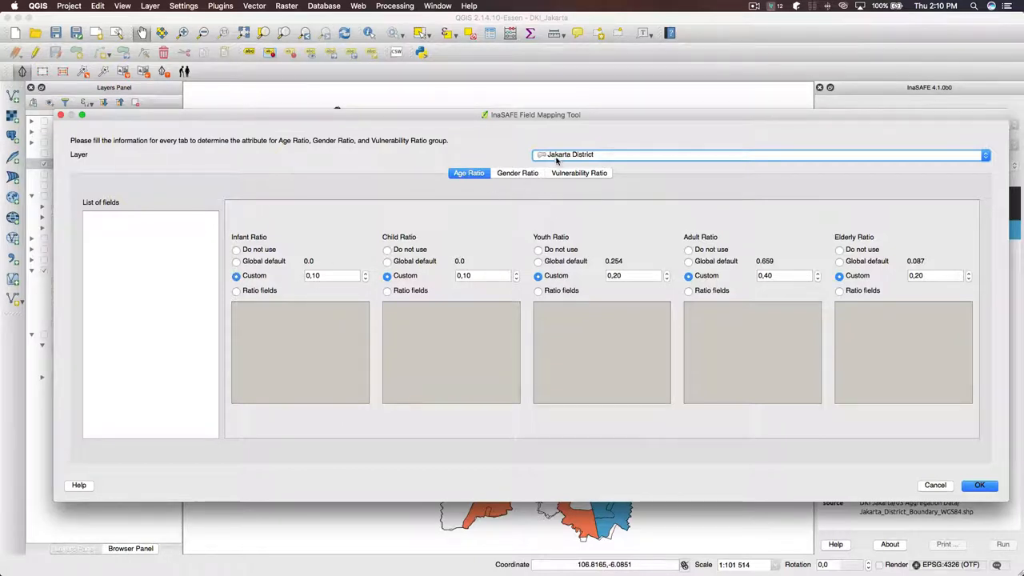
{"action": "mouse_move", "coordinate": [291, 269]}
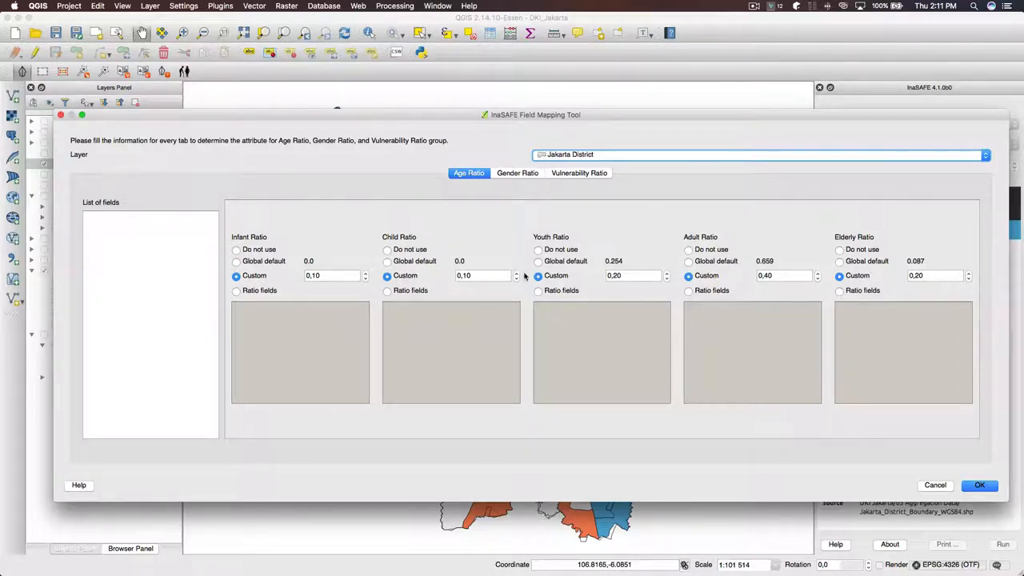
{"action": "mouse_move", "coordinate": [481, 256]}
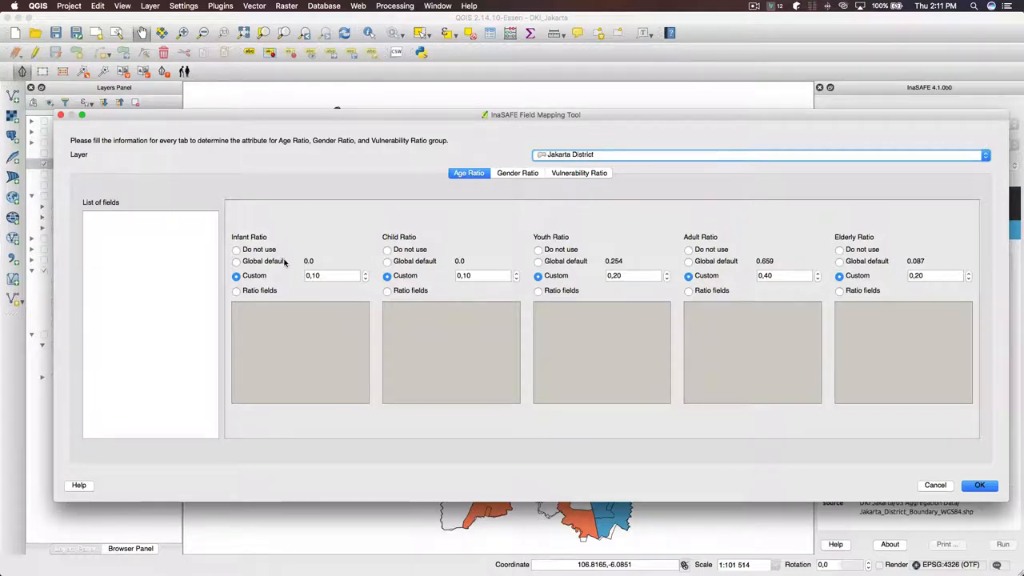
{"action": "mouse_move", "coordinate": [298, 277]}
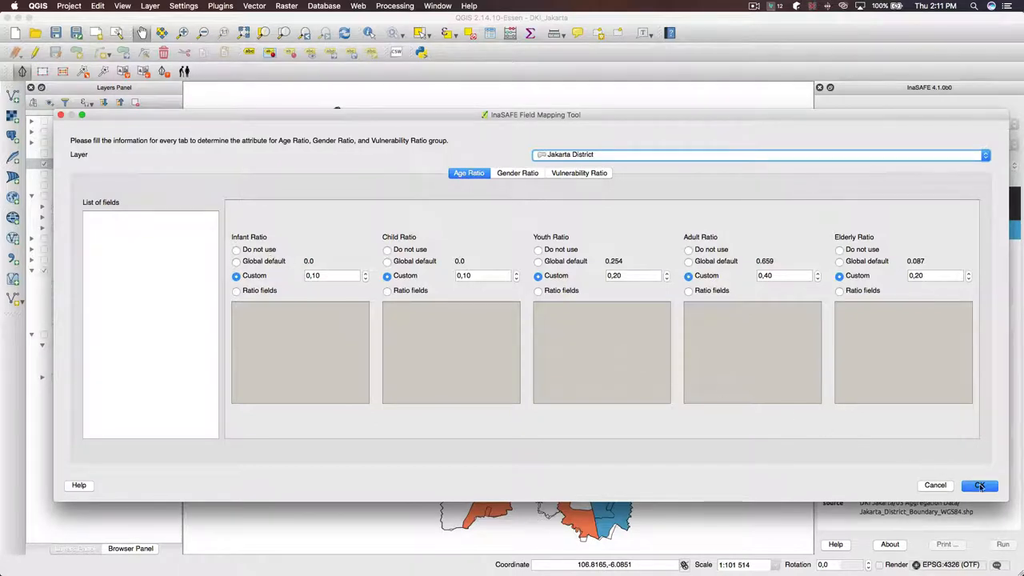
{"action": "mouse_move", "coordinate": [835, 424]}
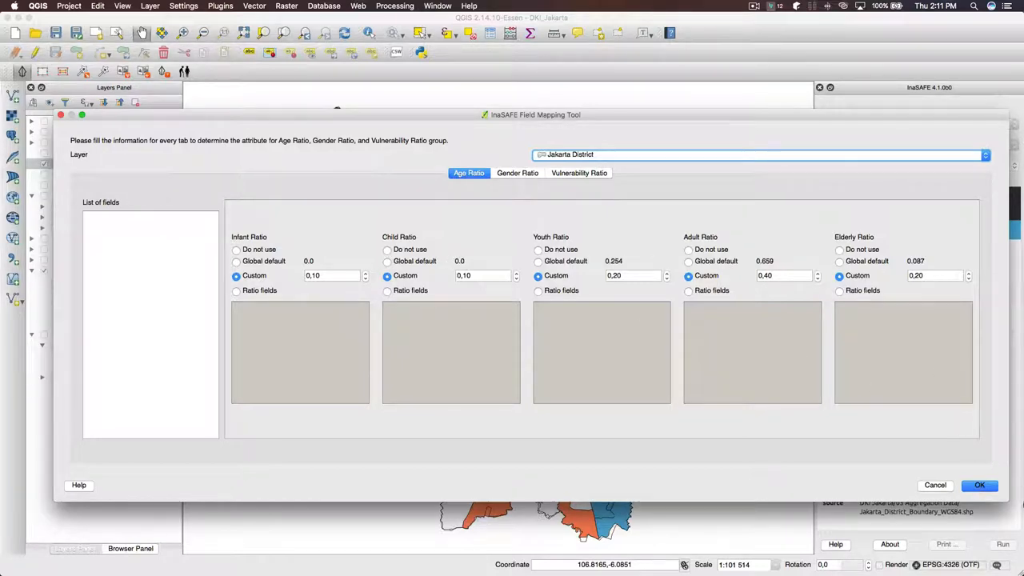
Step: Apply the age mapping and open InaSAFE Options at the Demographic Default settings
{"action": "left_click", "coordinate": [980, 485]}
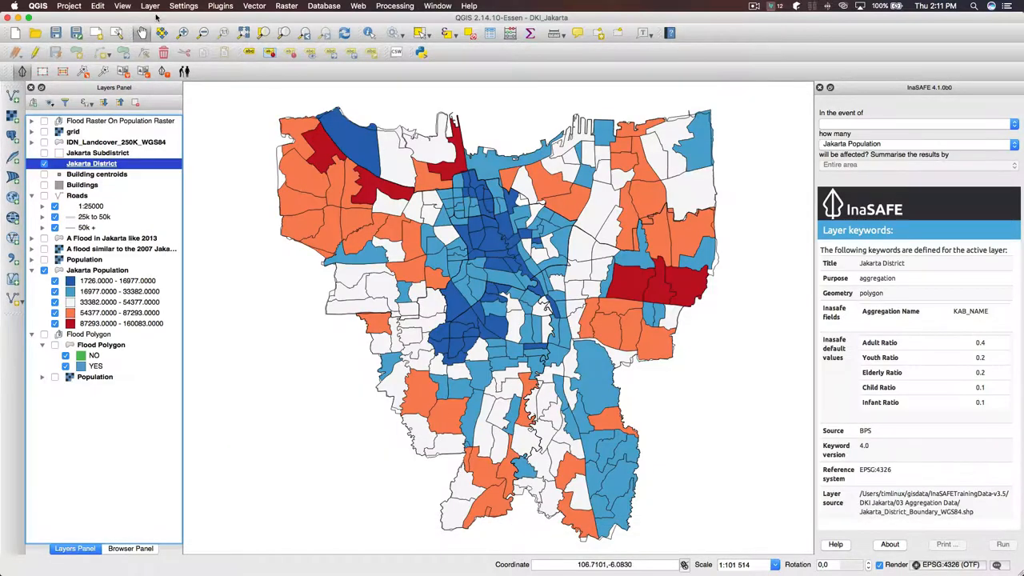
{"action": "left_click", "coordinate": [221, 6]}
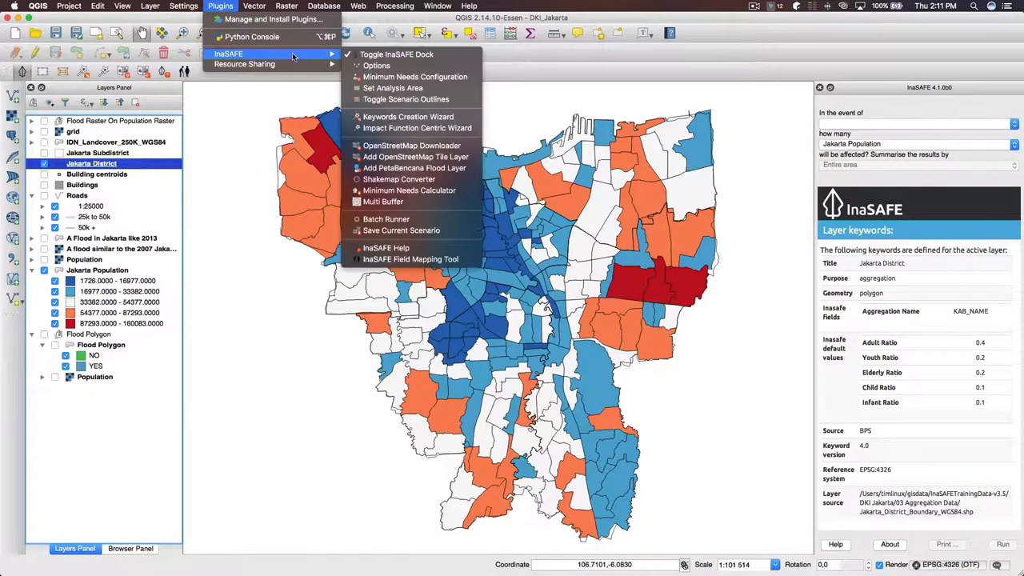
{"action": "left_click", "coordinate": [376, 64]}
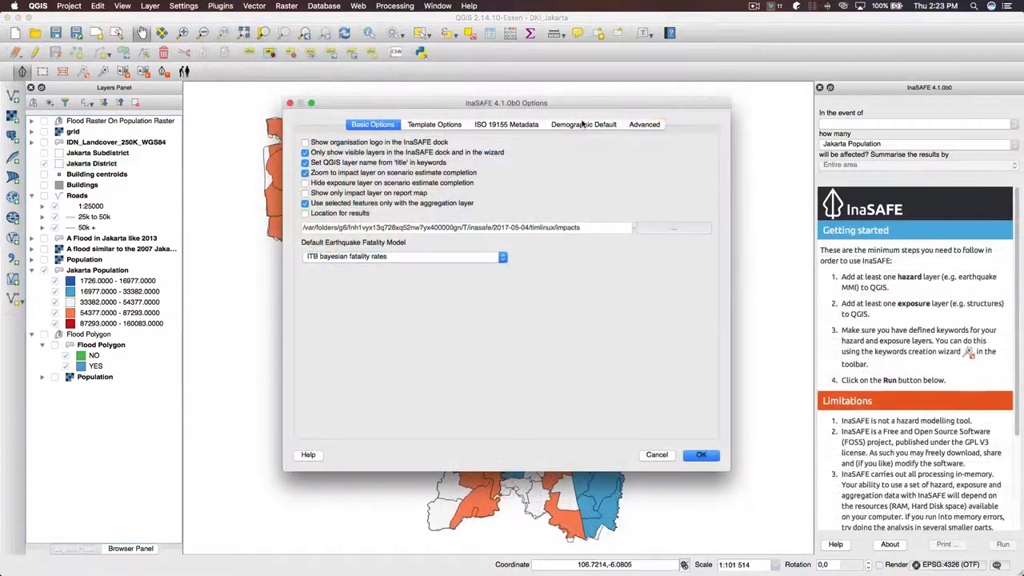
{"action": "left_click", "coordinate": [582, 125]}
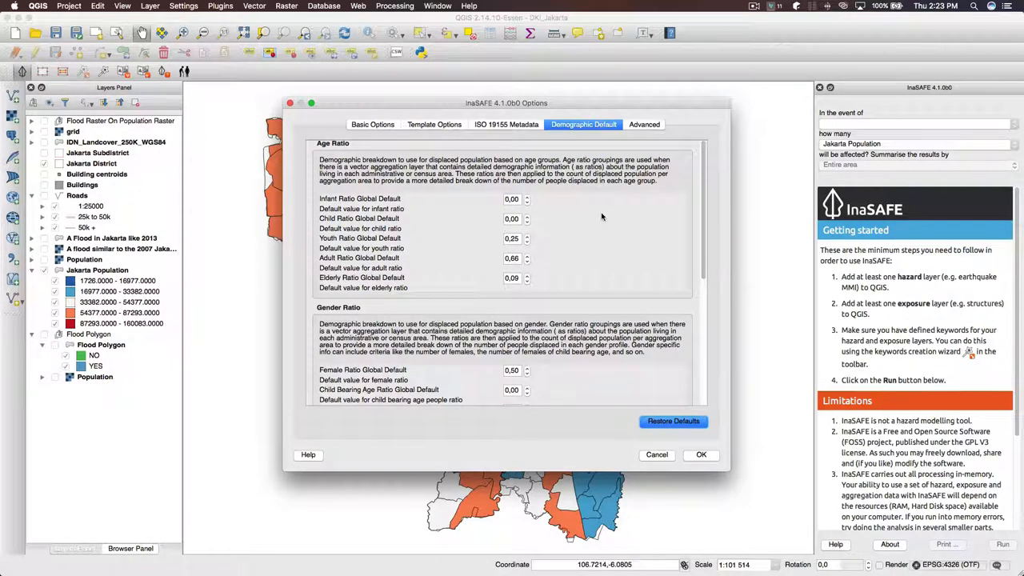
Step: Set the global default infant ratio to 0.01 and child ratio to 0.03, review the rest and save
{"action": "scroll", "scroll_direction": "down", "scroll_amount": 3}
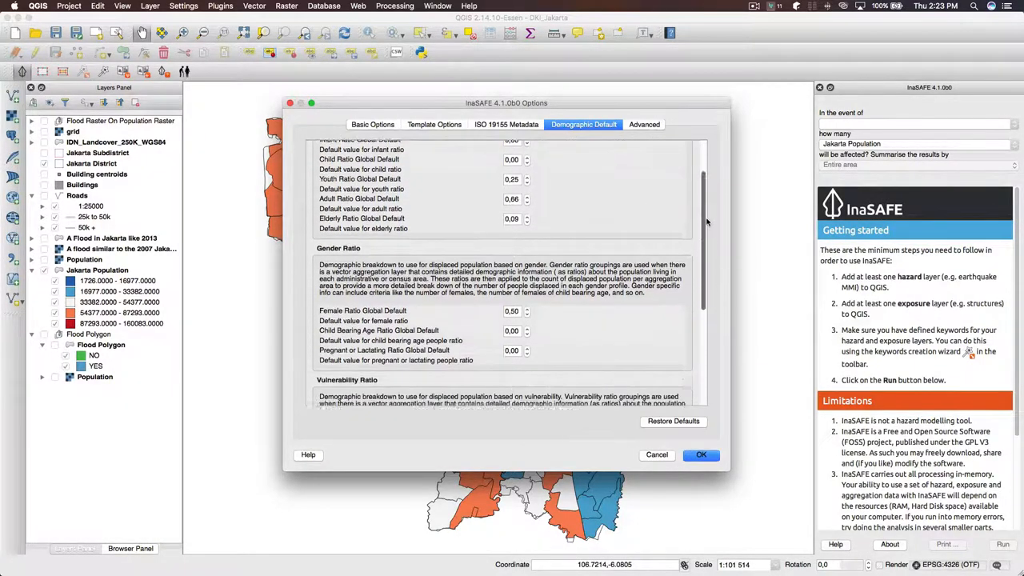
{"action": "scroll", "scroll_direction": "down", "scroll_amount": 3}
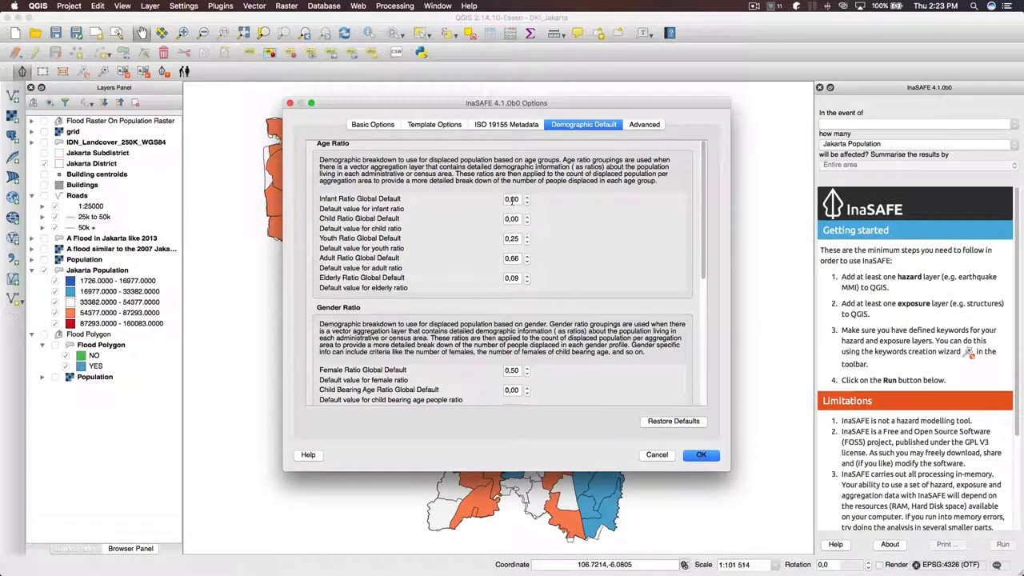
{"action": "left_click", "coordinate": [512, 198]}
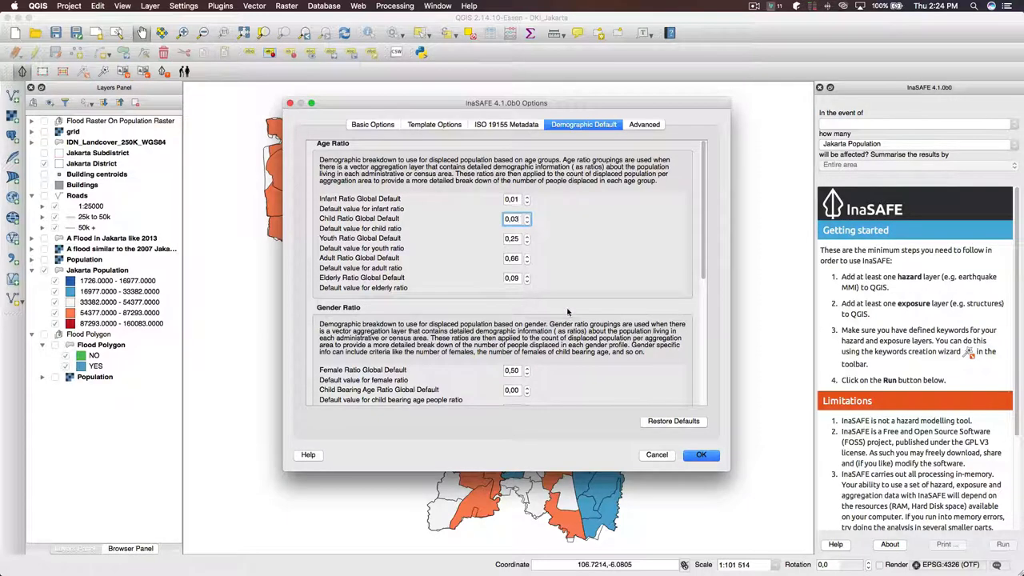
{"action": "scroll", "scroll_direction": "down", "scroll_amount": 3}
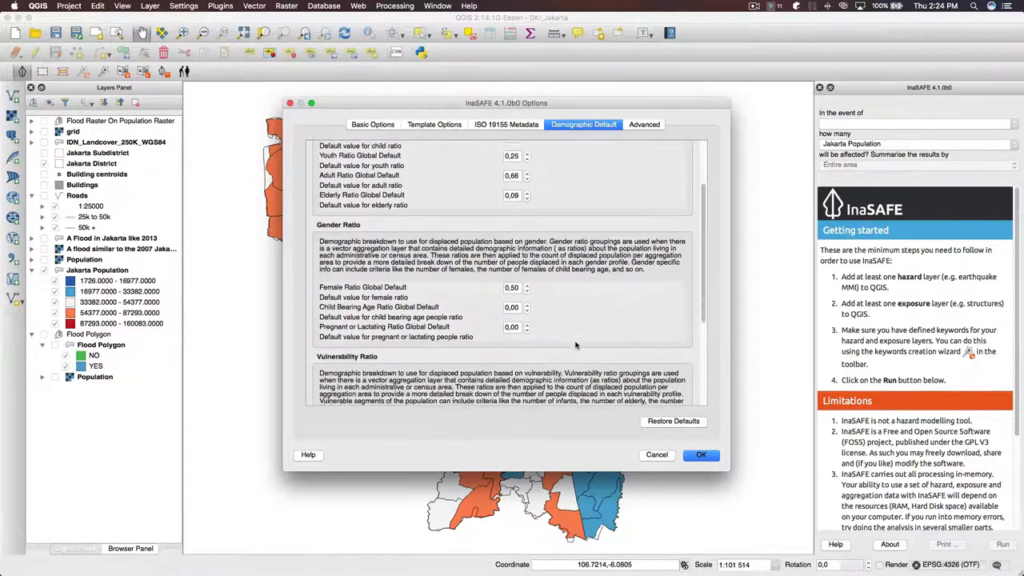
{"action": "scroll", "scroll_direction": "down", "scroll_amount": 3}
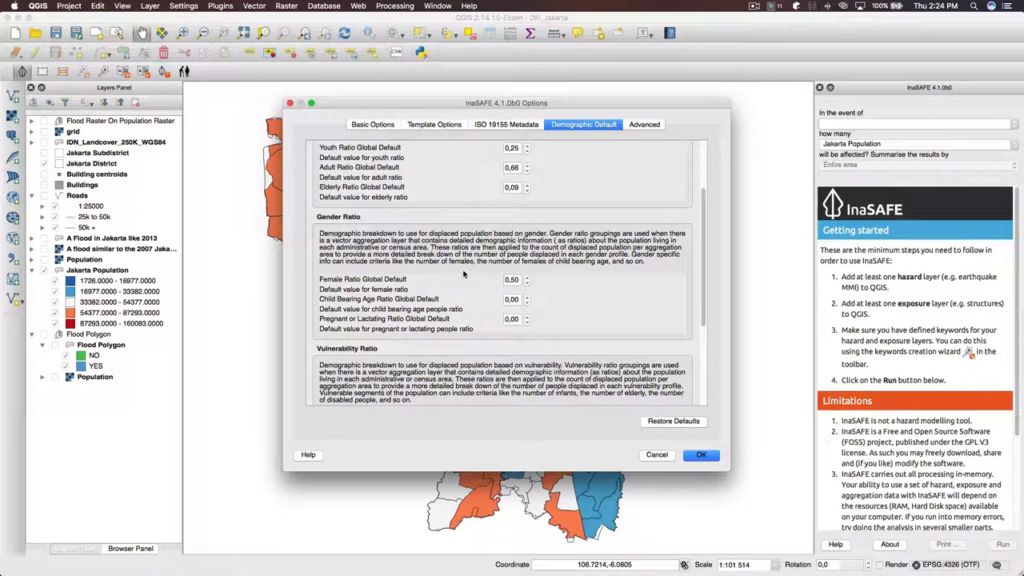
{"action": "scroll", "scroll_direction": "down", "scroll_amount": 3}
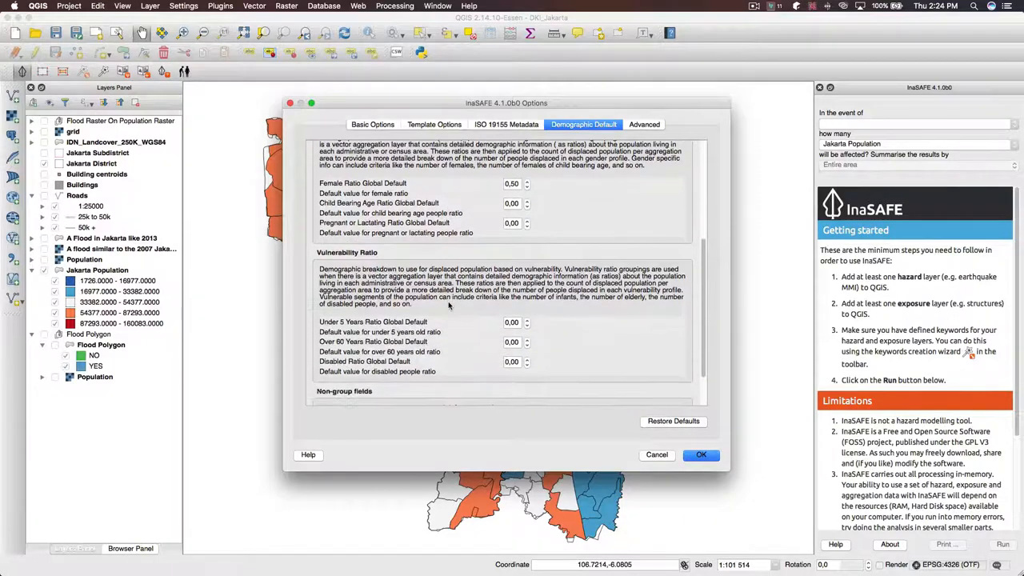
{"action": "scroll", "scroll_direction": "down", "scroll_amount": 3}
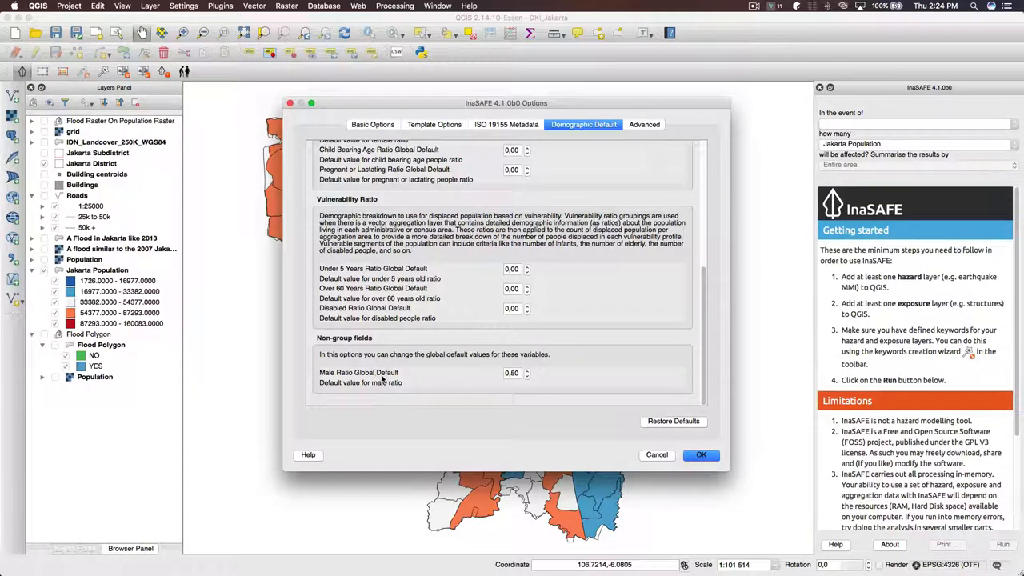
{"action": "mouse_move", "coordinate": [490, 387]}
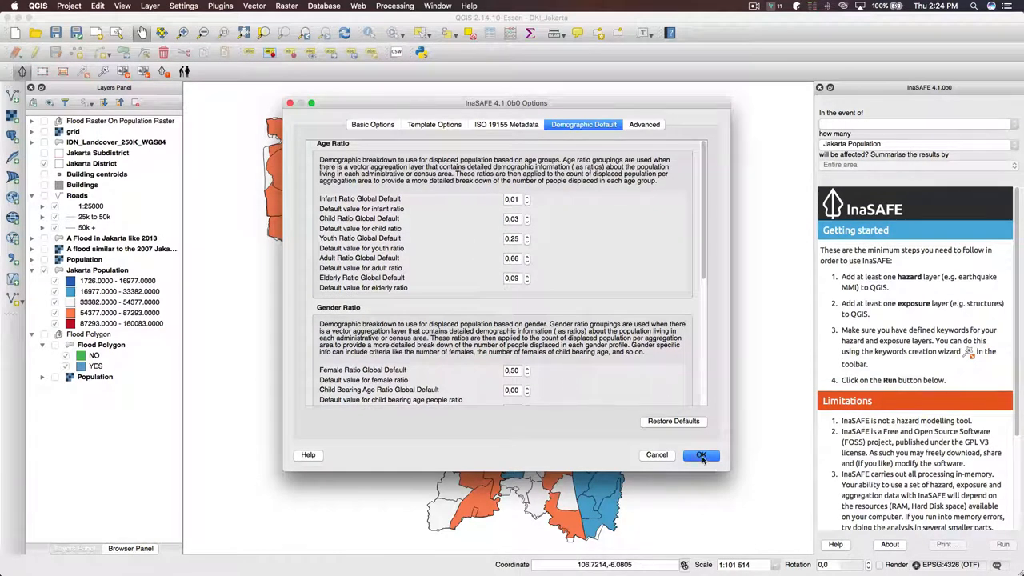
{"action": "left_click", "coordinate": [701, 455]}
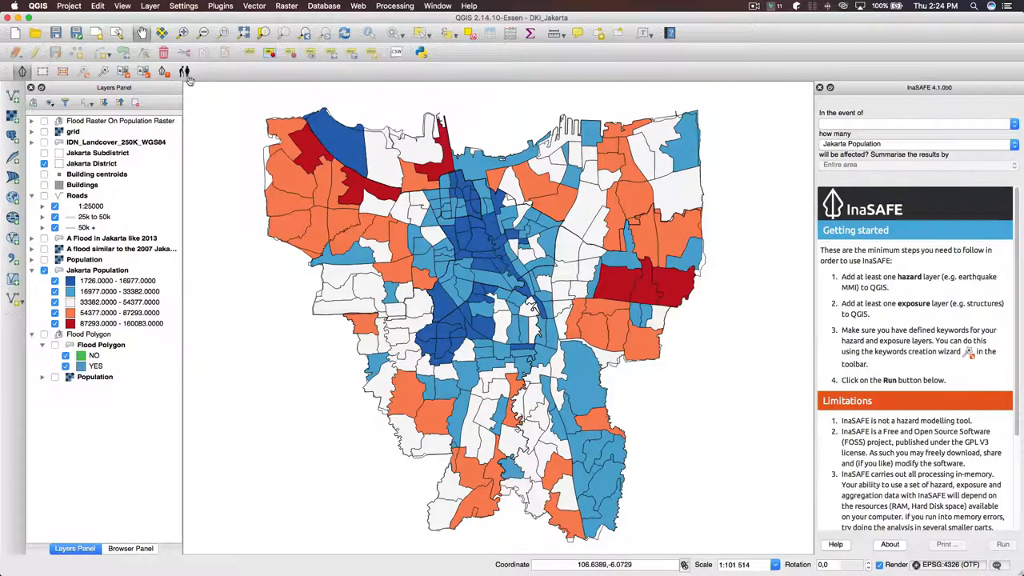
Step: Reopen Jakarta District's field mapping and switch infant and youth ratios to the global defaults
{"action": "left_click", "coordinate": [91, 163]}
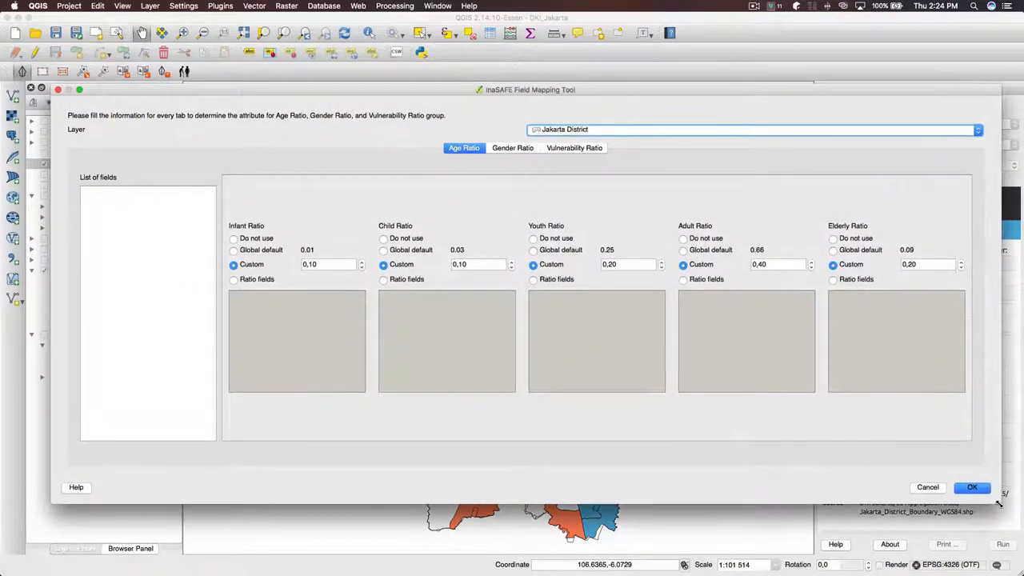
{"action": "mouse_move", "coordinate": [340, 317]}
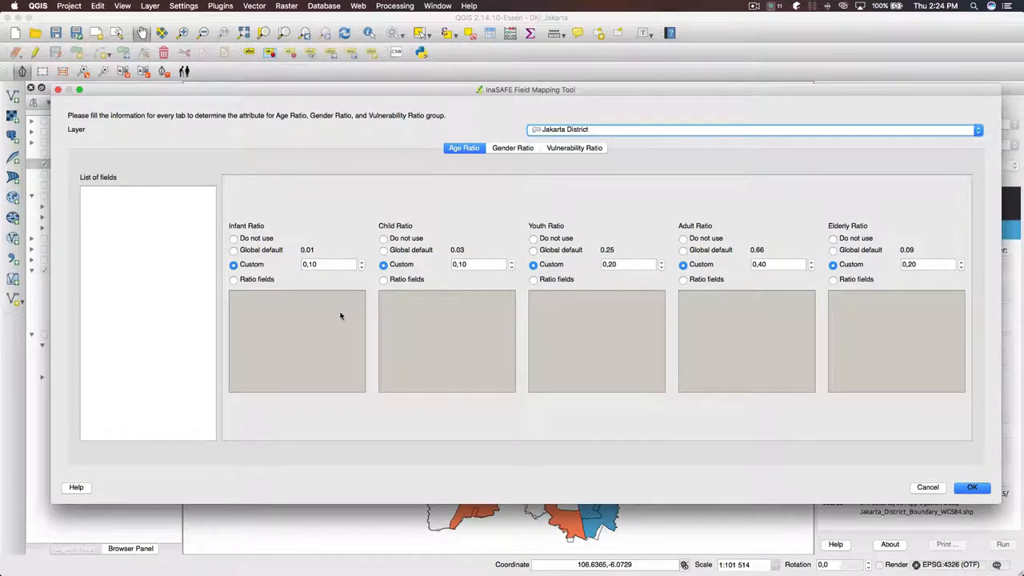
{"action": "mouse_move", "coordinate": [125, 189]}
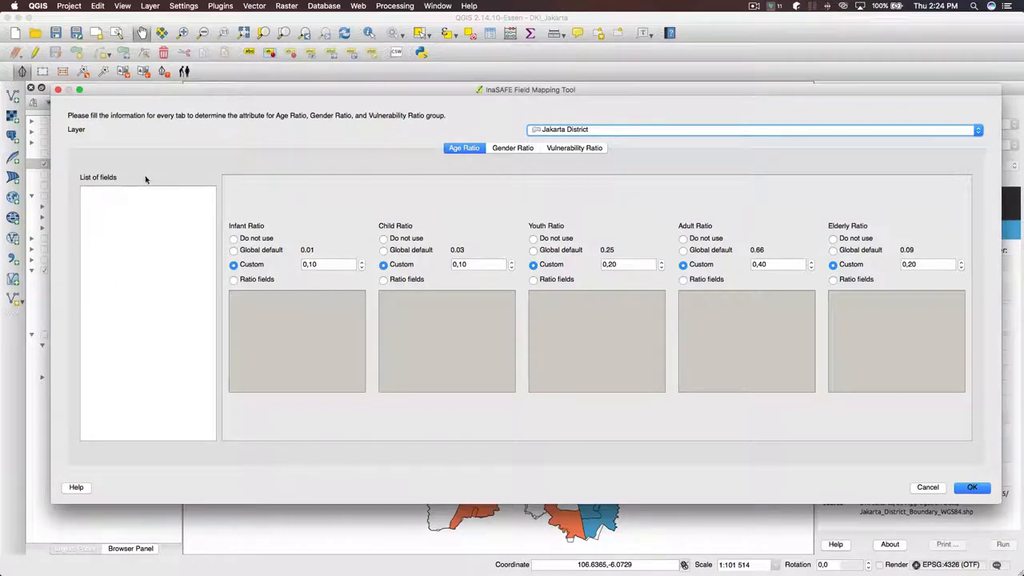
{"action": "mouse_move", "coordinate": [125, 422]}
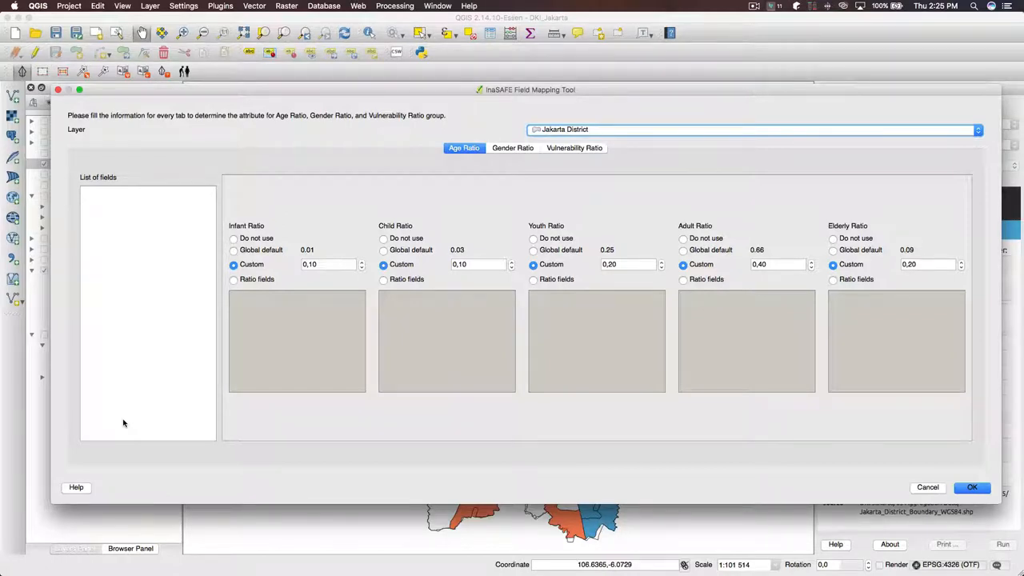
{"action": "mouse_move", "coordinate": [234, 254]}
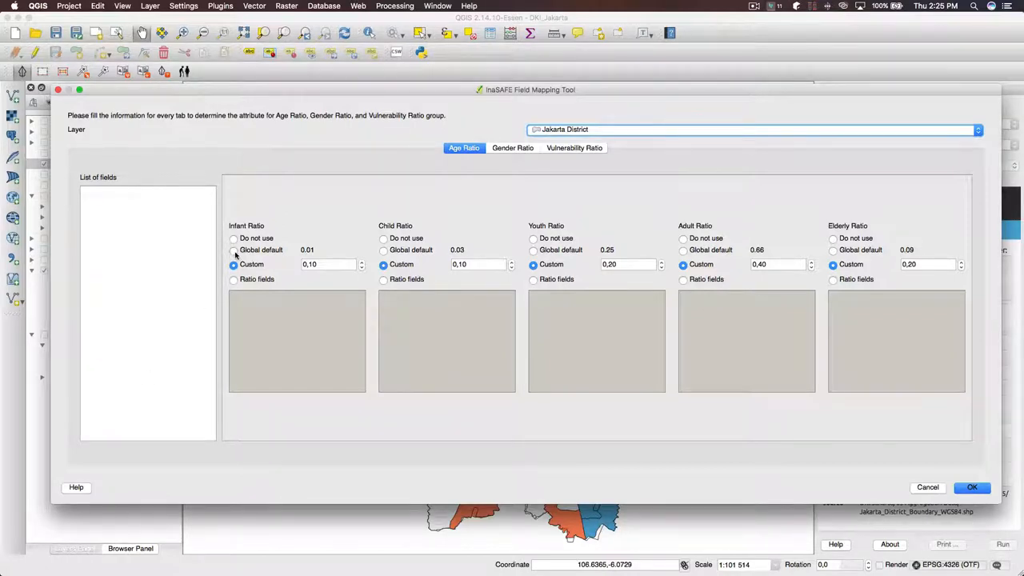
{"action": "left_click", "coordinate": [233, 250]}
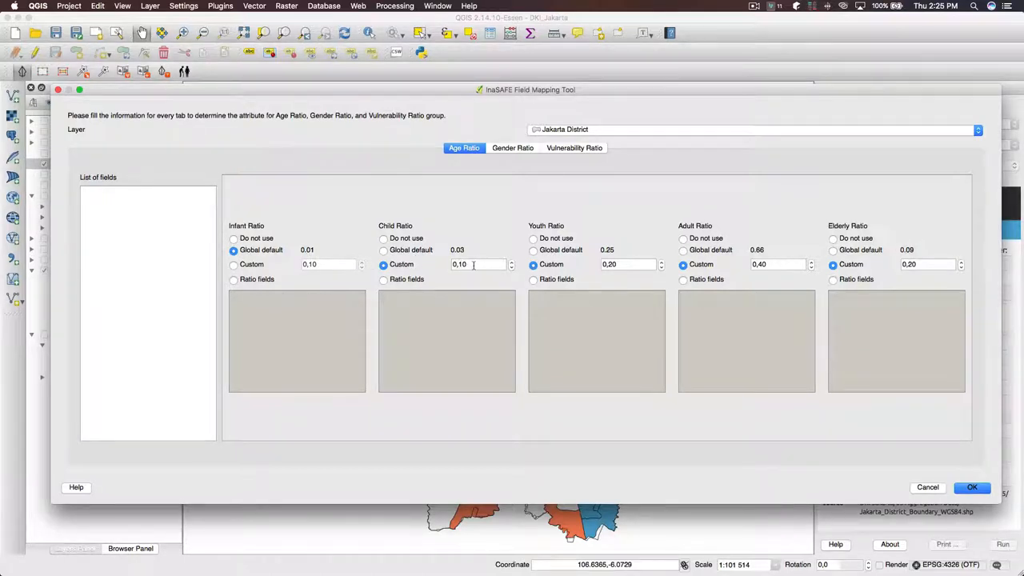
{"action": "left_click", "coordinate": [480, 264]}
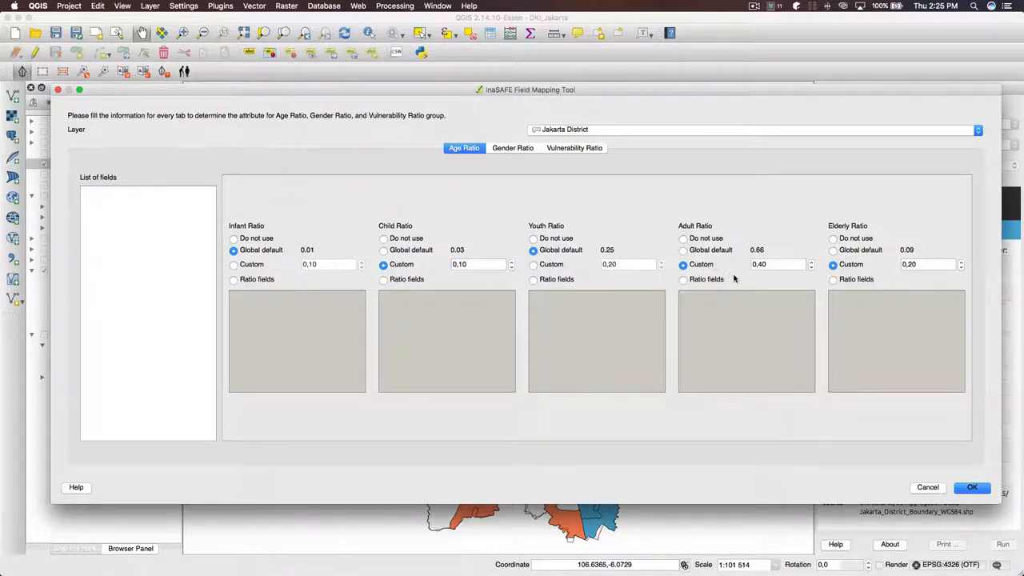
{"action": "mouse_move", "coordinate": [776, 242]}
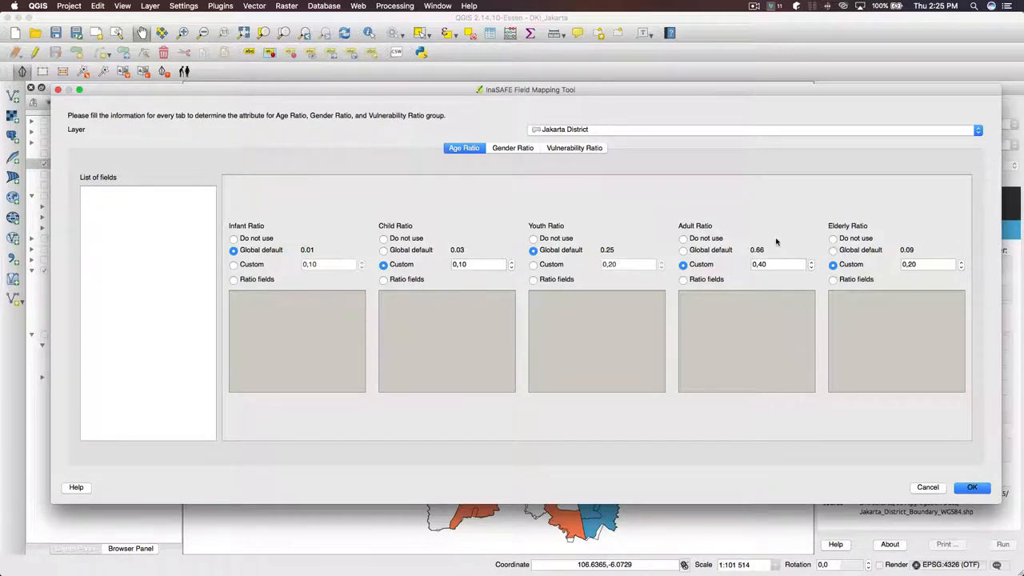
{"action": "mouse_move", "coordinate": [615, 312]}
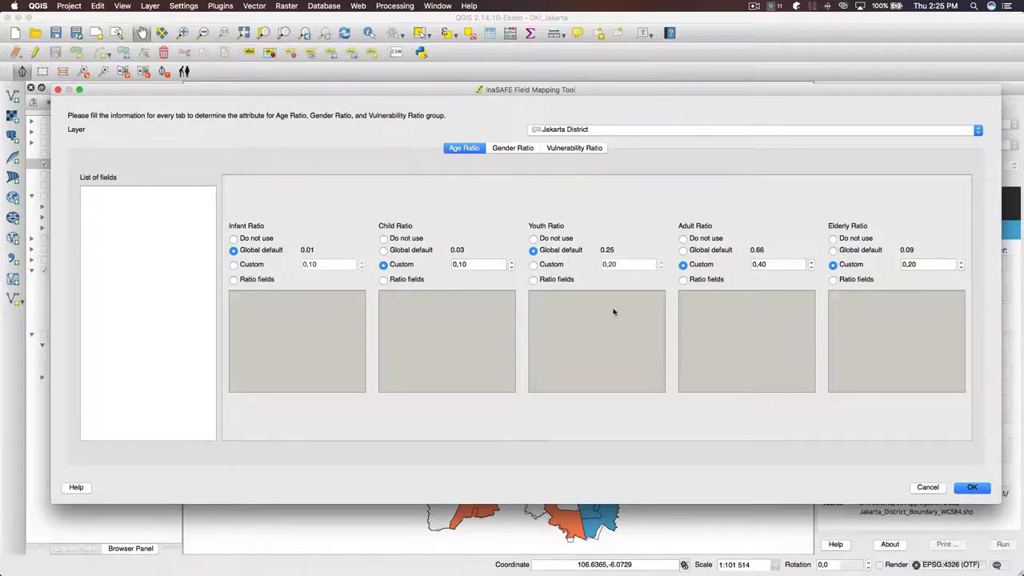
{"action": "left_click", "coordinate": [512, 147]}
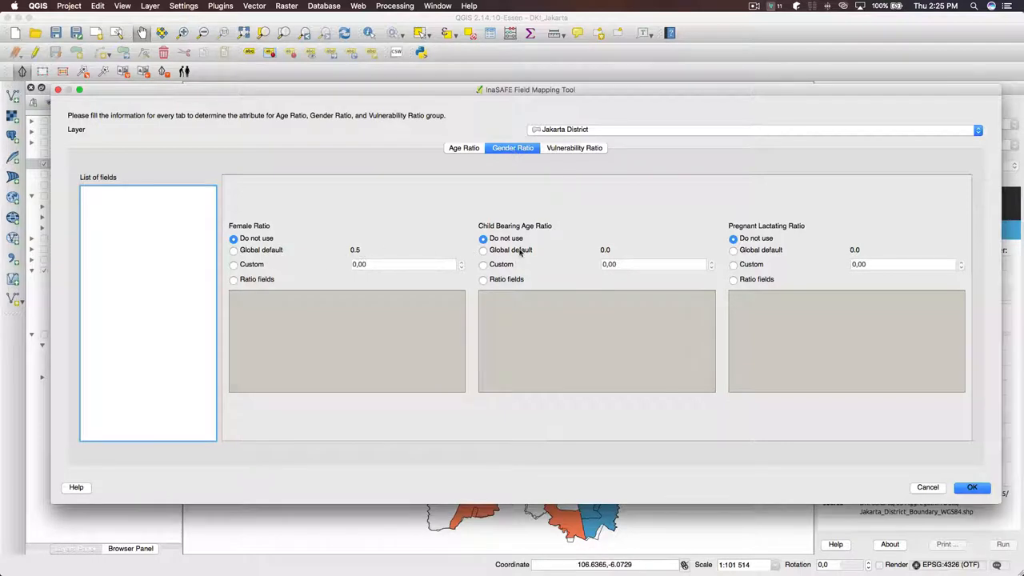
{"action": "mouse_move", "coordinate": [253, 263]}
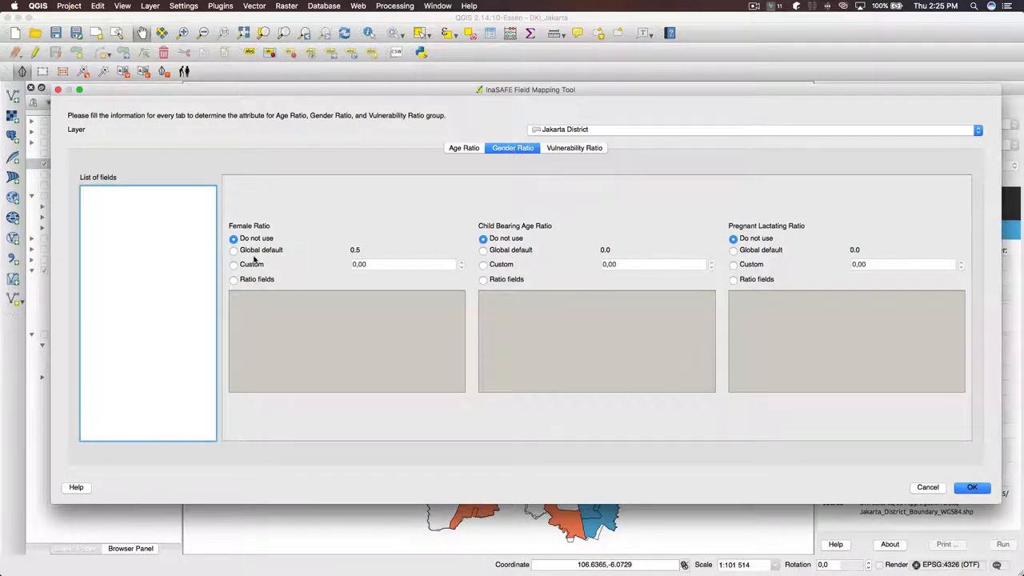
Step: Set custom gender ratios: female 0.50, child-bearing age 0.25, pregnant or lactating 0.05
{"action": "left_click", "coordinate": [234, 264]}
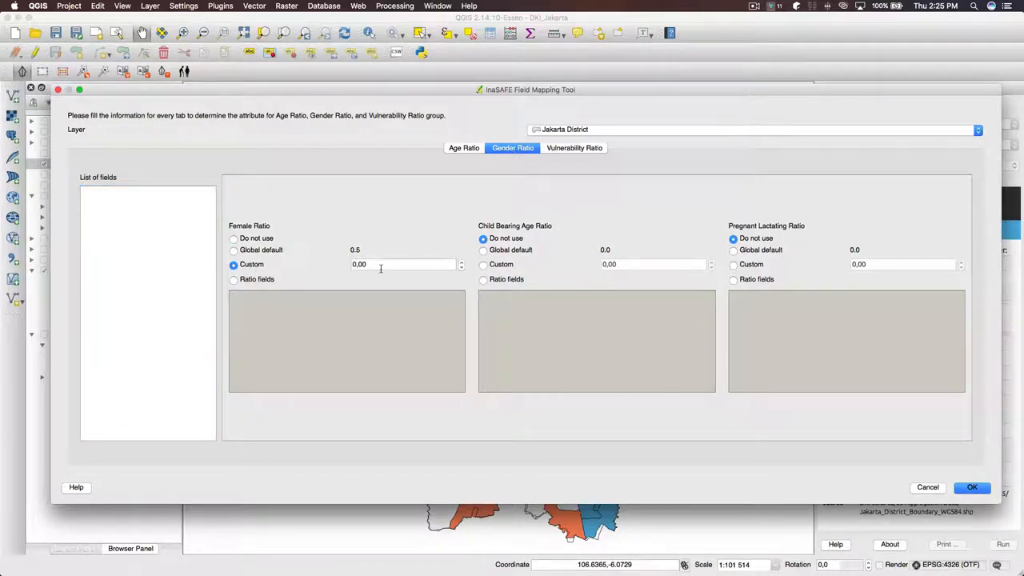
{"action": "left_click", "coordinate": [403, 264]}
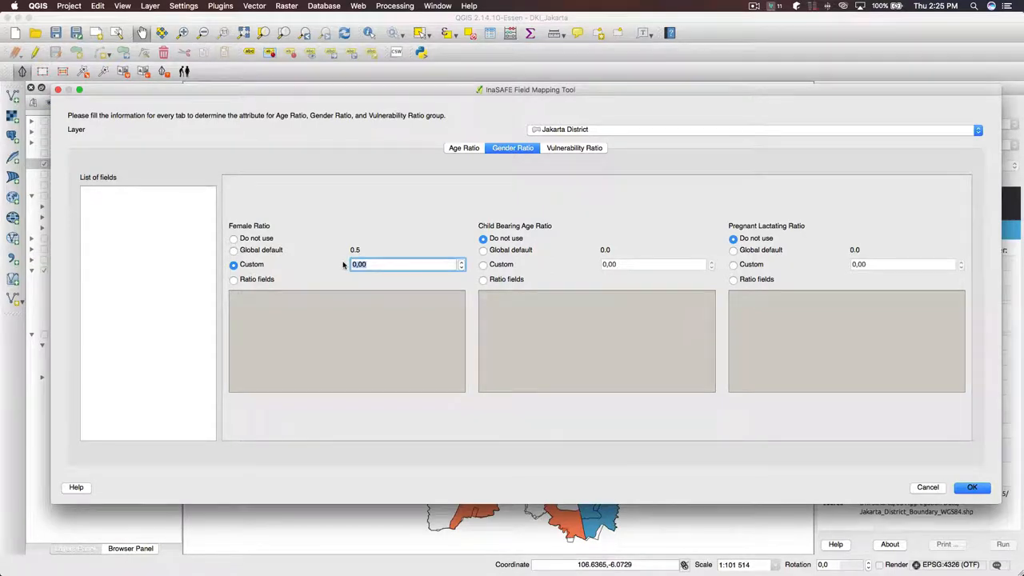
{"action": "type", "text": "0,5"}
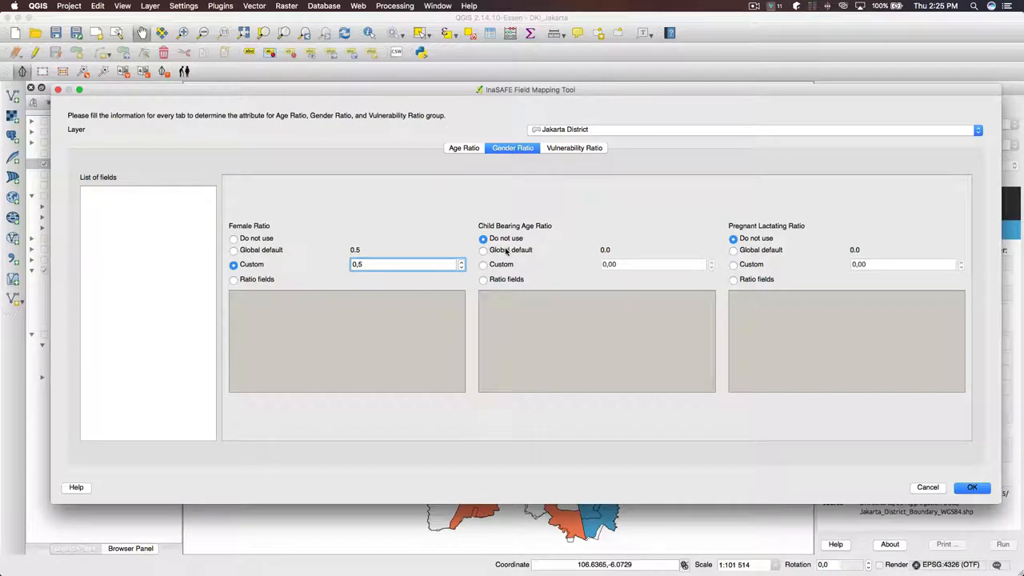
{"action": "left_click", "coordinate": [484, 264]}
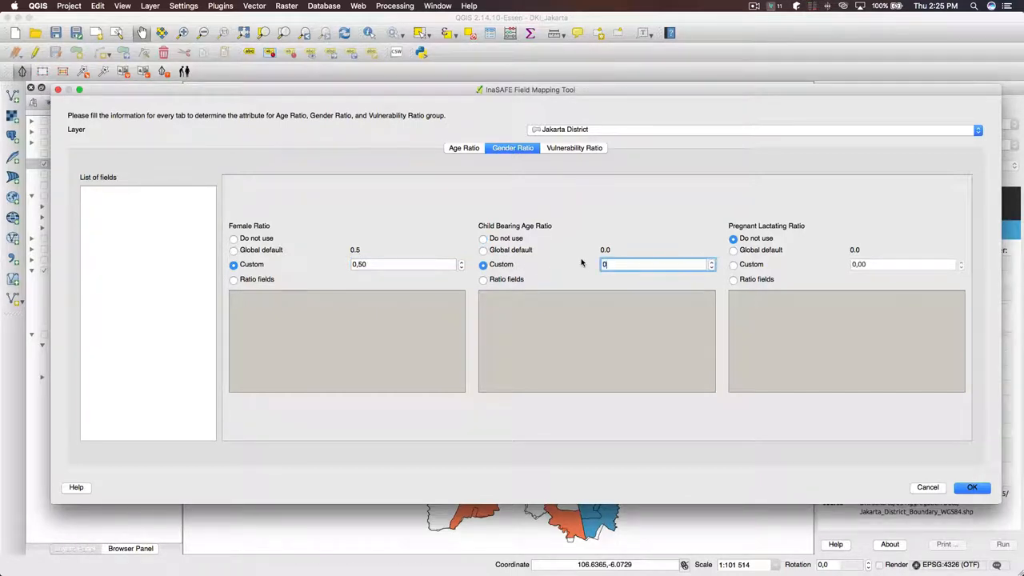
{"action": "type", "text": ",25"}
{"action": "left_click", "coordinate": [908, 264]}
{"action": "type", "text": "0"}
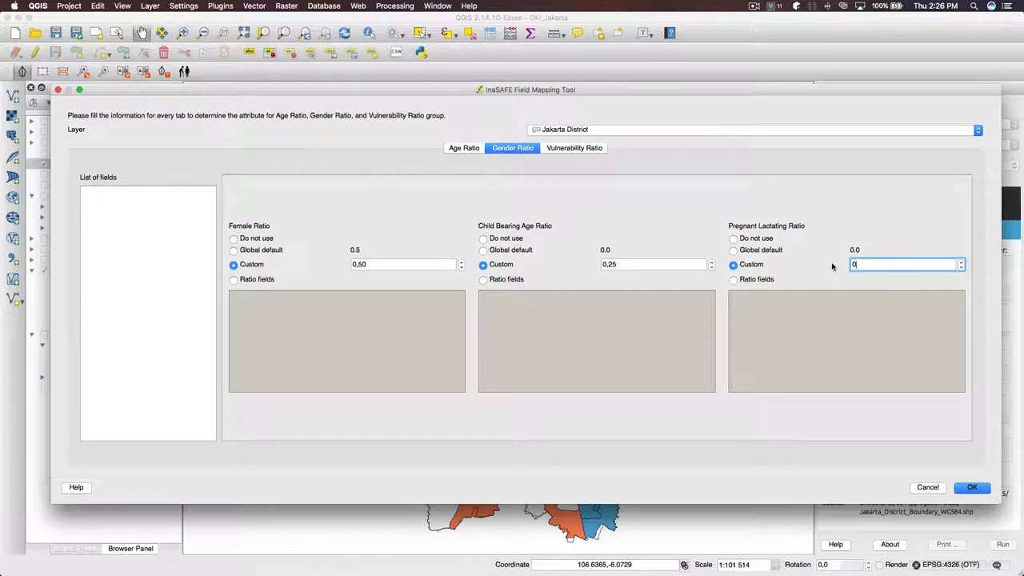
{"action": "type", "text": ",05"}
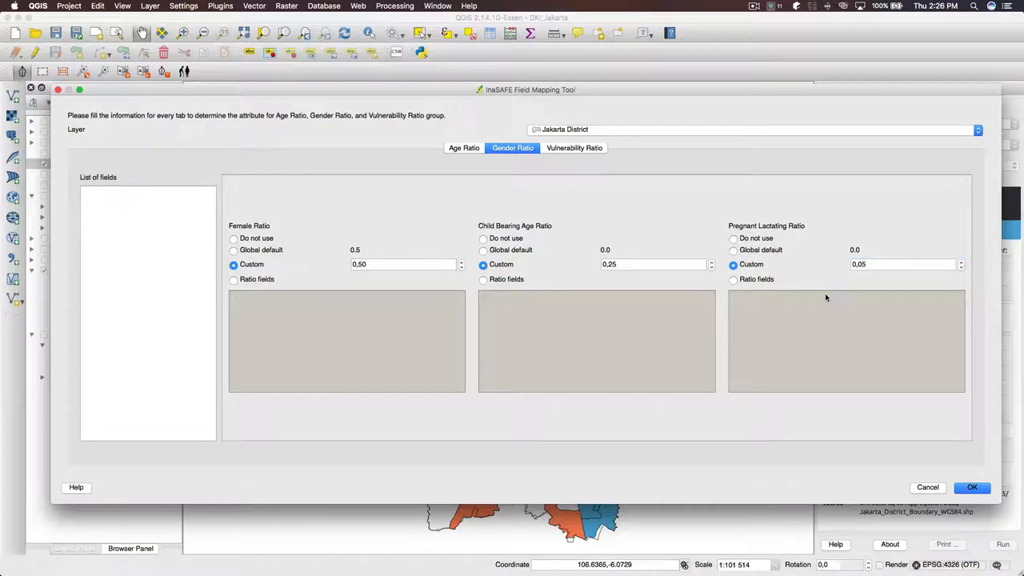
{"action": "mouse_move", "coordinate": [794, 259]}
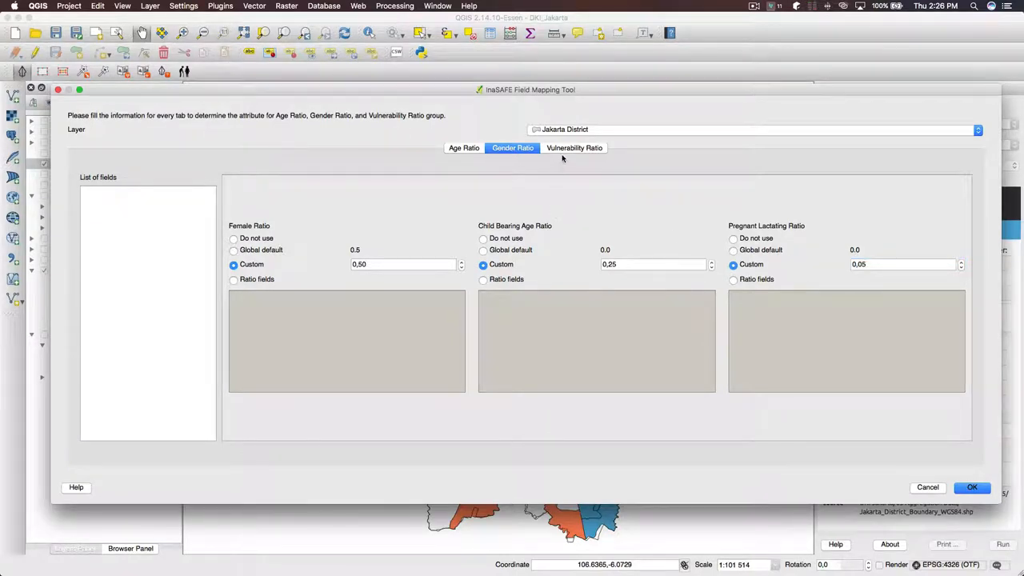
{"action": "left_click", "coordinate": [573, 148]}
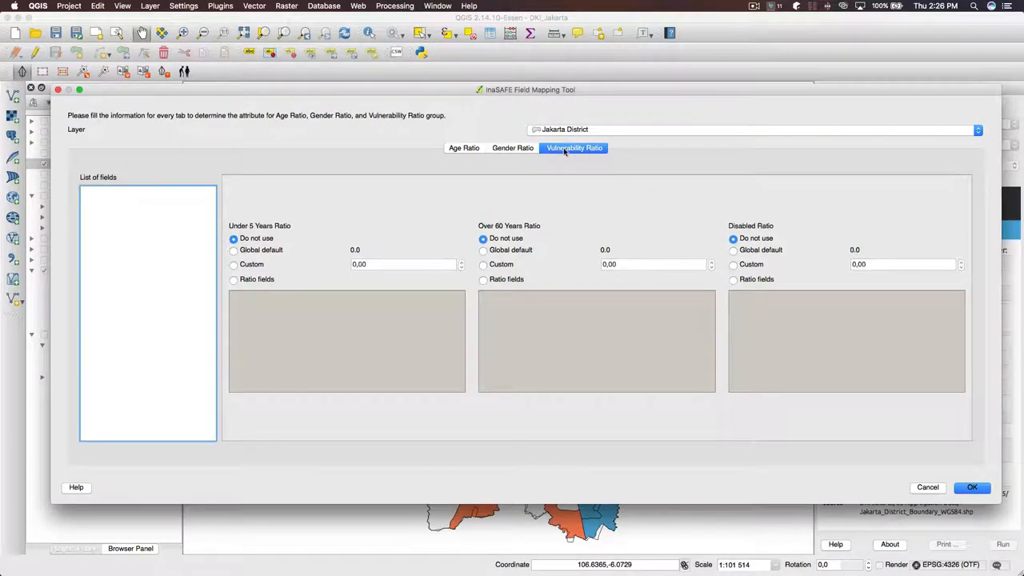
Step: Set custom vulnerability ratios—under 5 0.01, over 60 0.30, disabled 0.01—and apply the mapping
{"action": "left_click", "coordinate": [233, 264]}
{"action": "type", "text": "0,01"}
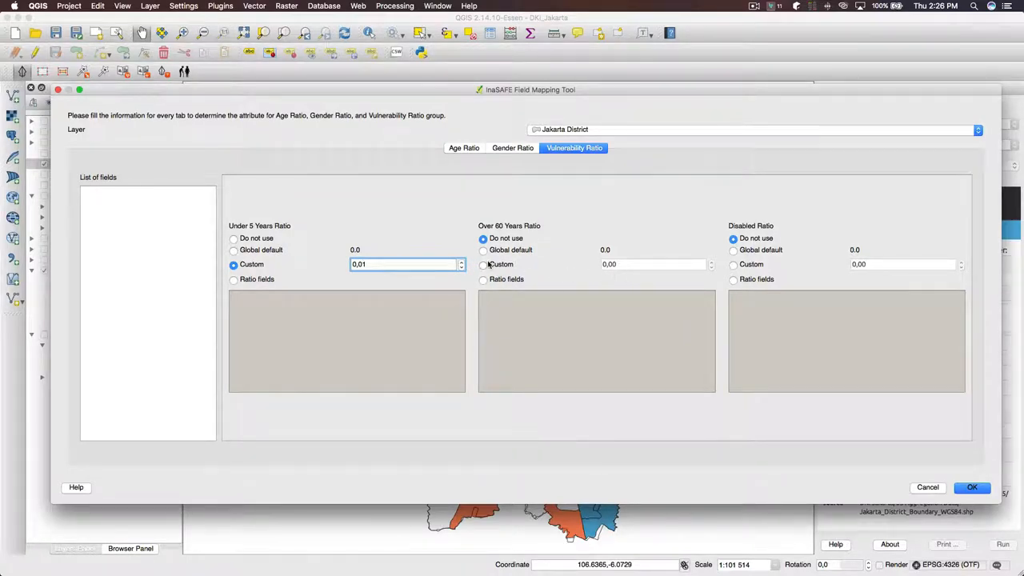
{"action": "left_click", "coordinate": [484, 264]}
{"action": "type", "text": "0,3"}
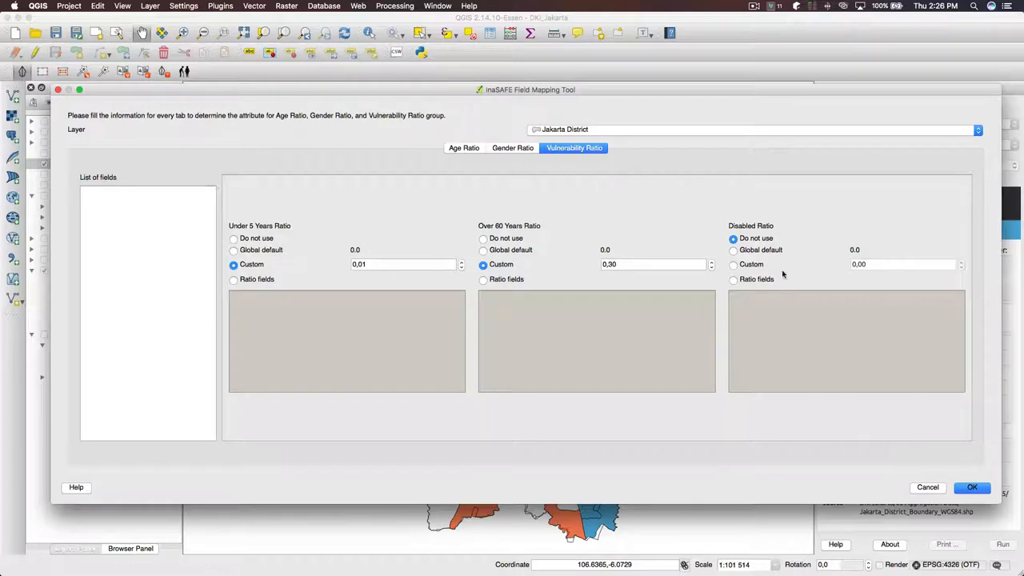
{"action": "left_click", "coordinate": [733, 264]}
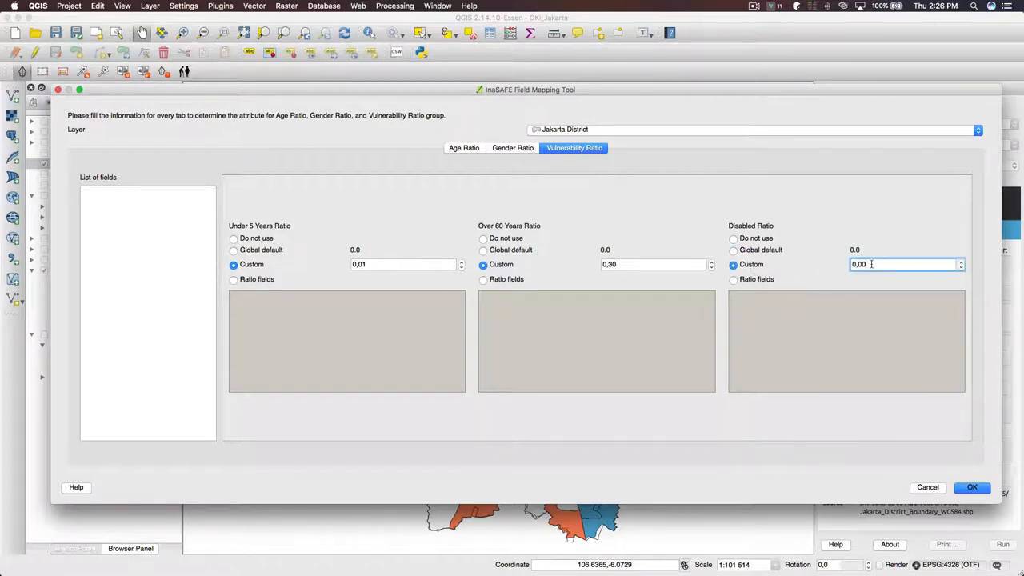
{"action": "type", "text": "0,01"}
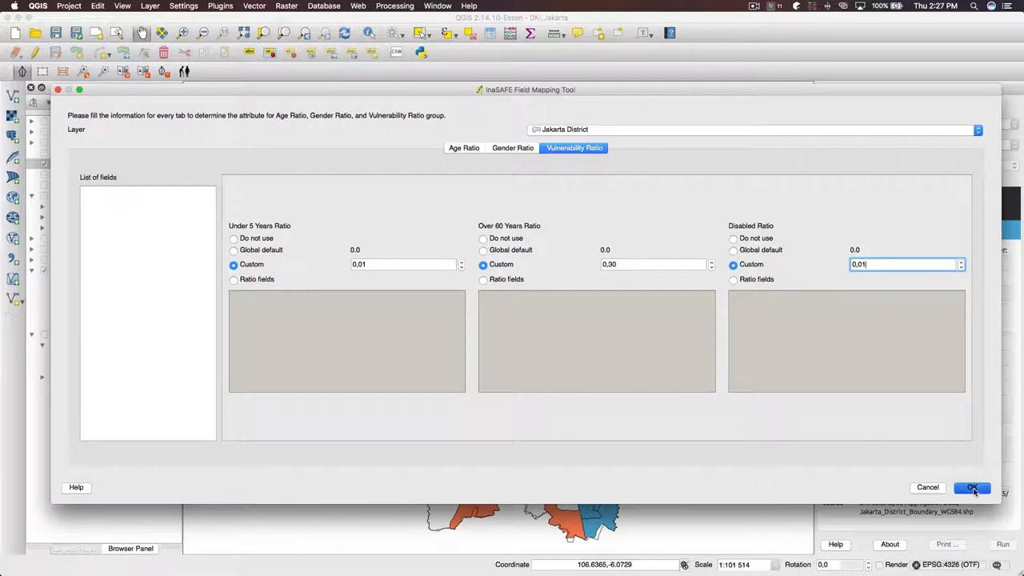
{"action": "left_click", "coordinate": [972, 486]}
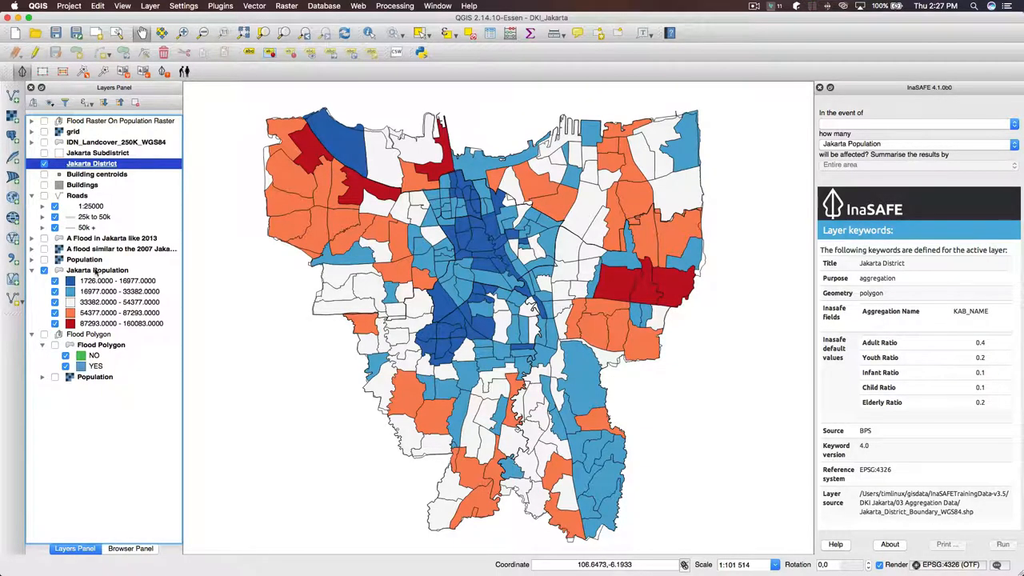
Step: Check the keywords of the Jakarta Population exposure and the 2007-like flood hazard layers
{"action": "left_click", "coordinate": [97, 269]}
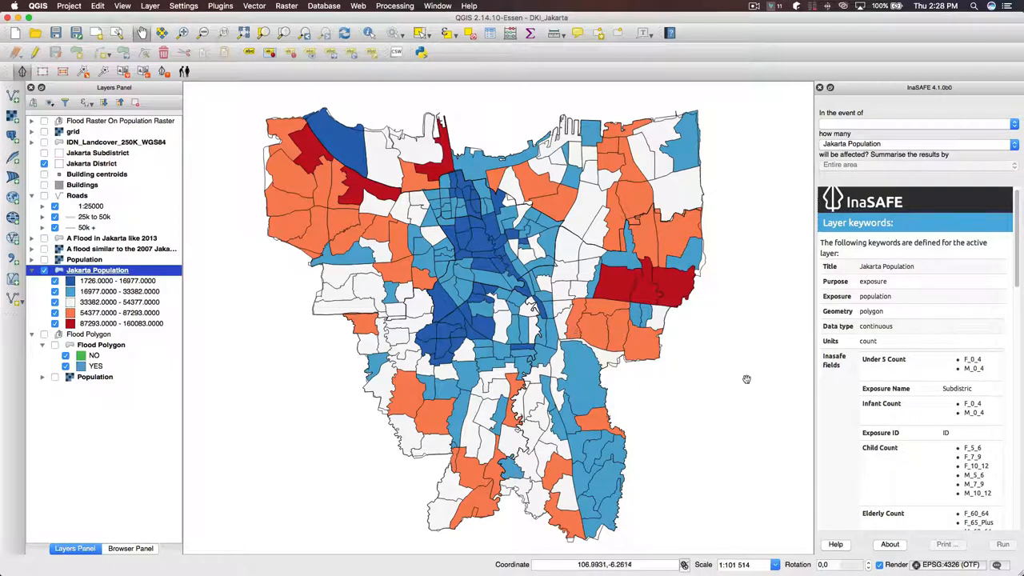
{"action": "mouse_move", "coordinate": [813, 377]}
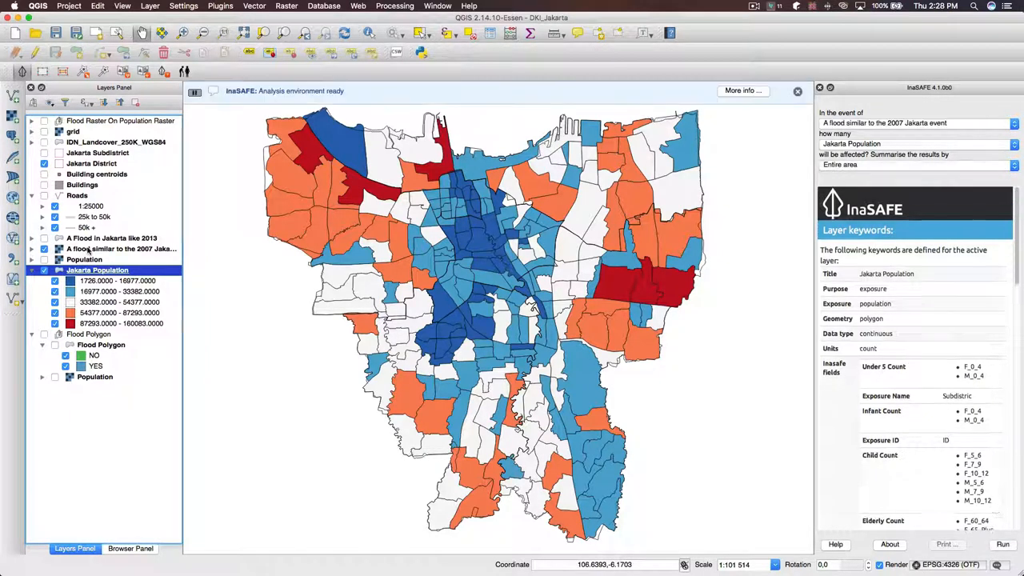
{"action": "left_click", "coordinate": [120, 248]}
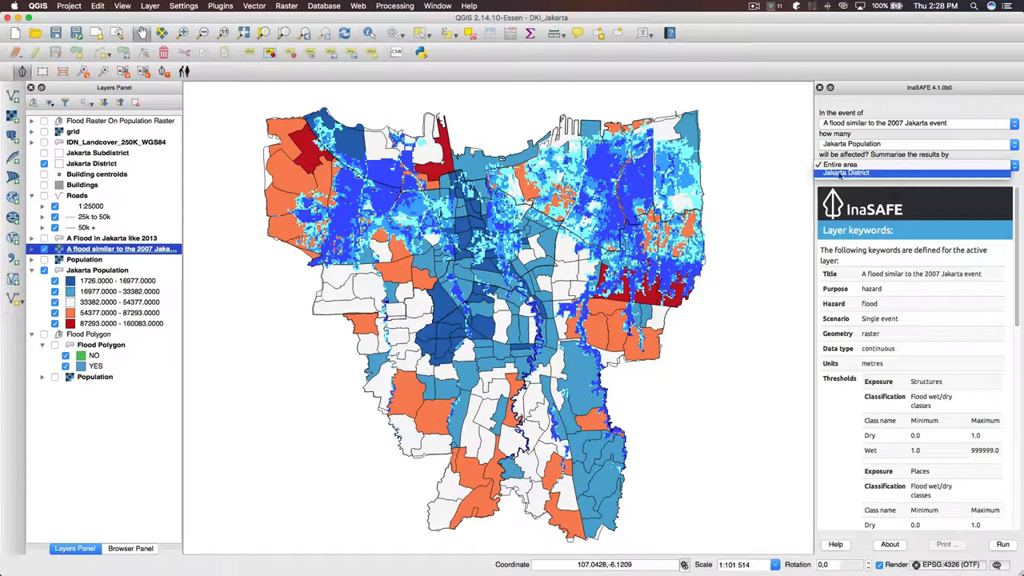
Step: Summarise results by Jakarta District, check its ratio keywords, and run the flood impact analysis
{"action": "left_click", "coordinate": [847, 173]}
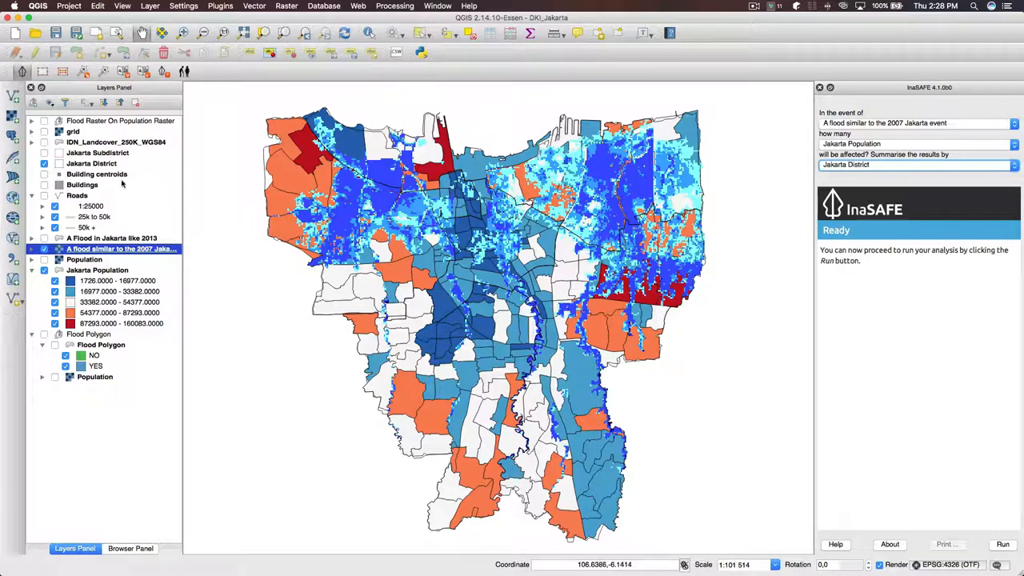
{"action": "left_click", "coordinate": [91, 164]}
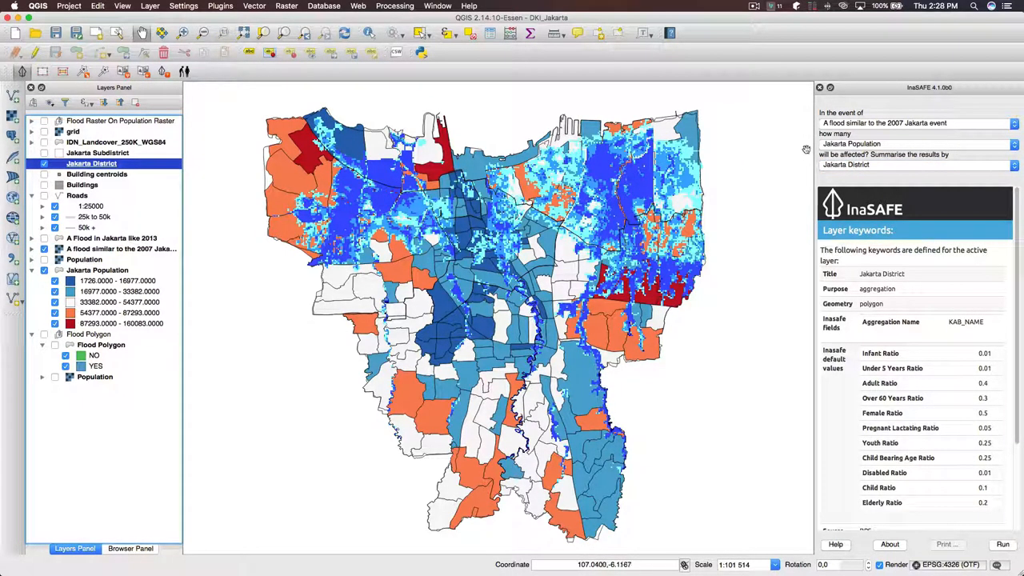
{"action": "mouse_move", "coordinate": [890, 263]}
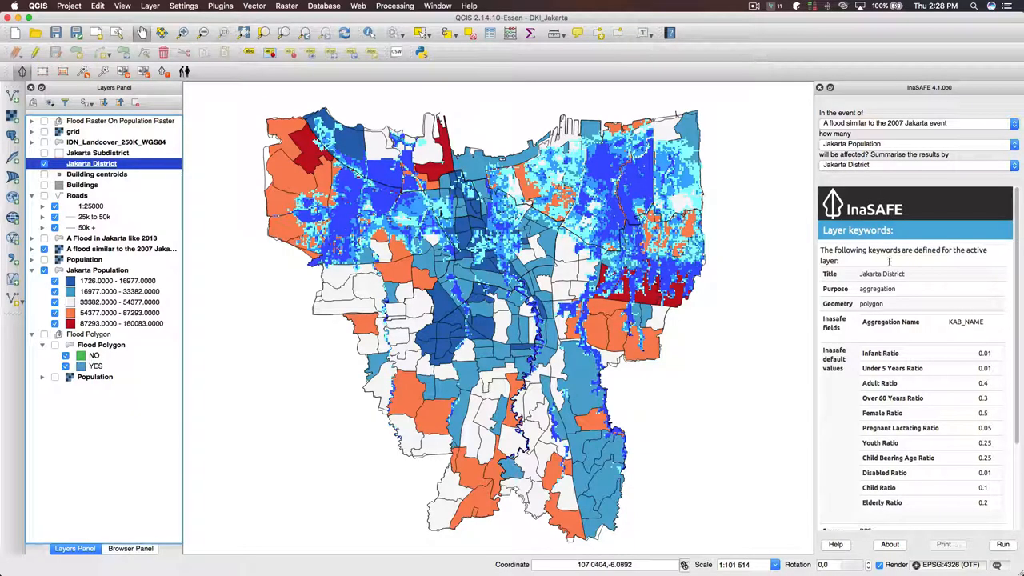
{"action": "left_click", "coordinate": [1002, 544]}
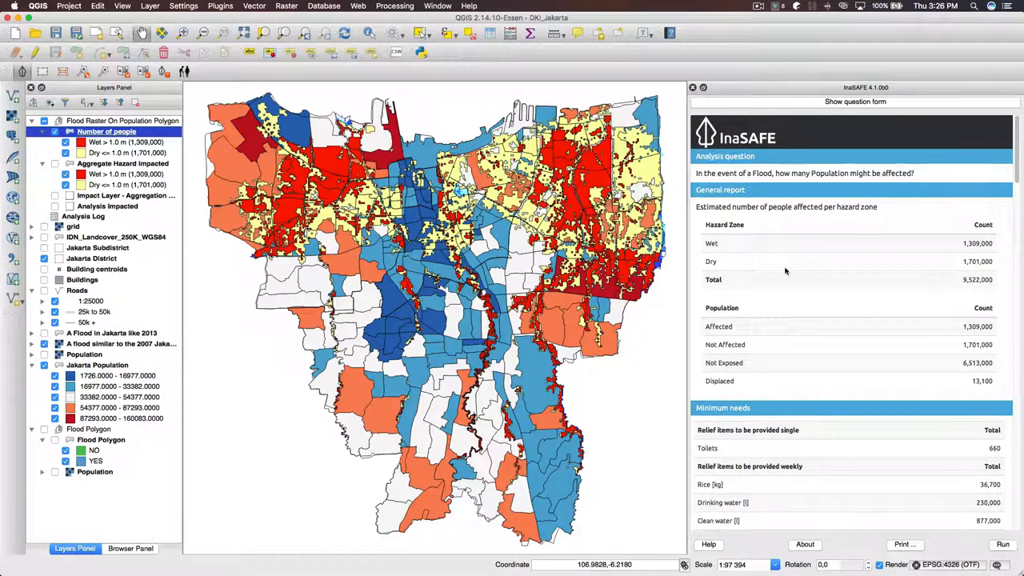
Step: Scroll through the InaSAFE report to the per-district age and gender breakdown tables of displaced people
{"action": "scroll", "scroll_direction": "down", "scroll_amount": 3}
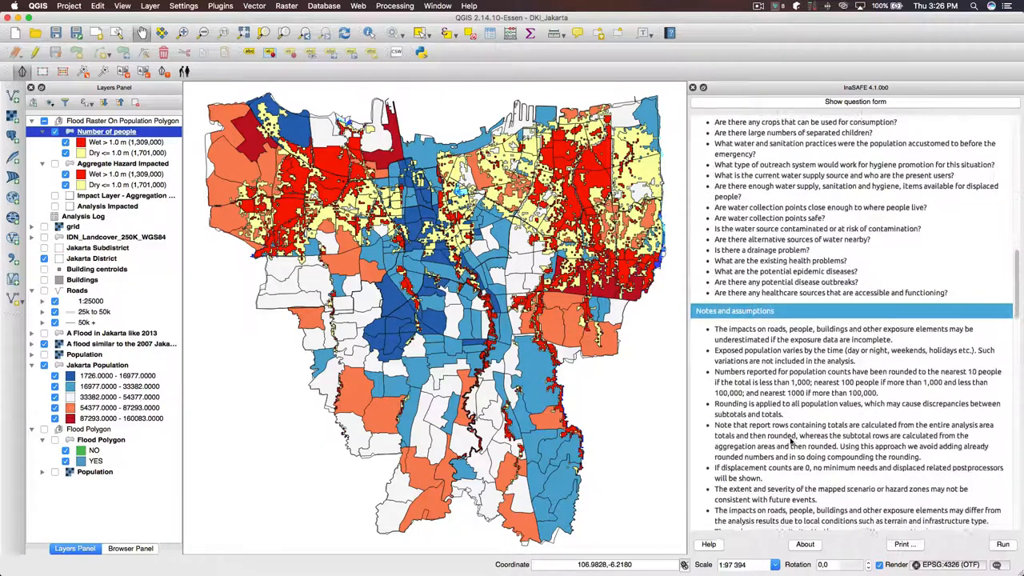
{"action": "scroll", "scroll_direction": "down", "scroll_amount": 3}
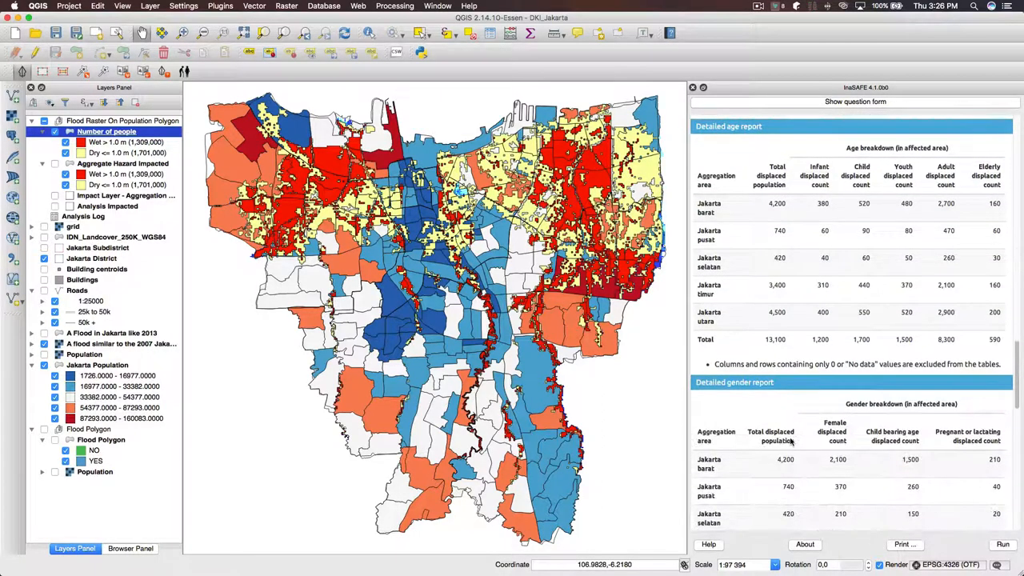
{"action": "mouse_move", "coordinate": [808, 263]}
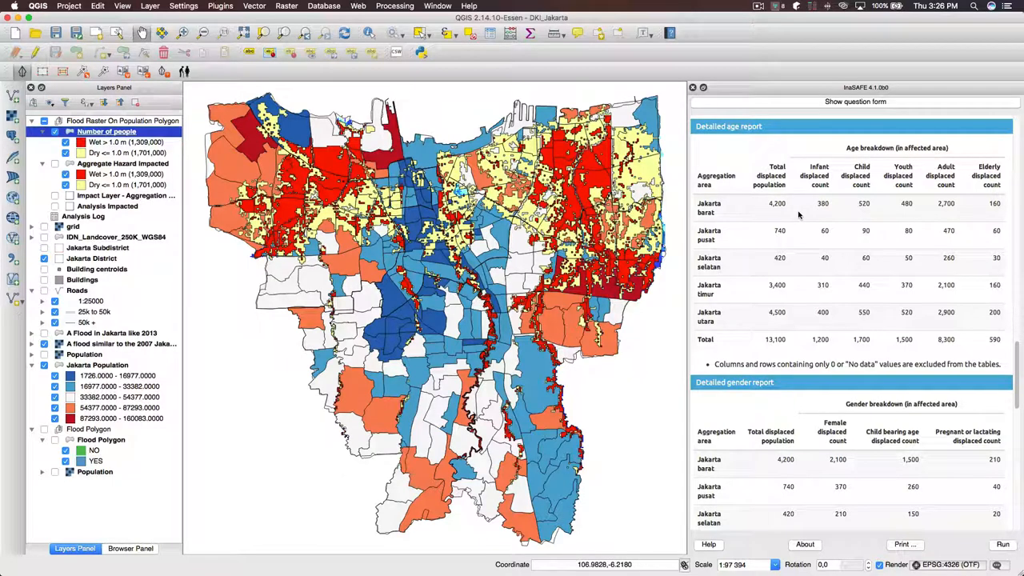
{"action": "mouse_move", "coordinate": [963, 170]}
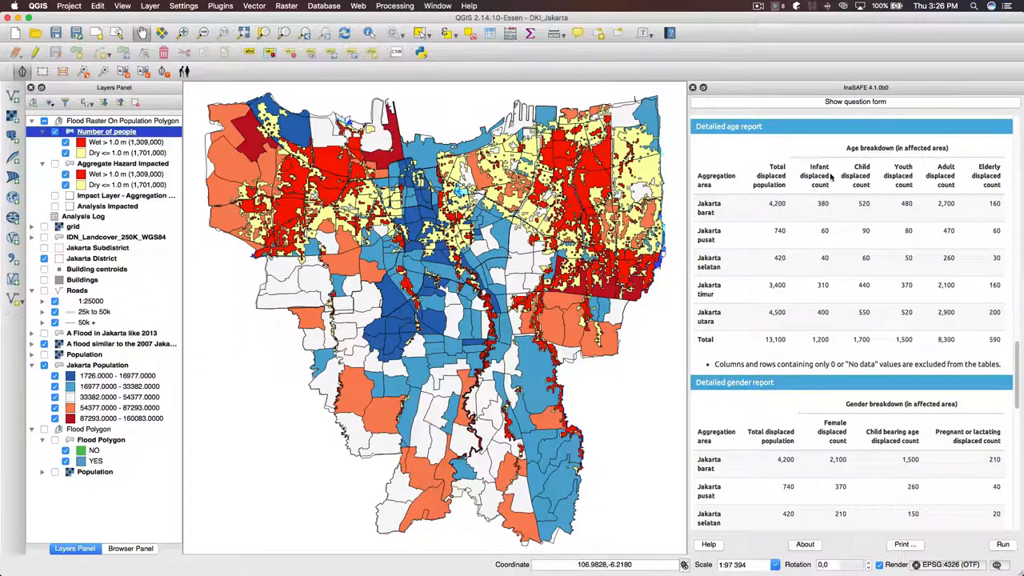
{"action": "mouse_move", "coordinate": [784, 248]}
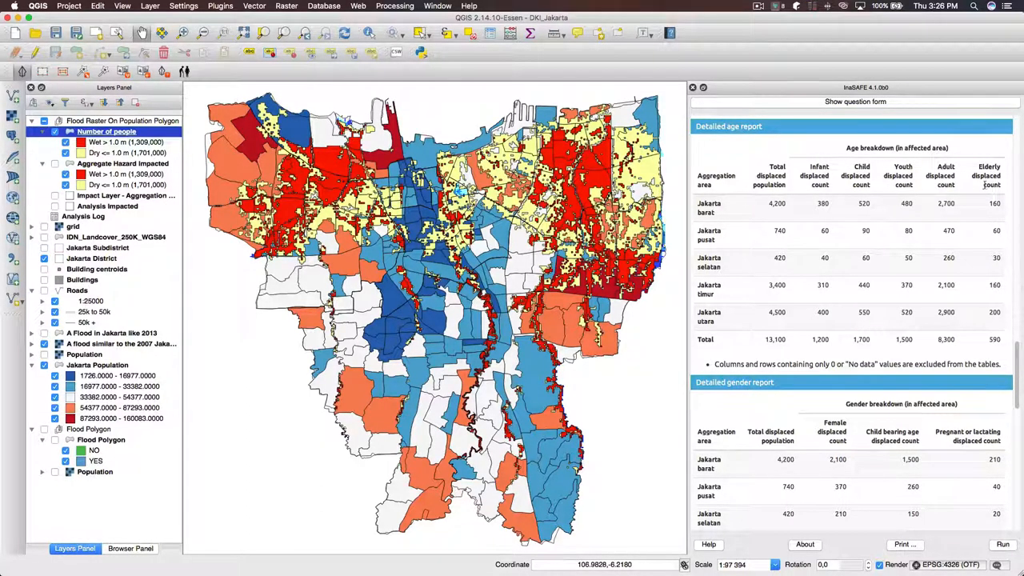
{"action": "scroll", "scroll_direction": "down", "scroll_amount": 3}
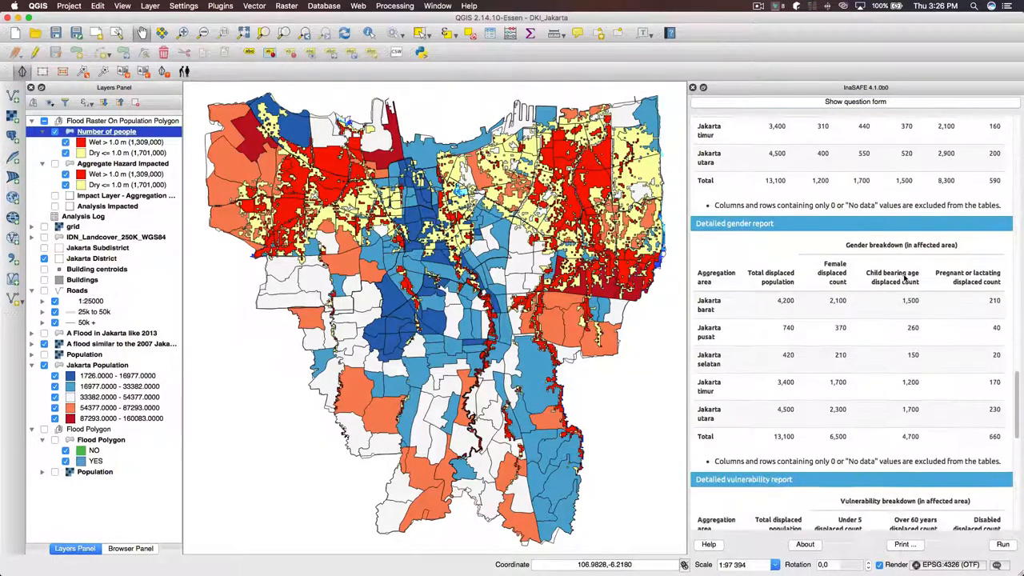
{"action": "scroll", "scroll_direction": "down", "scroll_amount": 3}
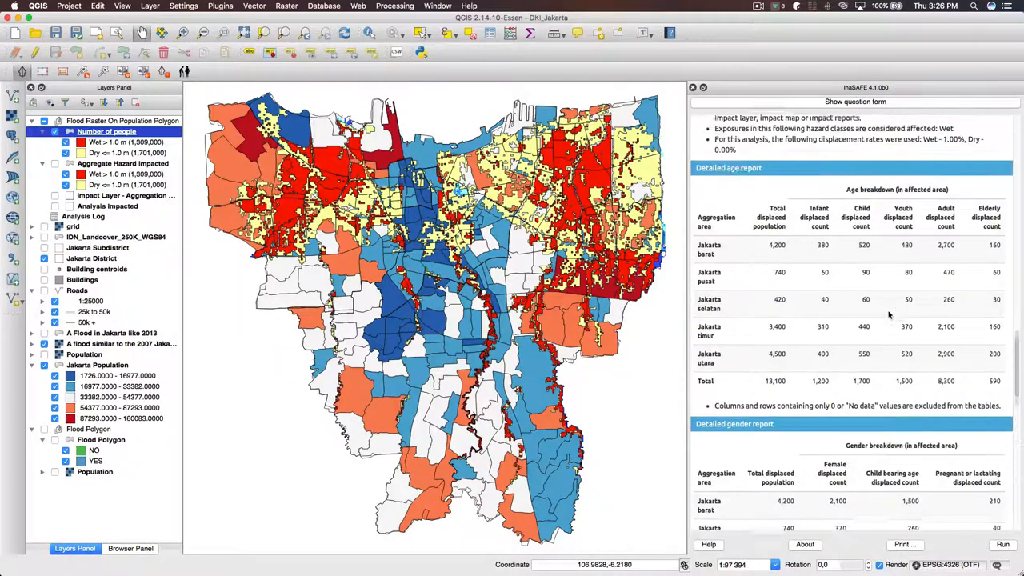
{"action": "scroll", "scroll_direction": "down", "scroll_amount": 3}
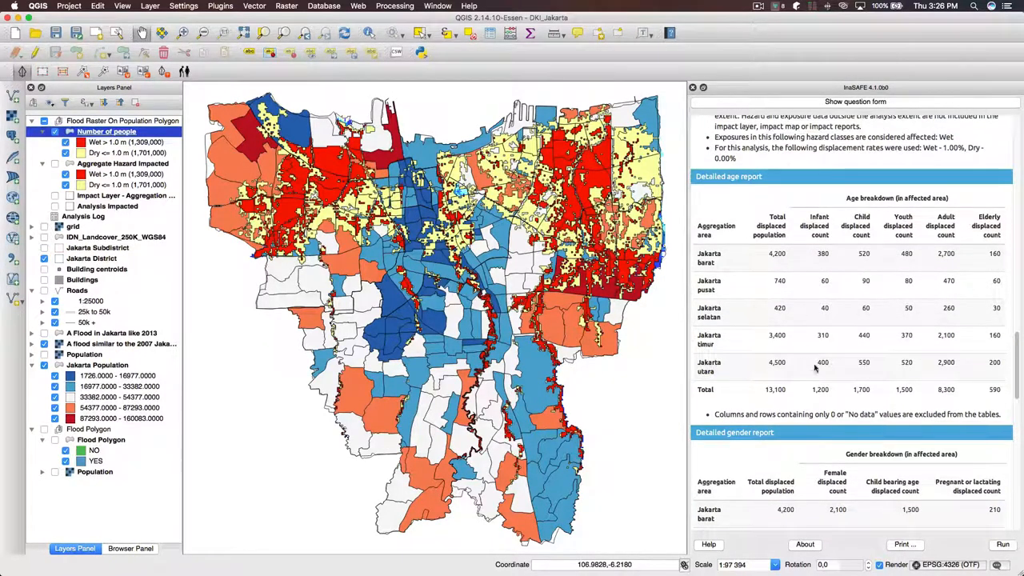